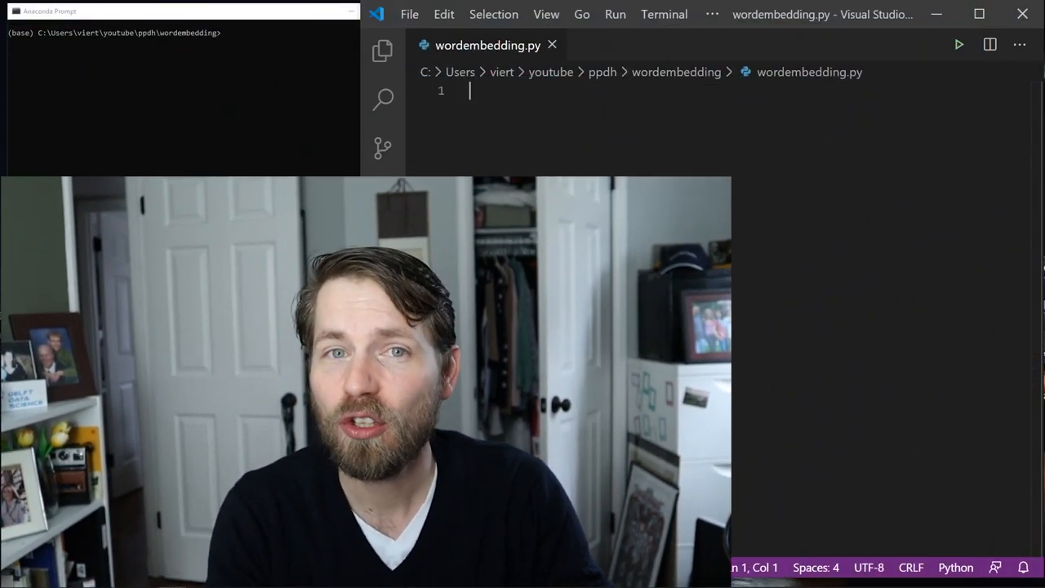
- Begin 'import gensim' and install gensim with pip in the command prompt
text(import)
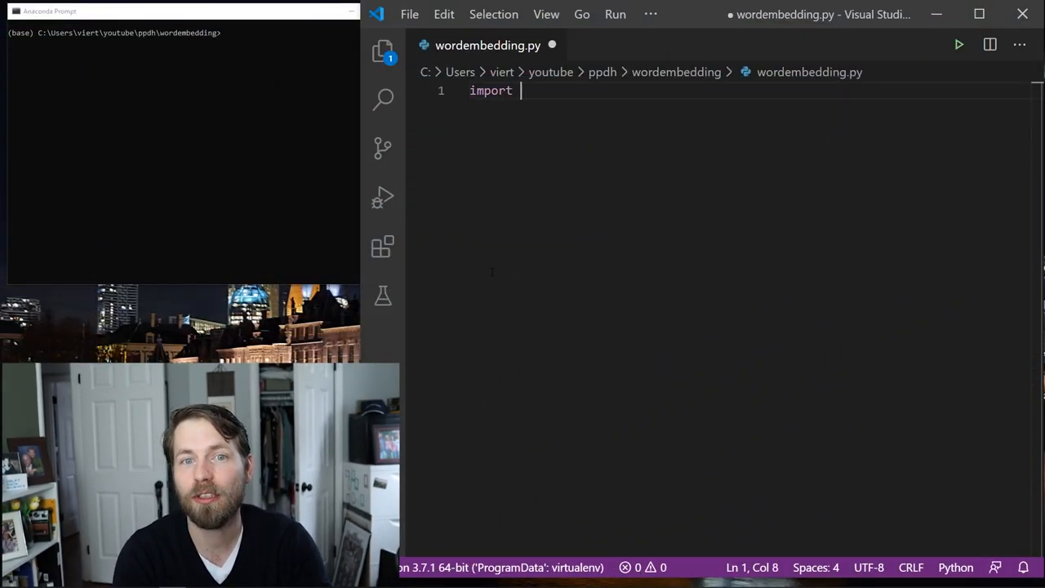
text(gensim)
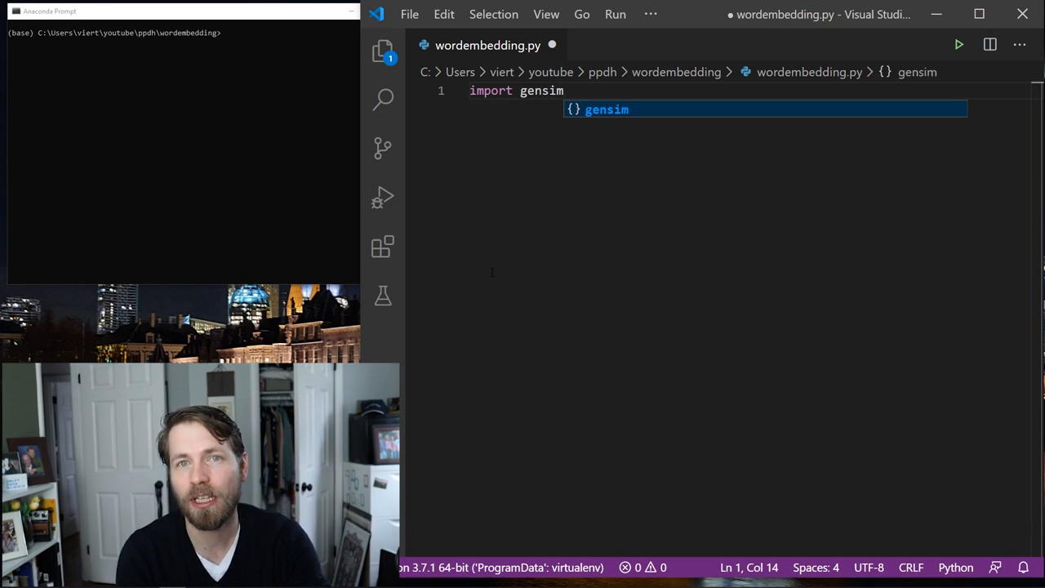
mouse_move(286, 199)
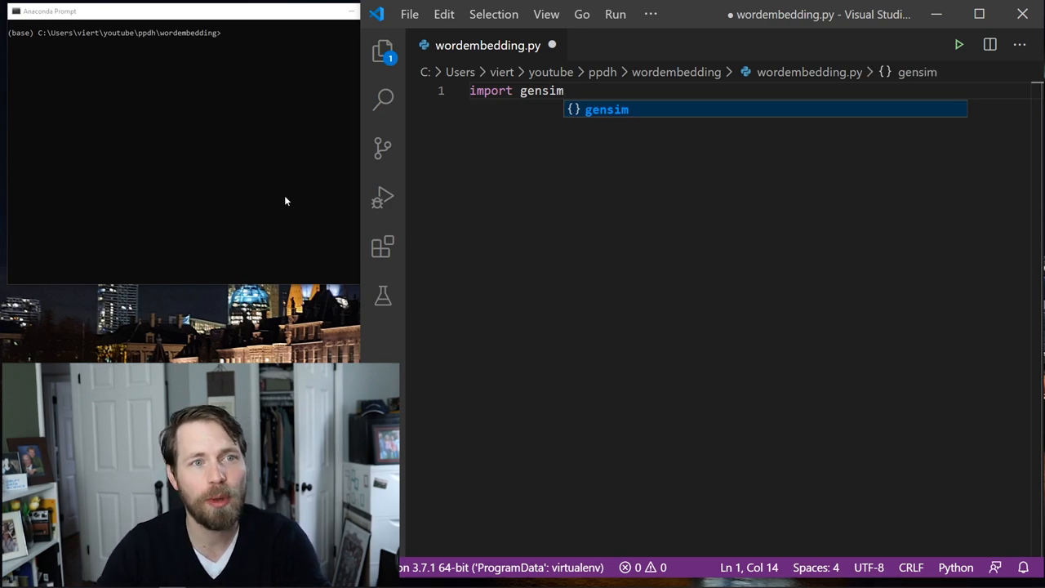
click(286, 201)
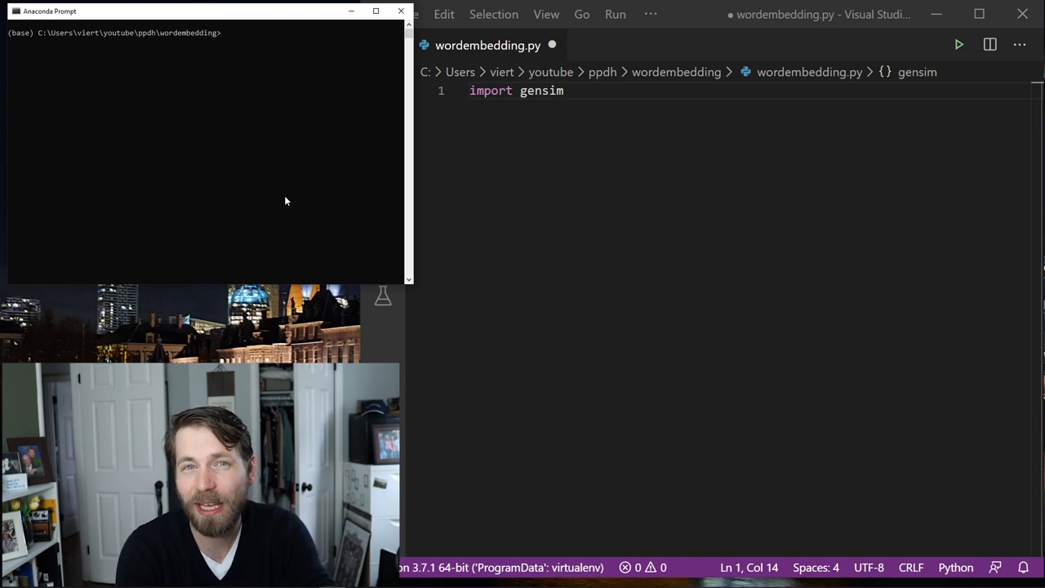
text(pip i)
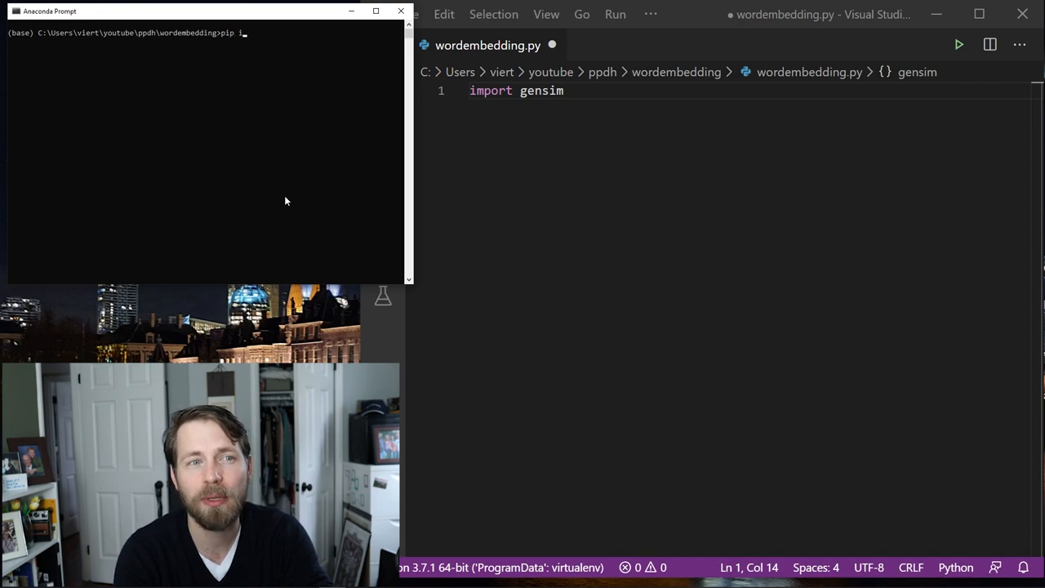
text(nstall gensim)
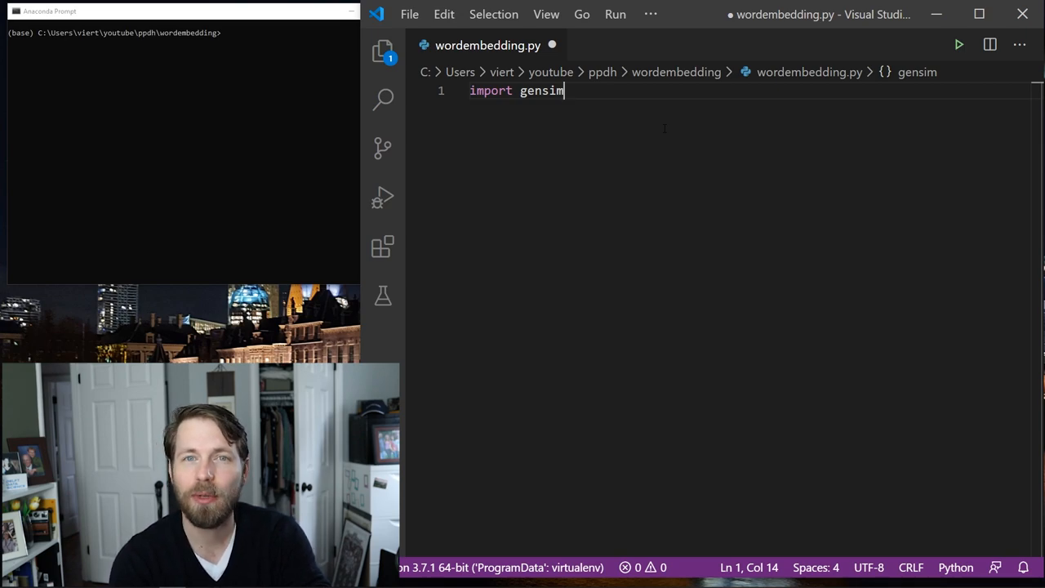
- Extend the import line to also bring in os and nltk
text(, os,)
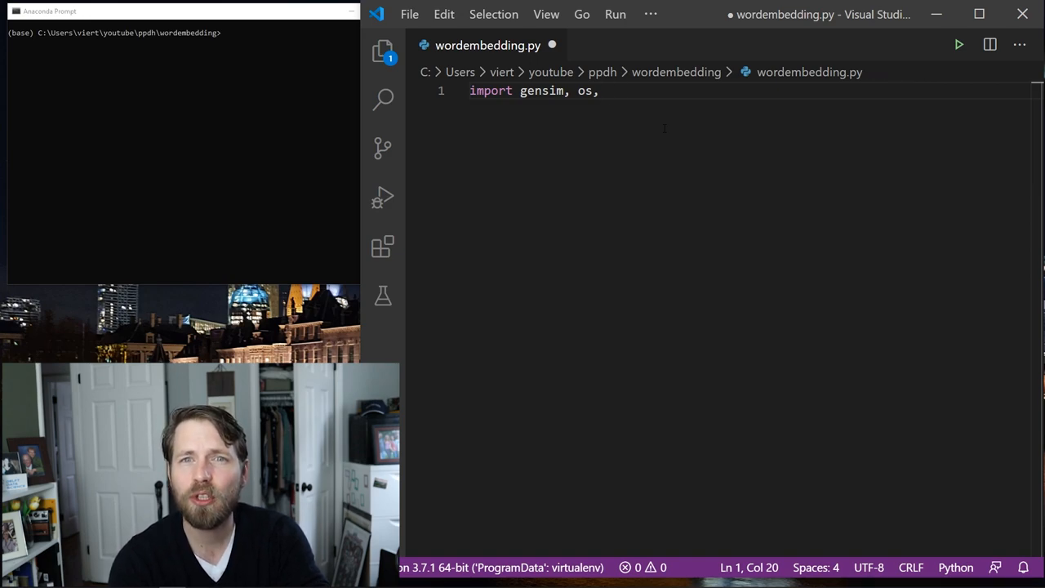
text(nltk)
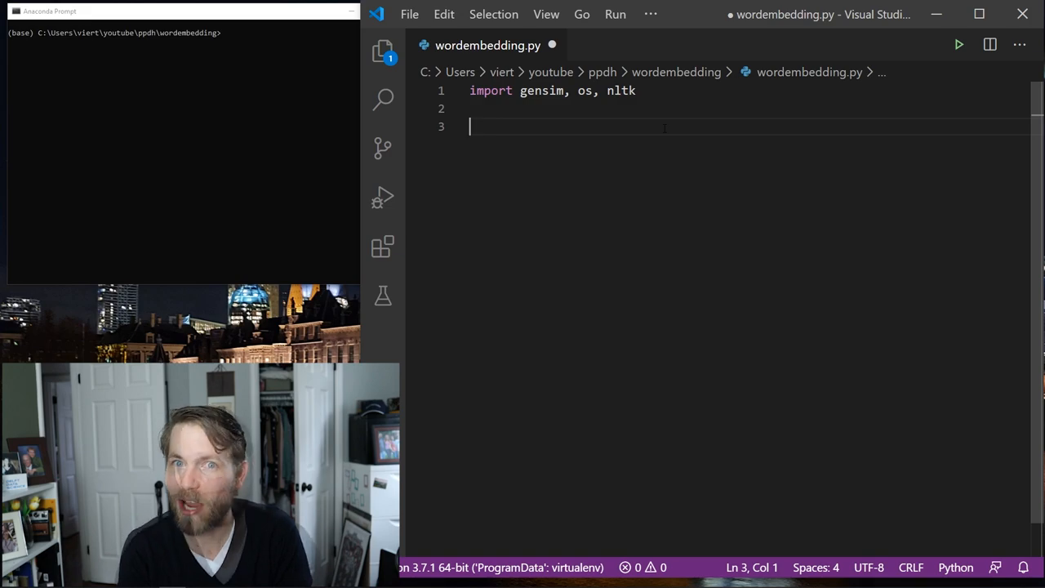
- Define ignore = {".DS_Store", ".txt"} and an os.walk loop over fedpapers reading each other file's text
text(ignore = {".DS_Store", ".txt"})
text(text = rf)
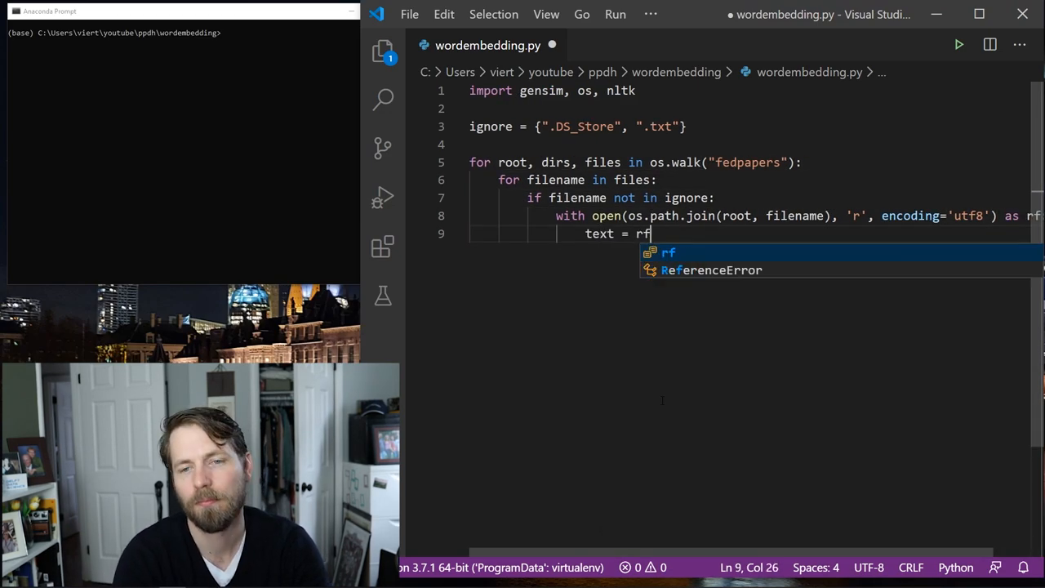
text(.read())
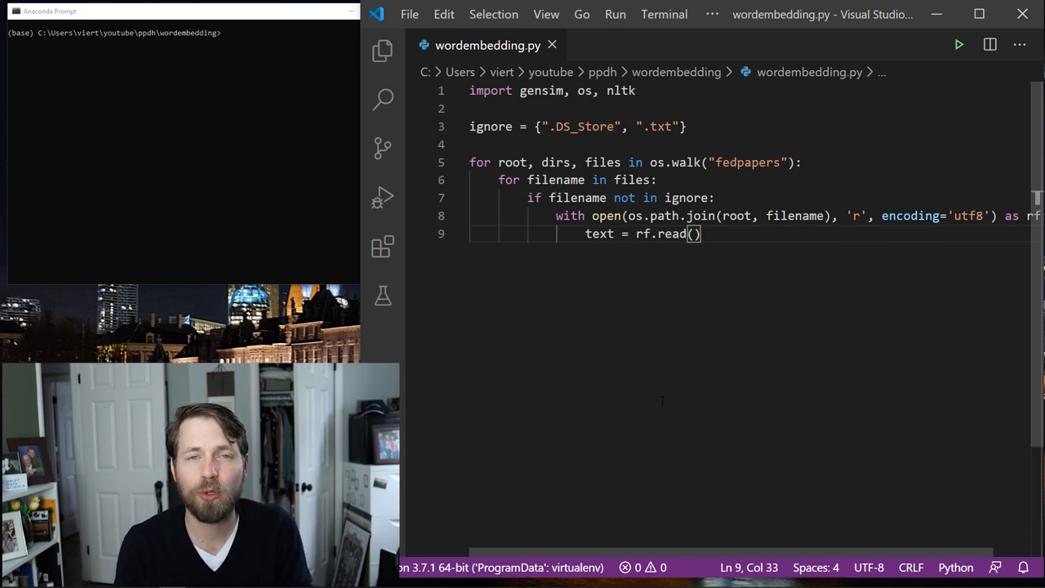
click(474, 144)
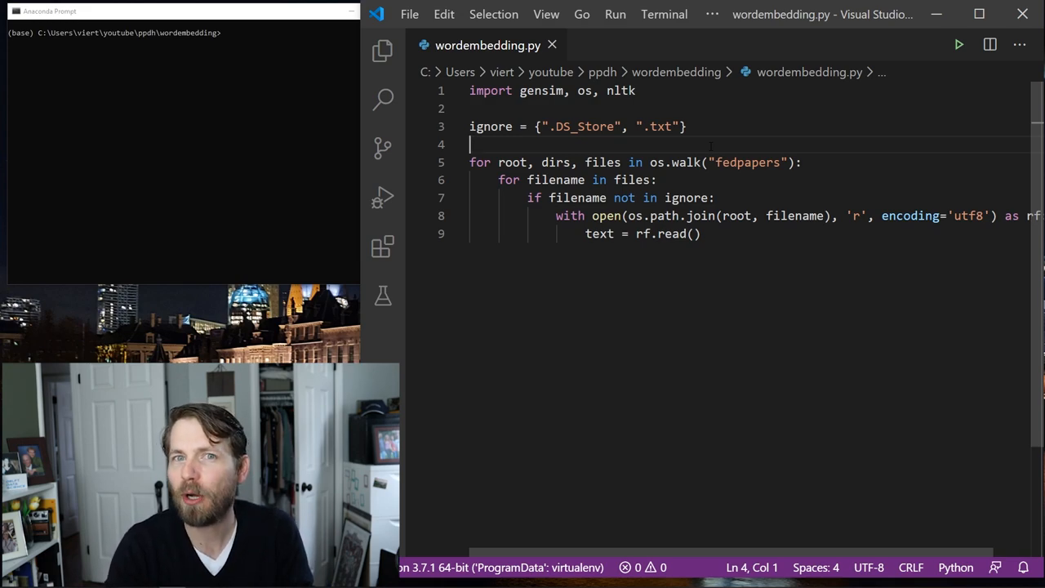
- Declare 'sentences = []' after the ignore set and leave blank lines for a function
key(Enter)
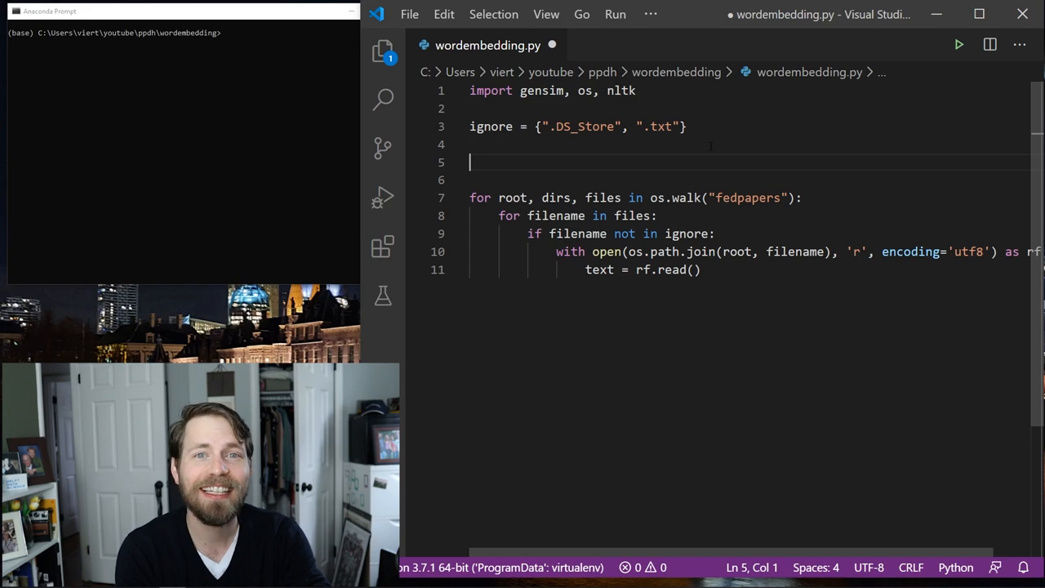
text(sen)
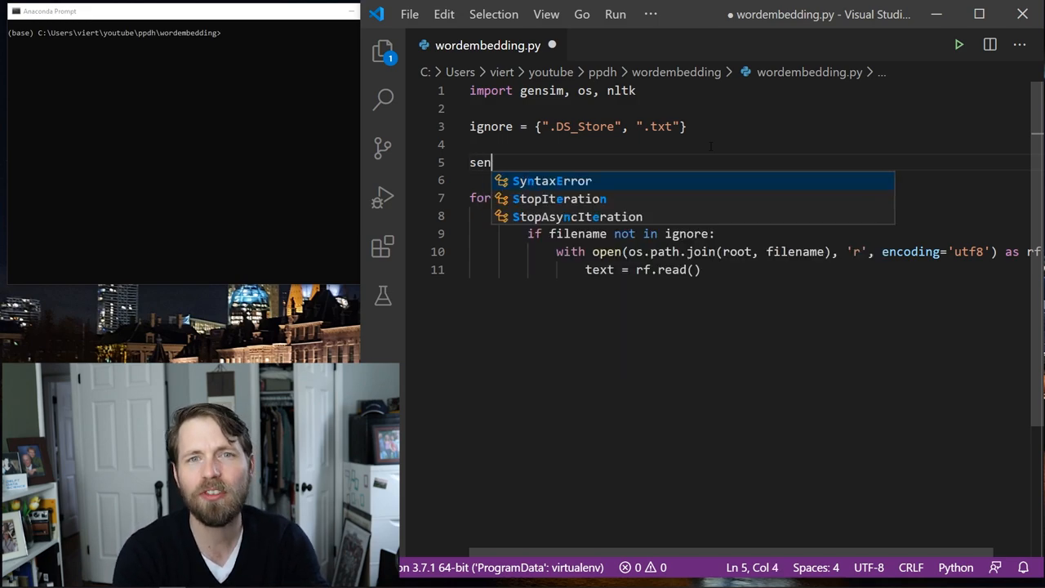
text(tences = [])
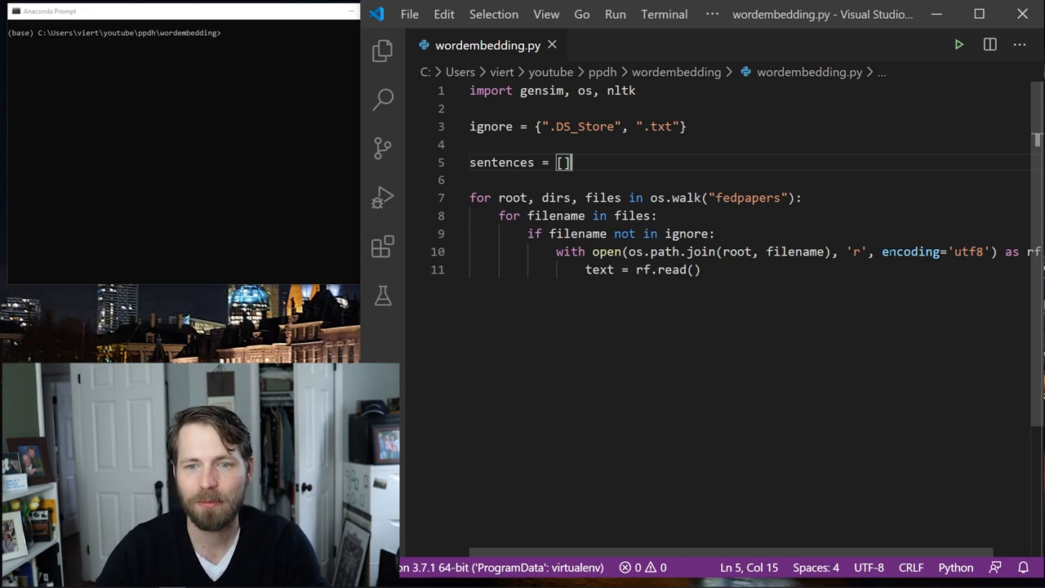
key(Enter)
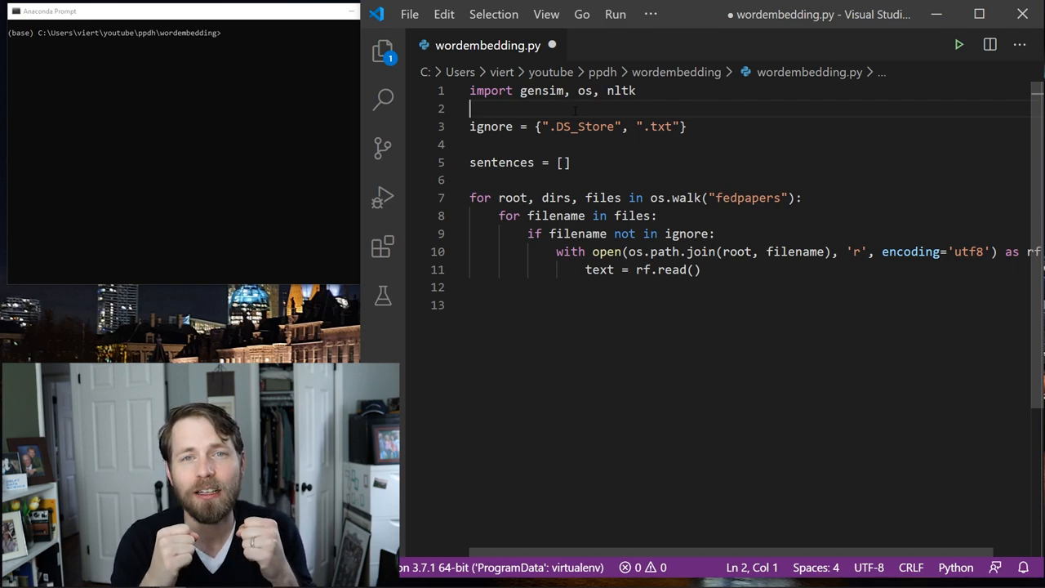
key(Enter)
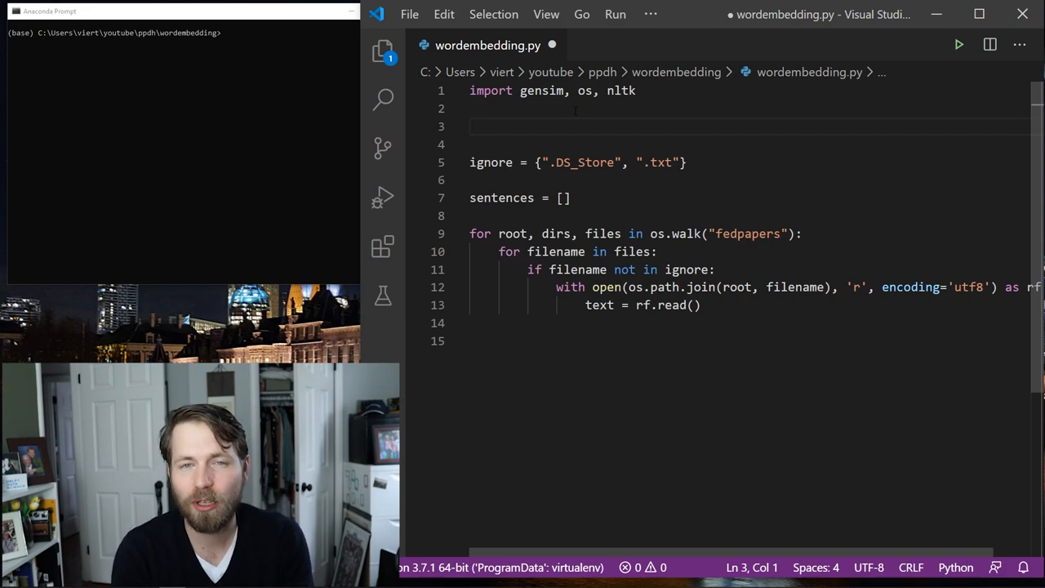
- Define tokenize(text) returning nltk.word_tokenize(sentence) for each nltk.sent_tokenize(text) sentence
text(def tokenize(text)
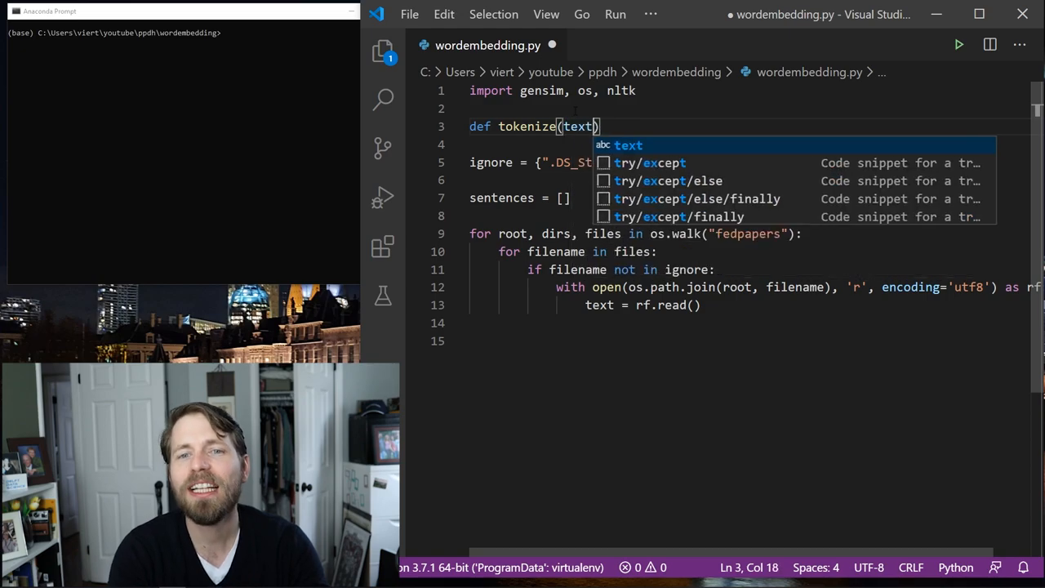
text(:)
key(Enter)
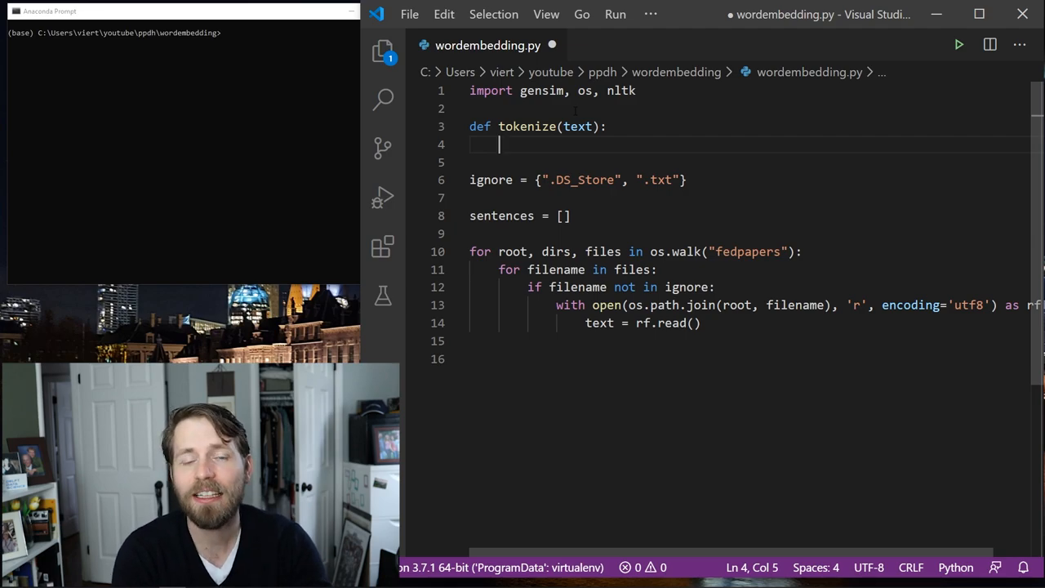
text(return [])
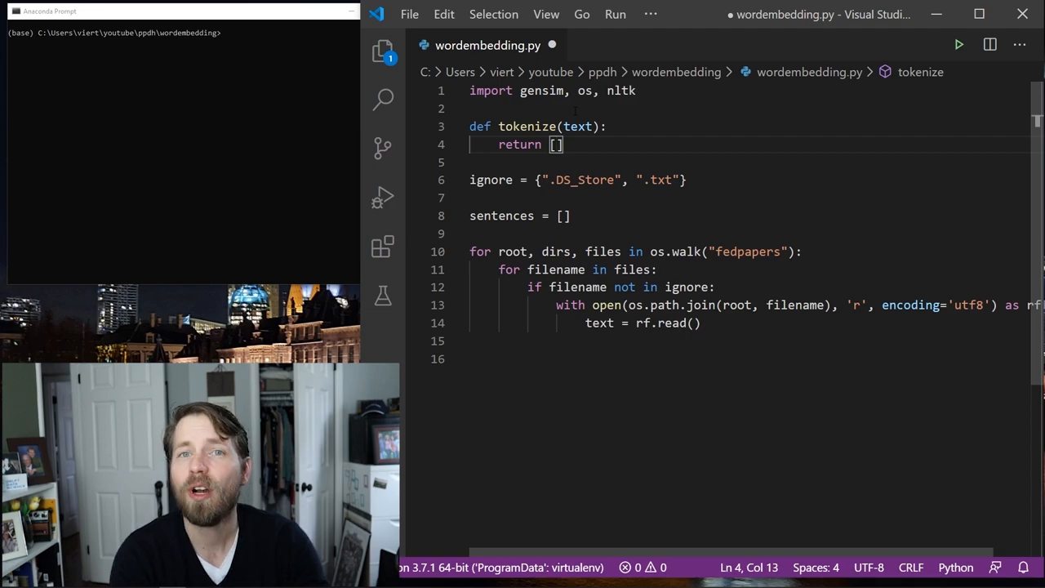
text(nltk)
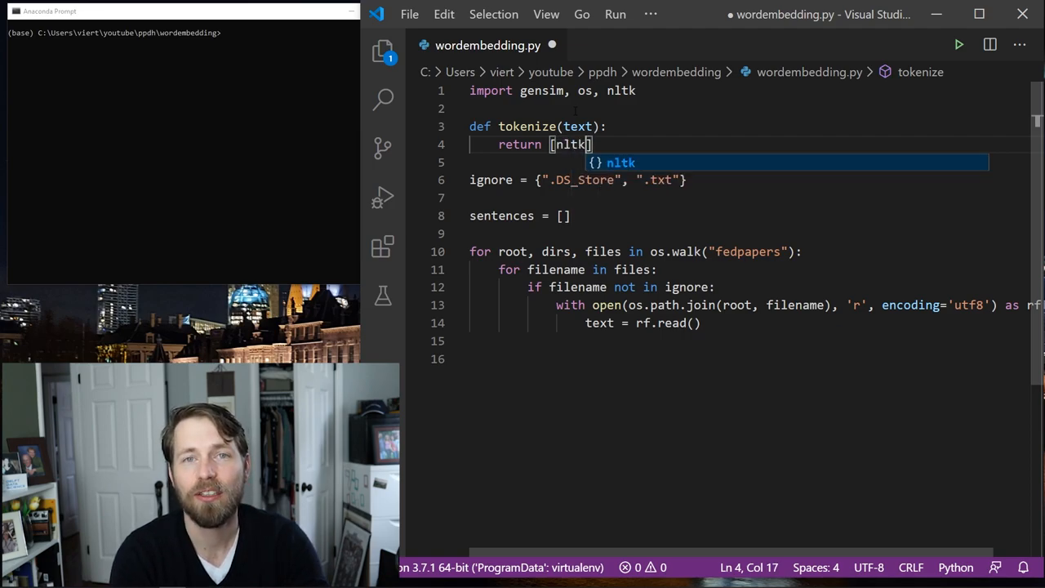
text(.sent_tokenize)
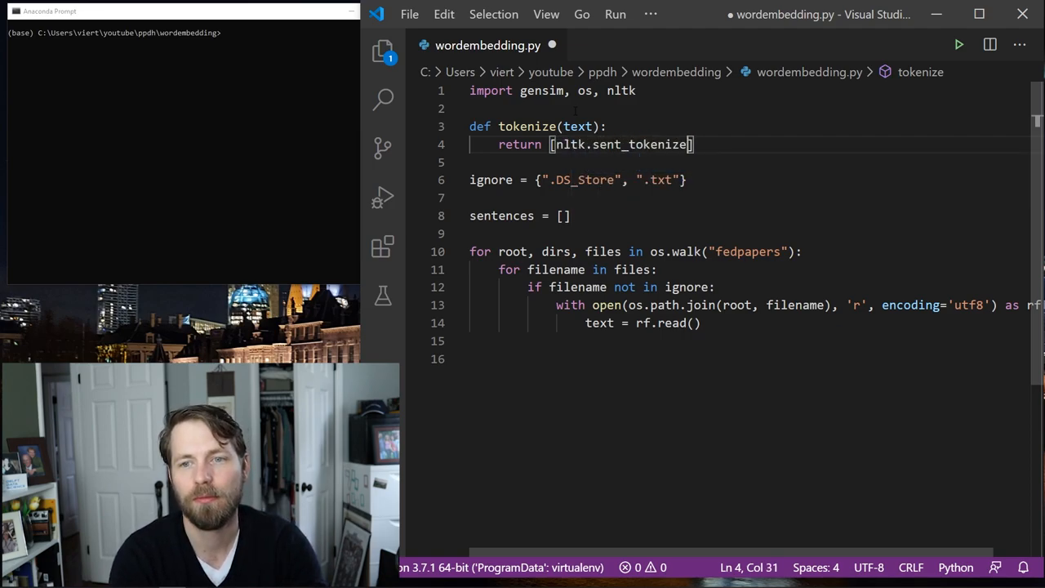
text((text))
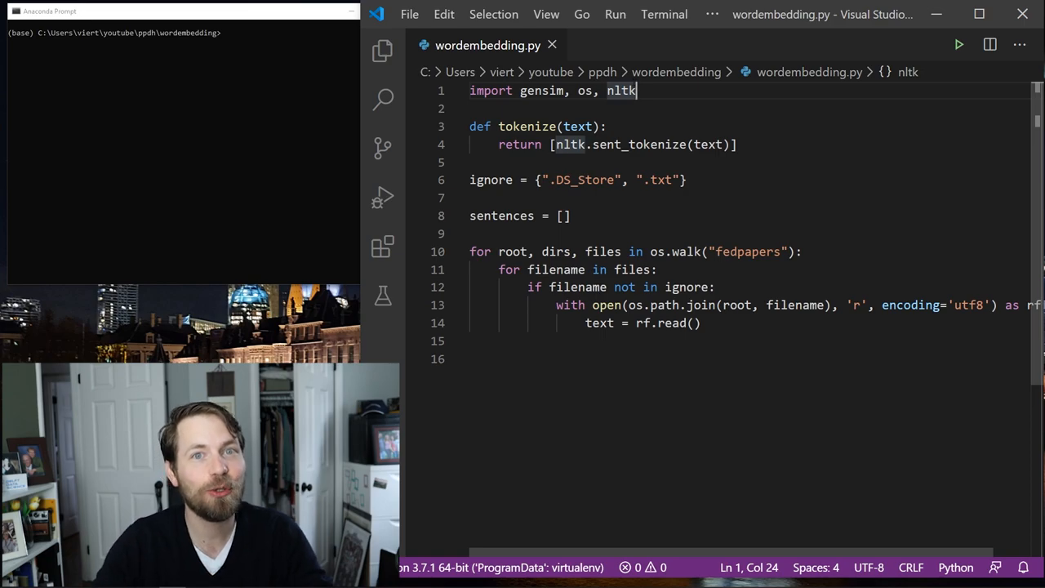
text(sentence for sentence in)
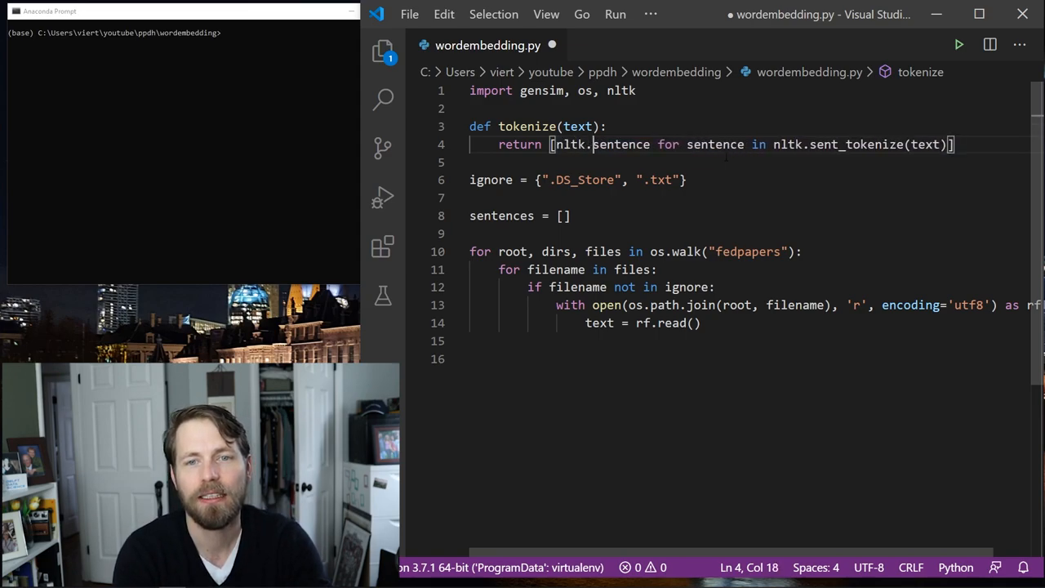
text(word_tokenize()
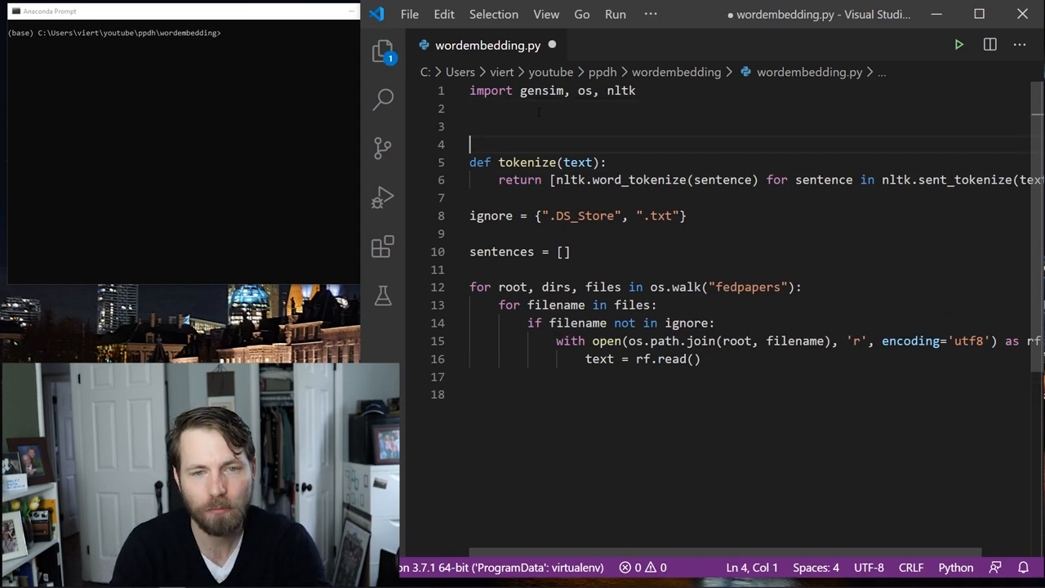
- Define filter_words(sentence) returning a list comprehension over nltk.word_tokenize(sentence)
text(def)
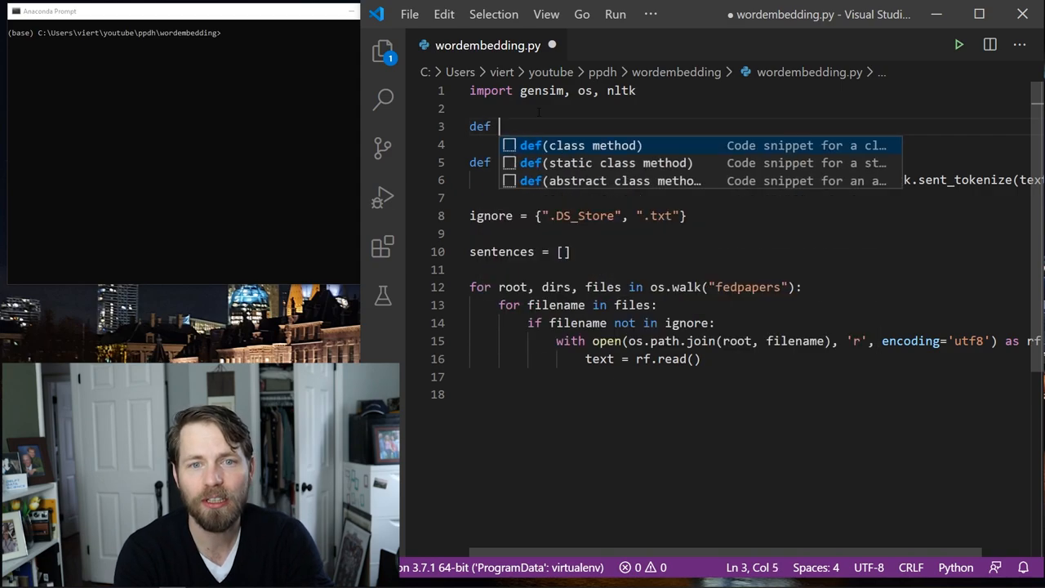
text(filter_)
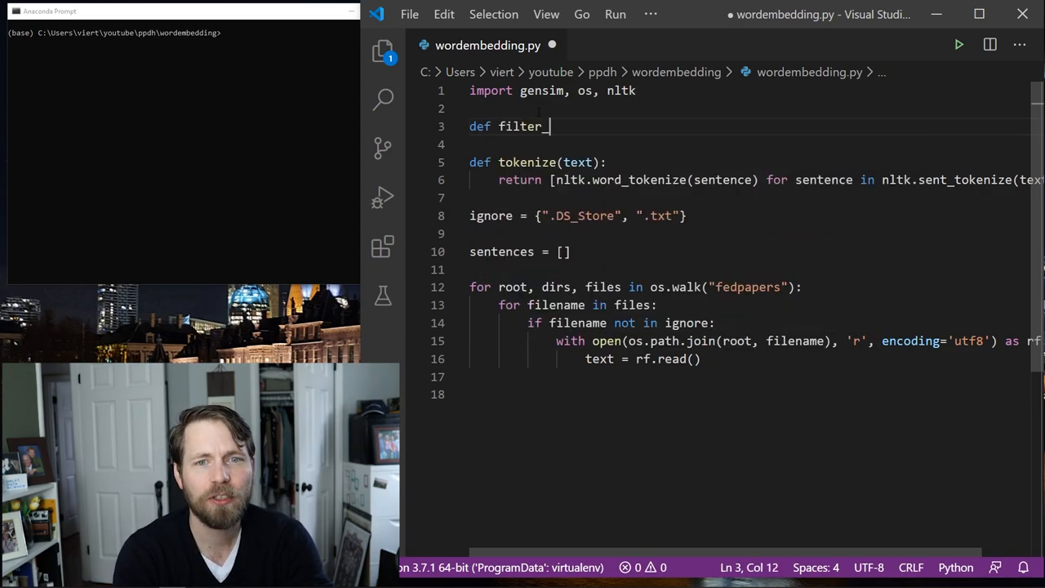
text(words(sentence):)
text(re)
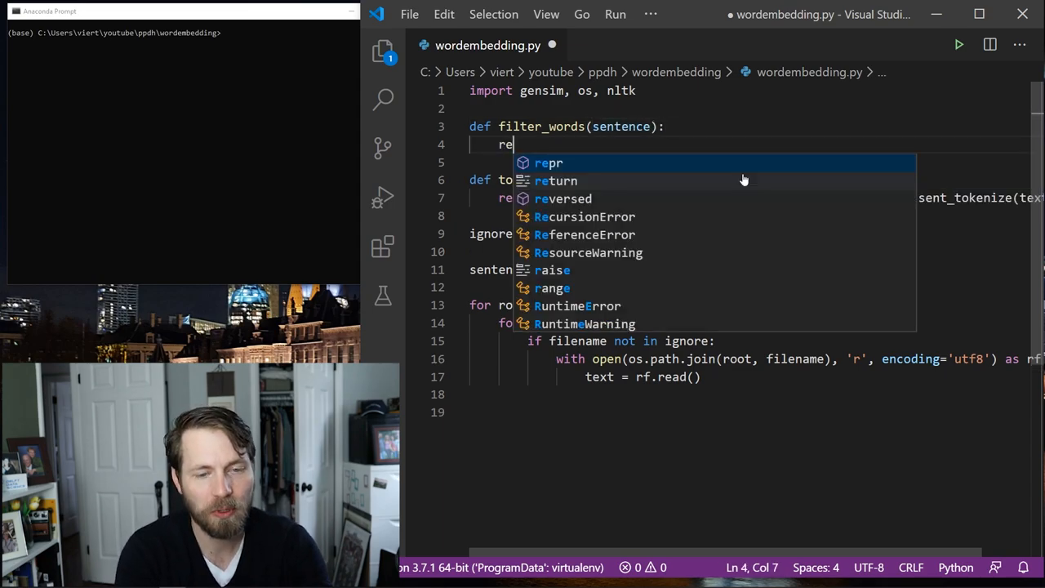
text(turn [])
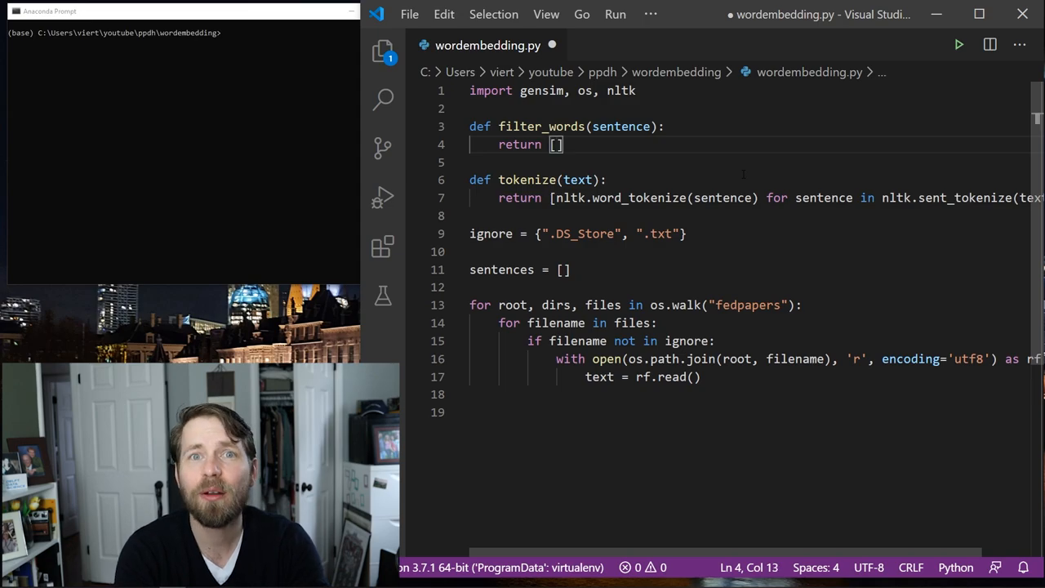
text(word for)
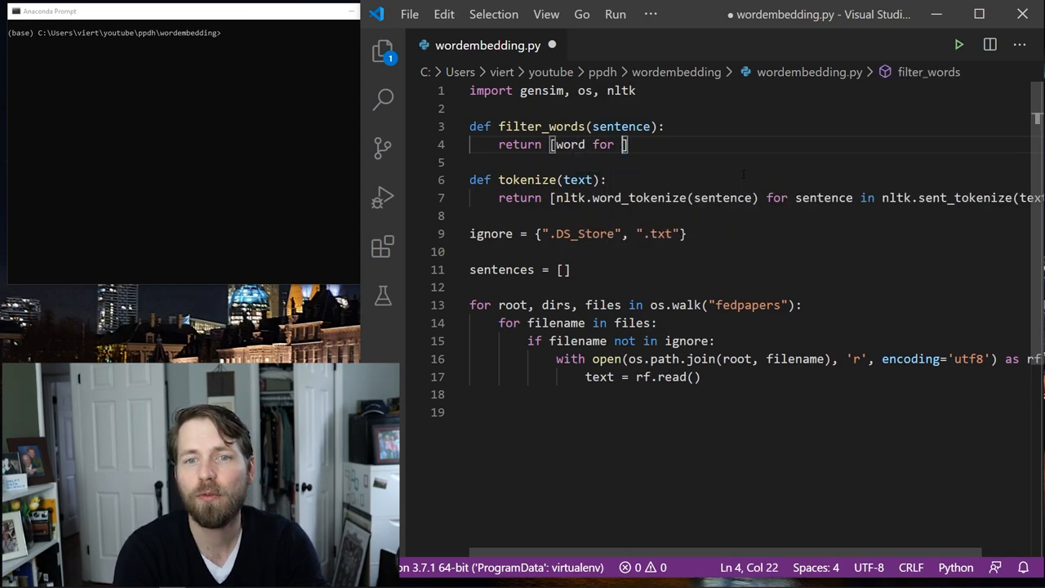
text(word in nltk.)
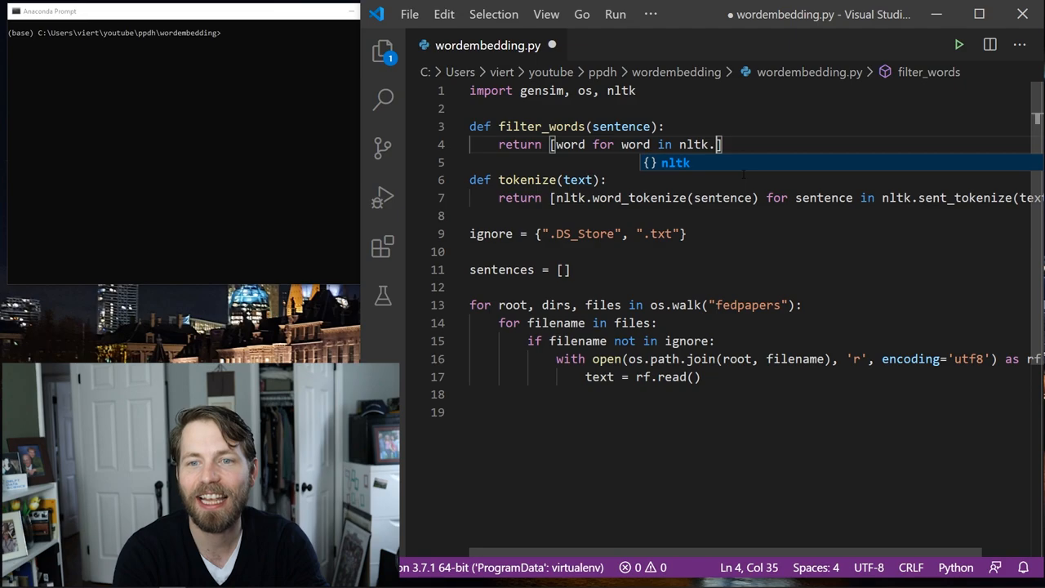
text(word_tokenize)
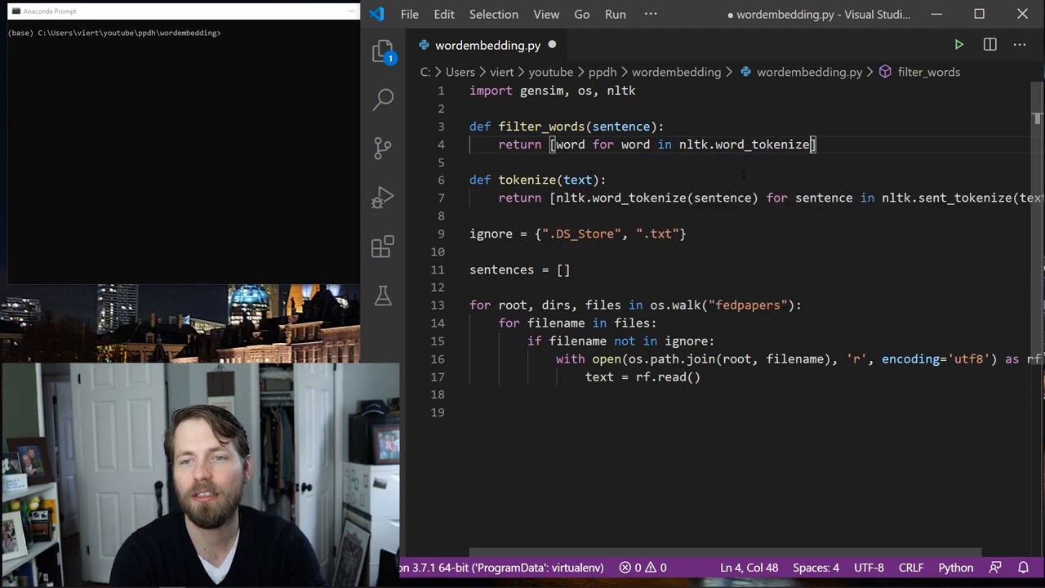
text((sentence) if word.is)
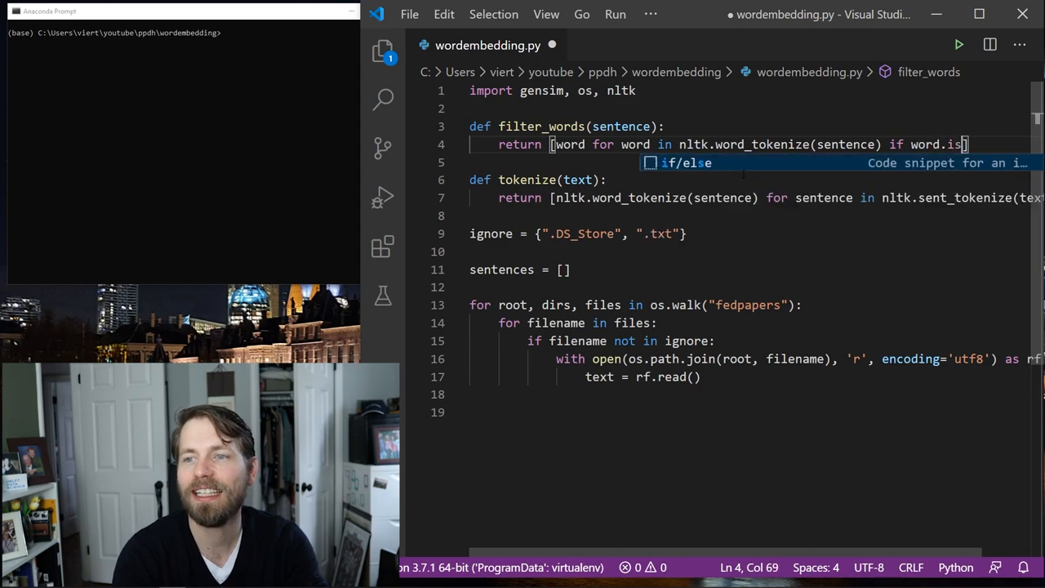
- Keep only alphanumeric words and return them as word.lower()
text(alnum())
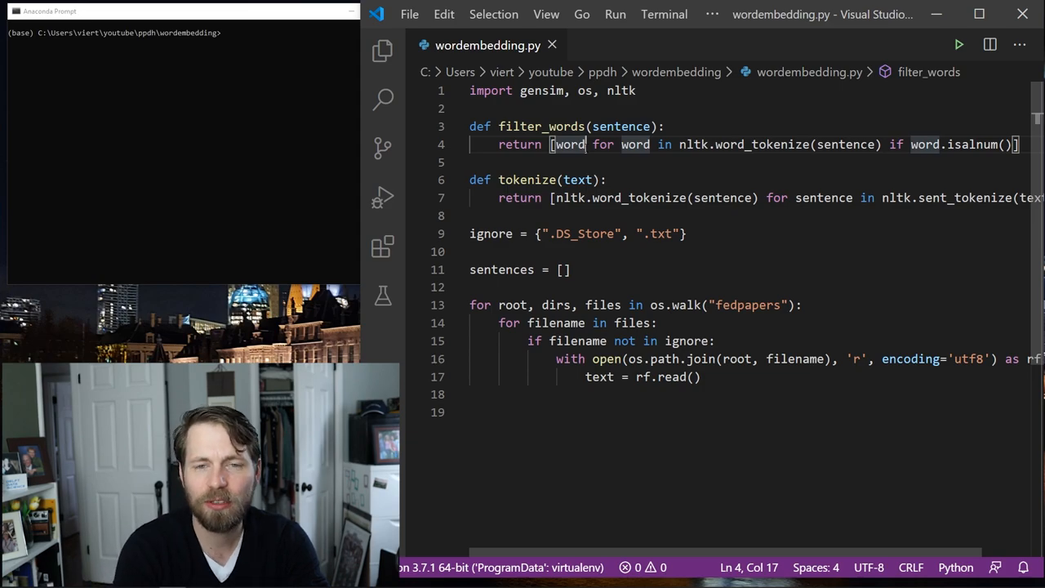
text(.lower())
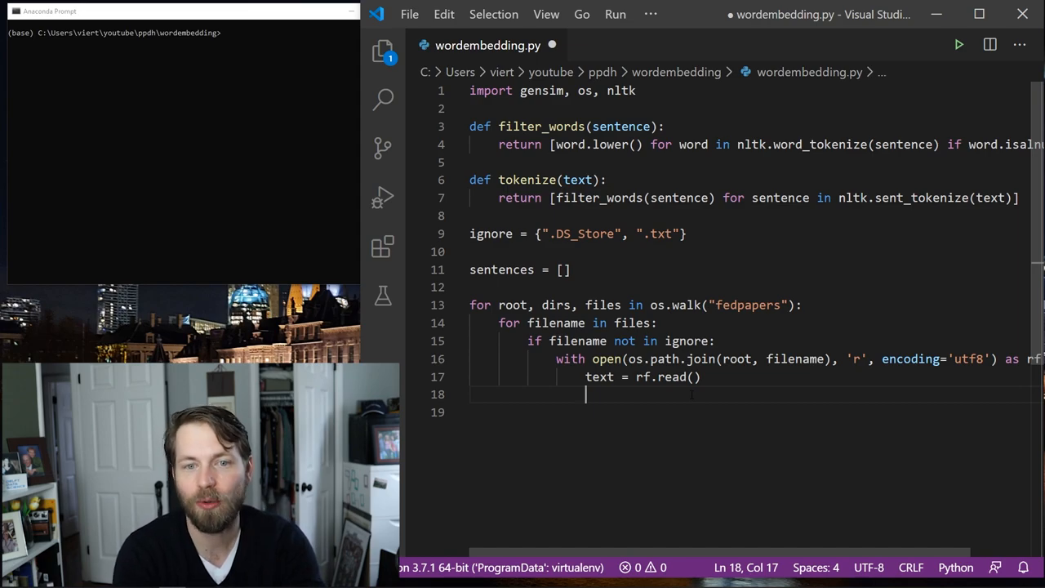
- Add sentences.extend(tokenize(text)) in the loop and start the '# instantiate the model' comment
text(tokeniz)
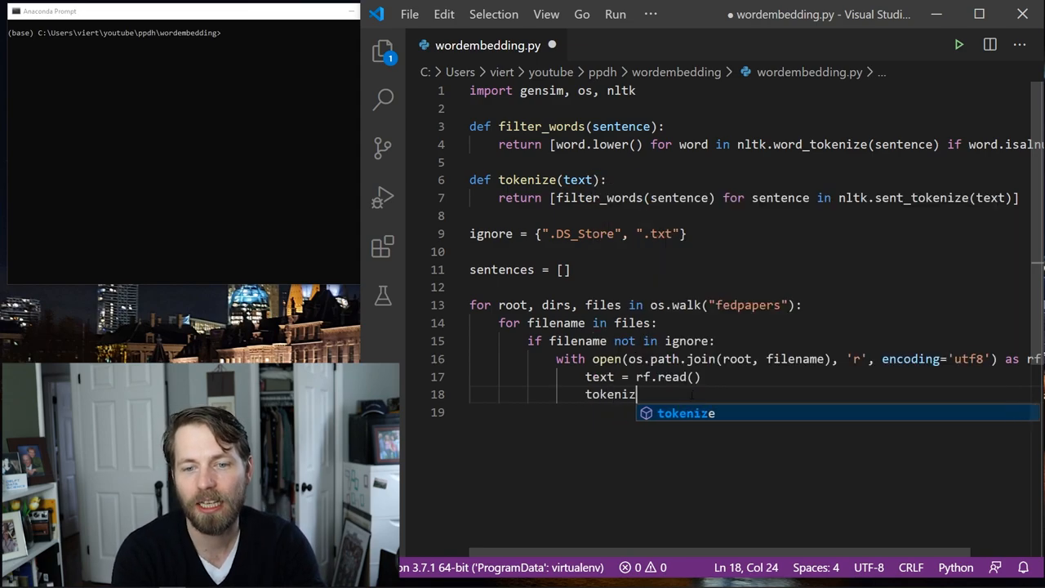
text(e(text))
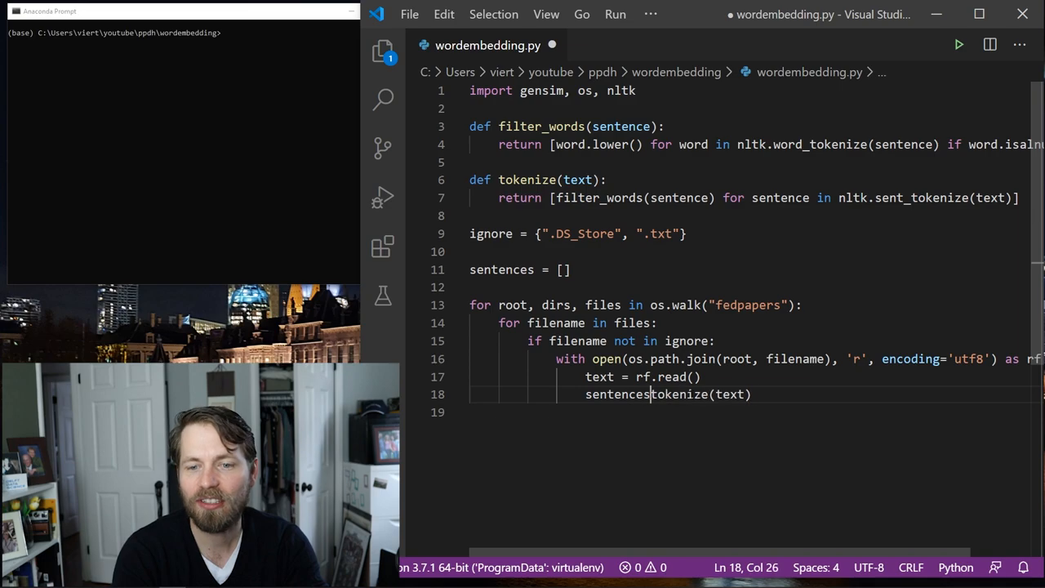
text(.extend()
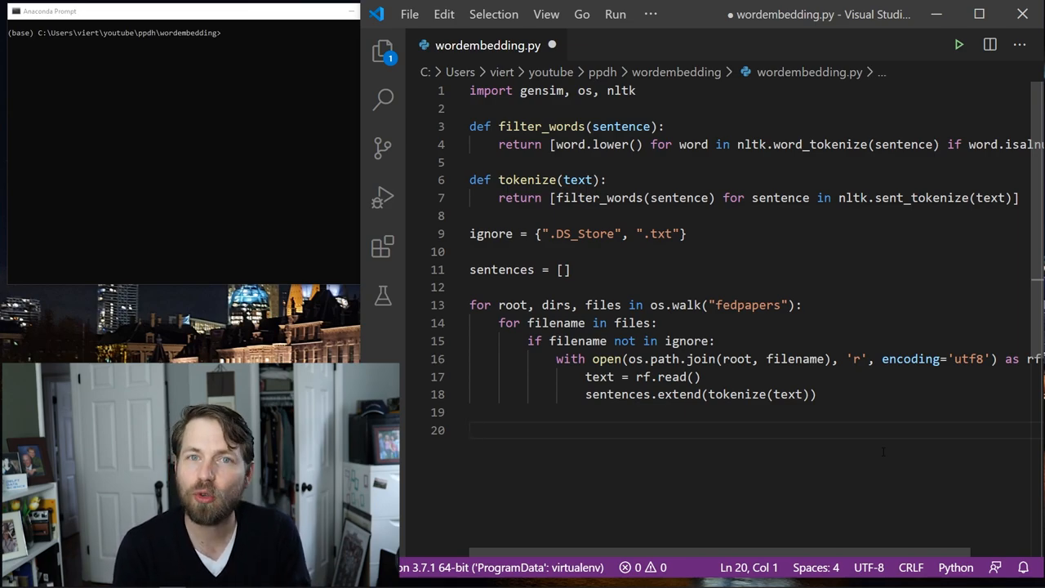
text(# instan)
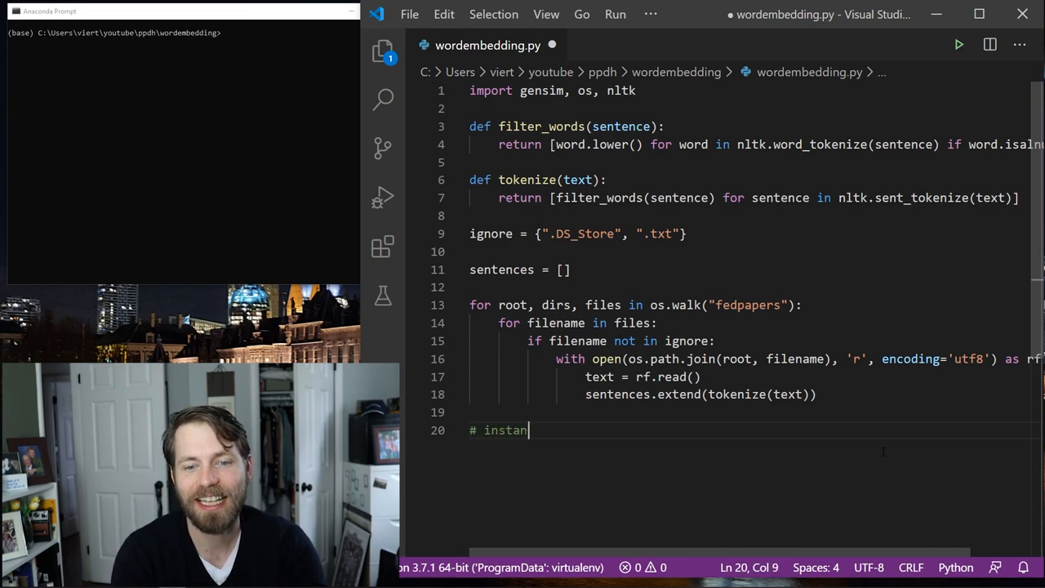
text(tiate the model an)
text(word2vec_model = gensim.)
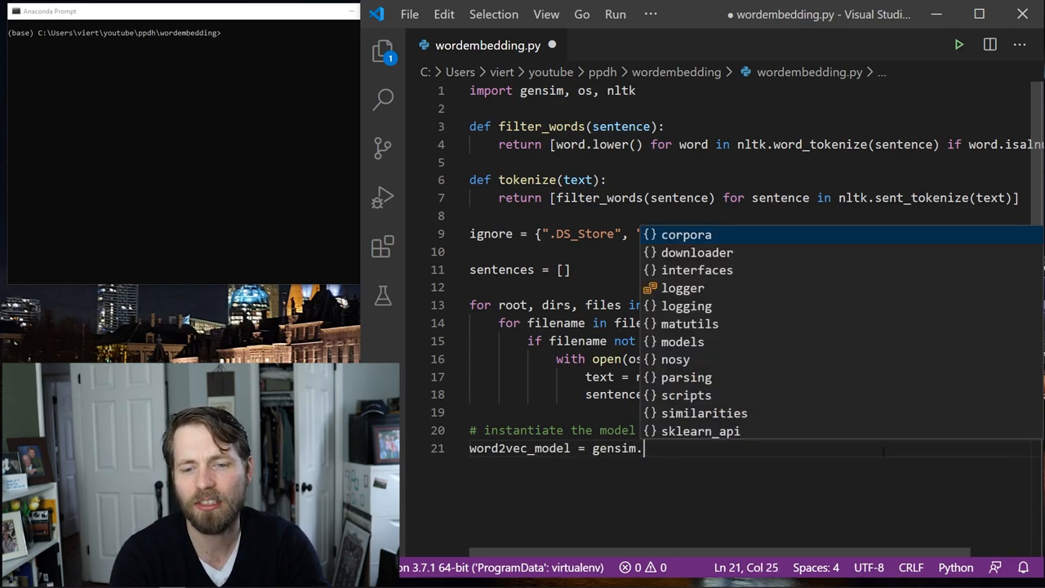
- Write word2vec_model = gensim.models.Word2Vec(sentences, sg=1
text(models.Word2Vec()
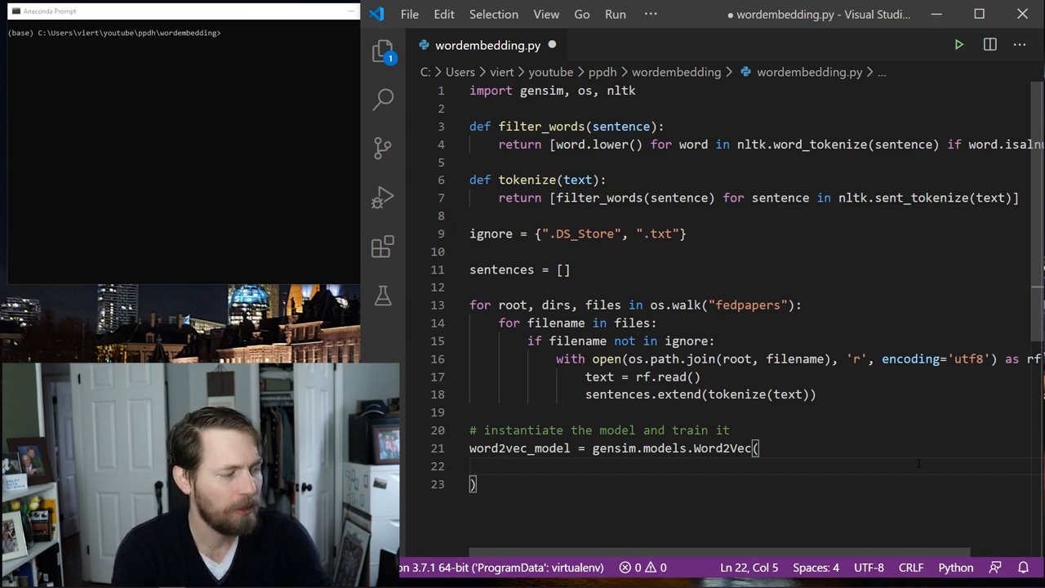
text(sen)
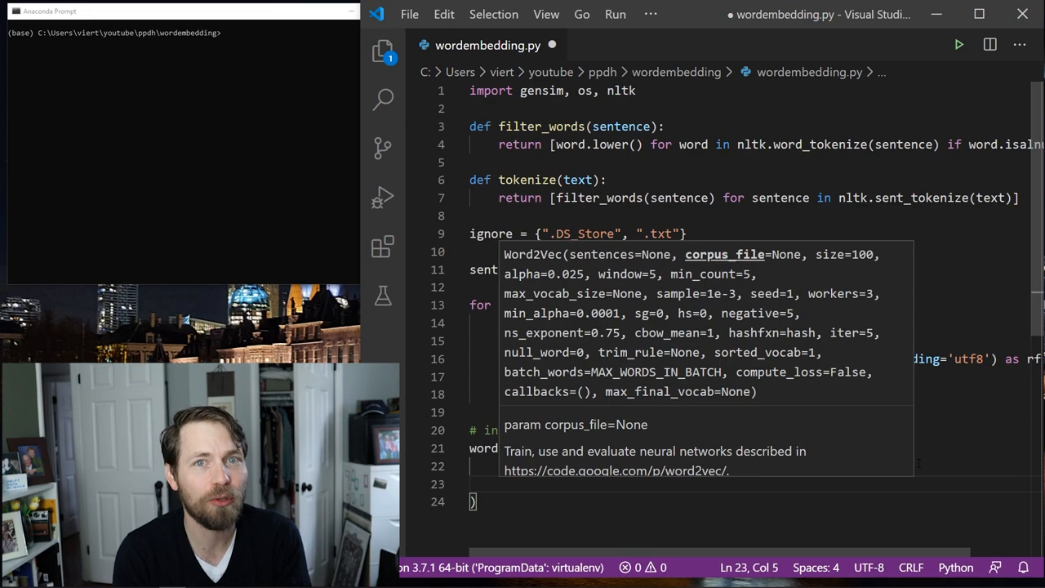
text(sg)
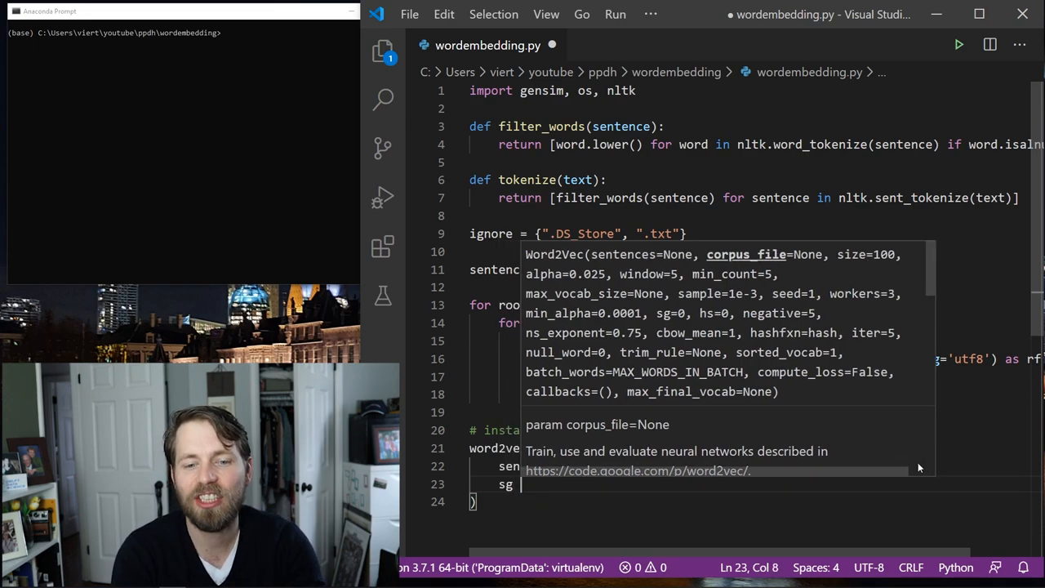
text(=0)
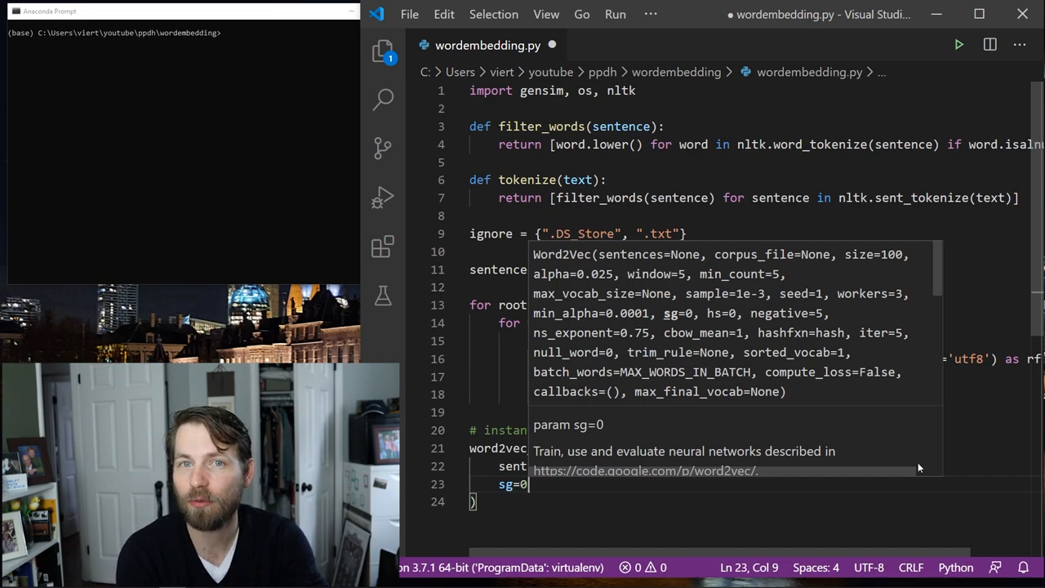
text(1 # here)
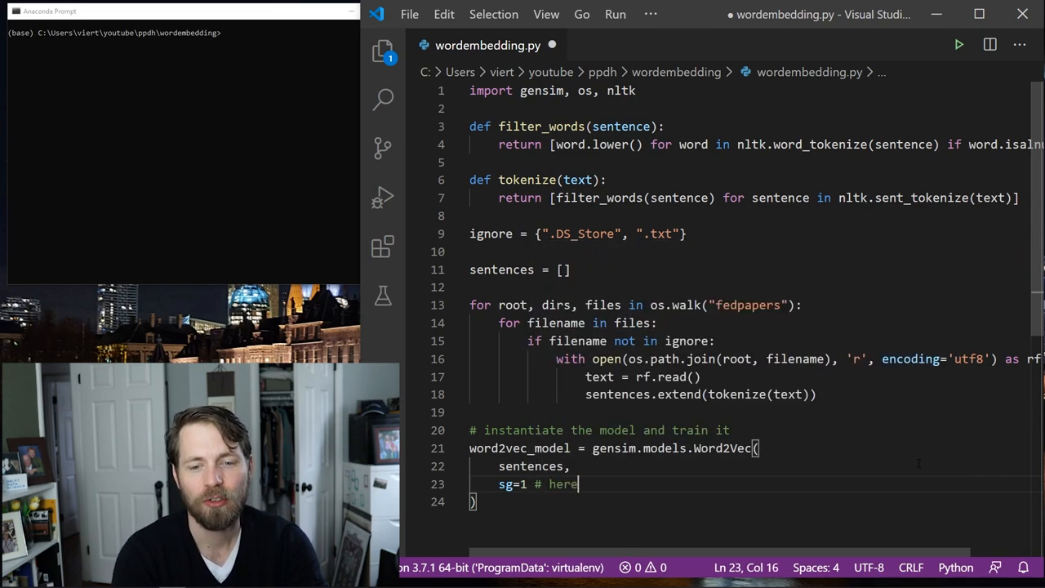
- Comment that sg=1 uses skipgrams instead of CBOW, better for small corpora
text(1 wil)
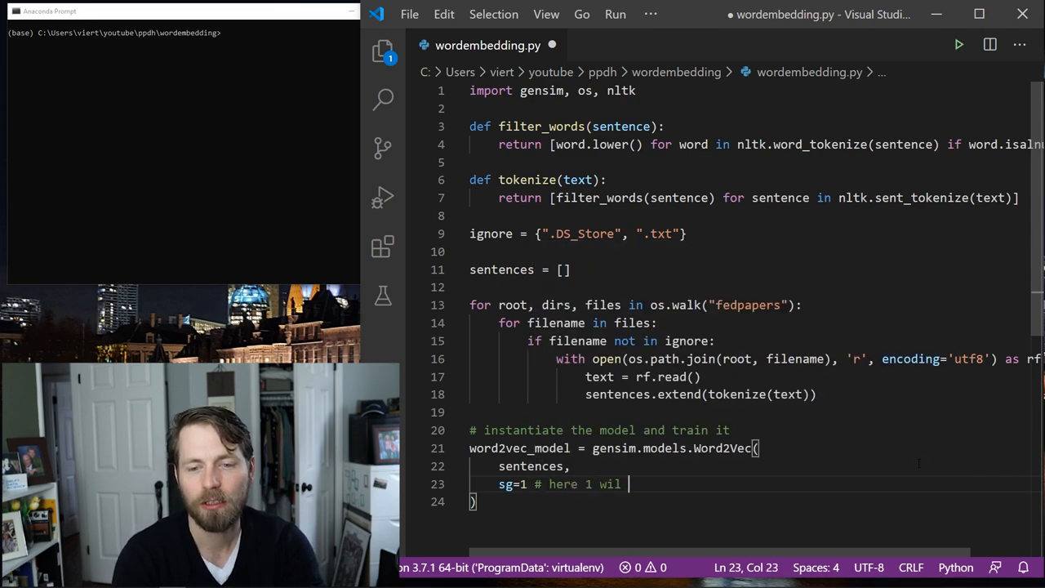
text(l use skipt)
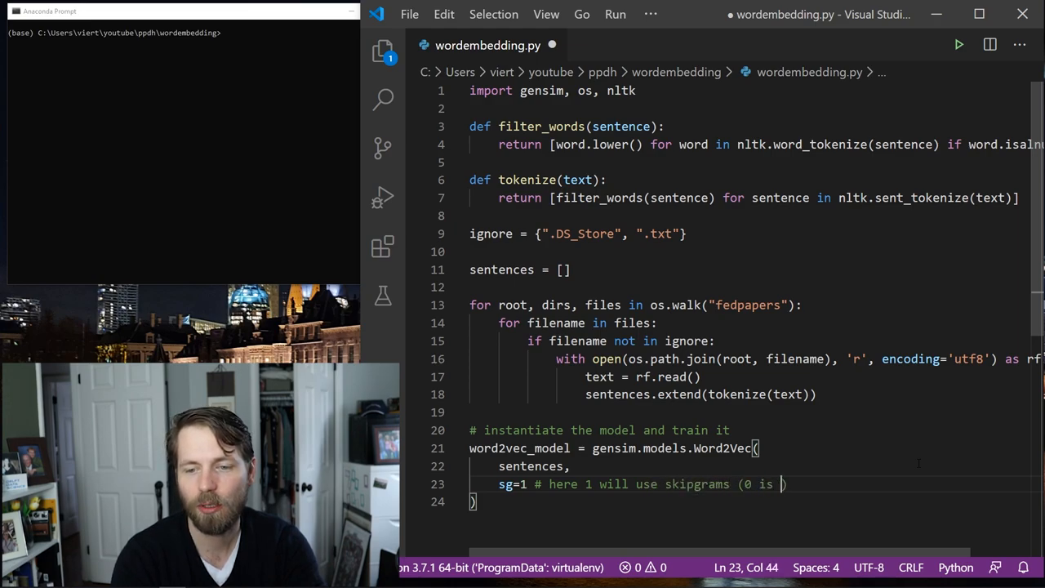
text(CBOW)
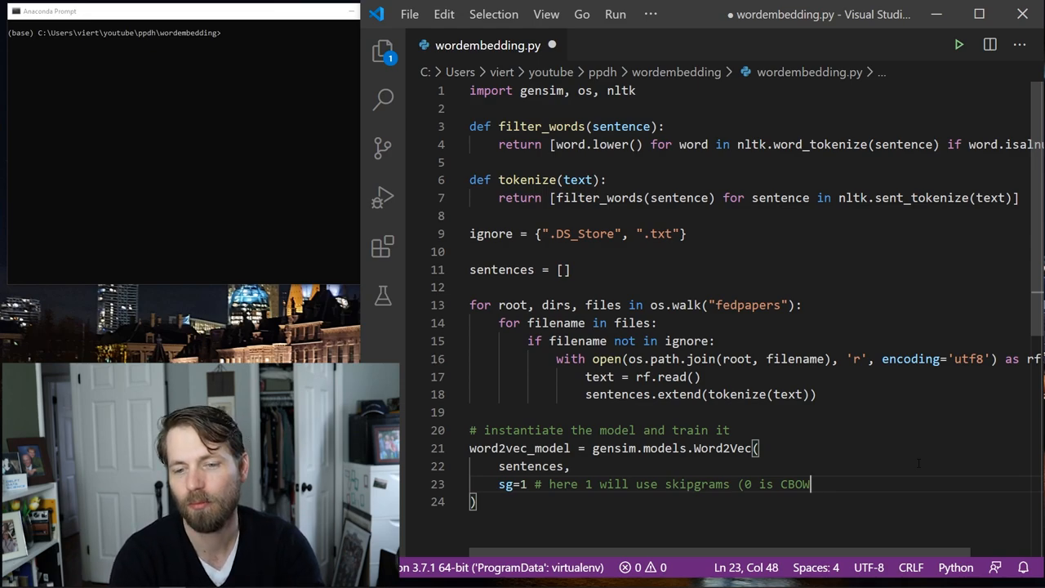
text(). skipgrams for small c)
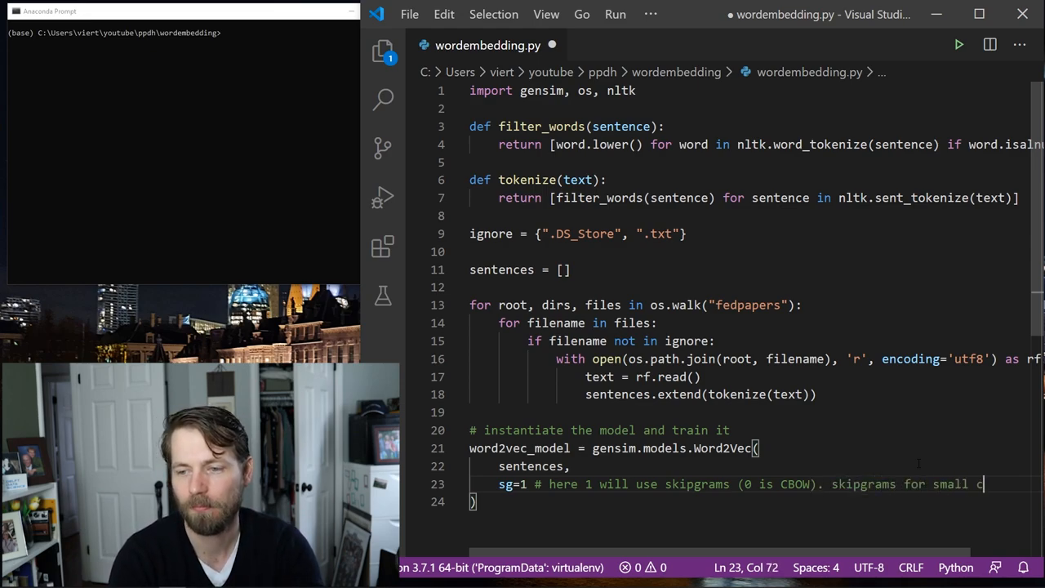
text(rpora)
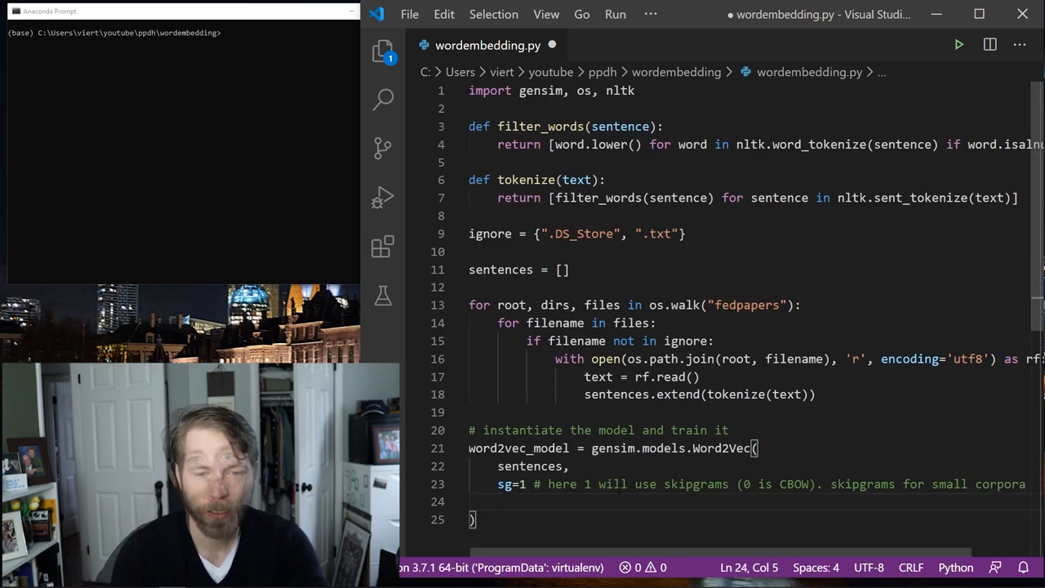
text(,)
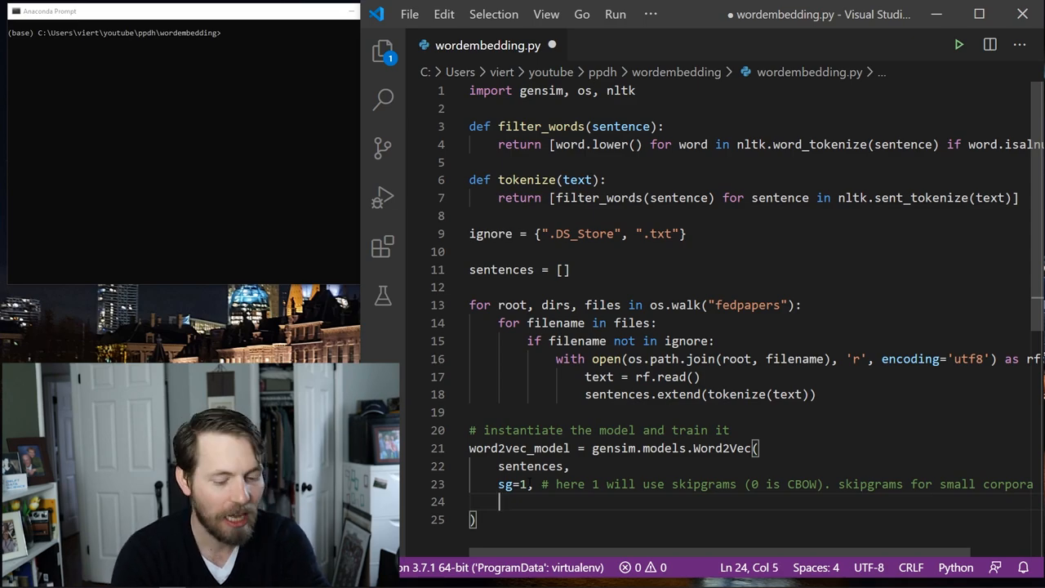
- Add min_count=1 with the comment that a word needs to occur at least once
text(min_count)
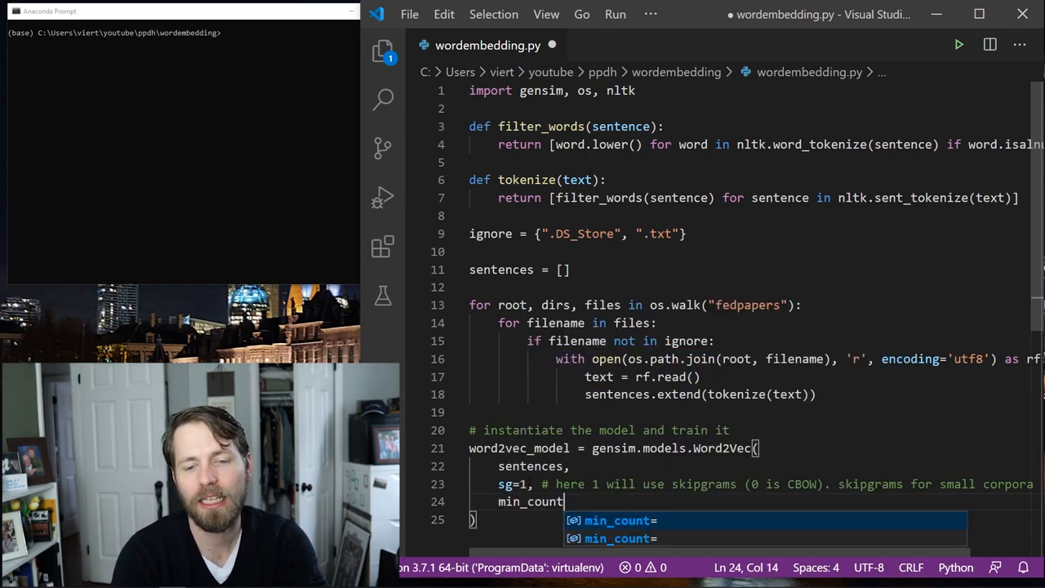
text(=)
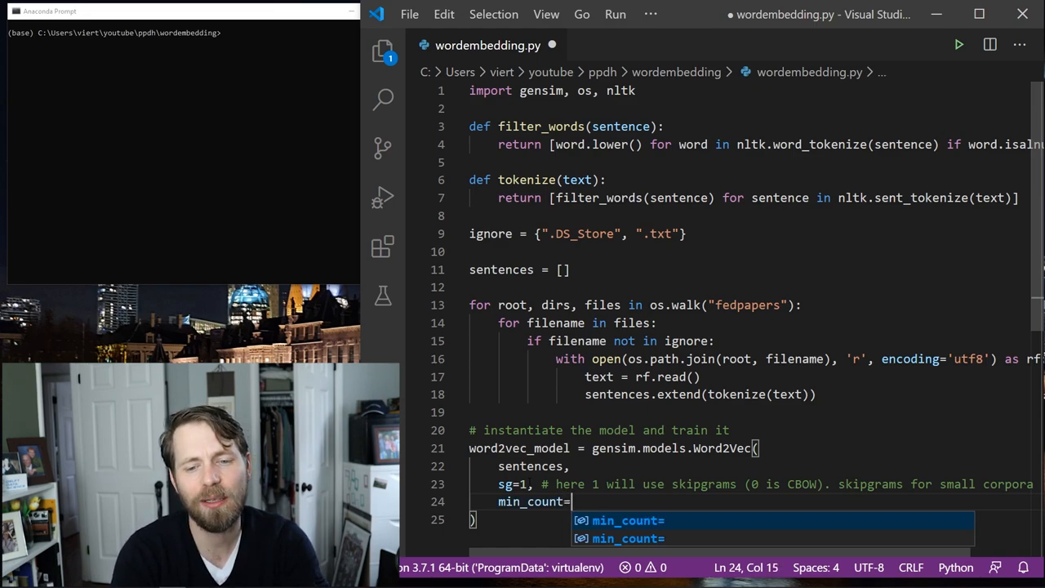
text(1)
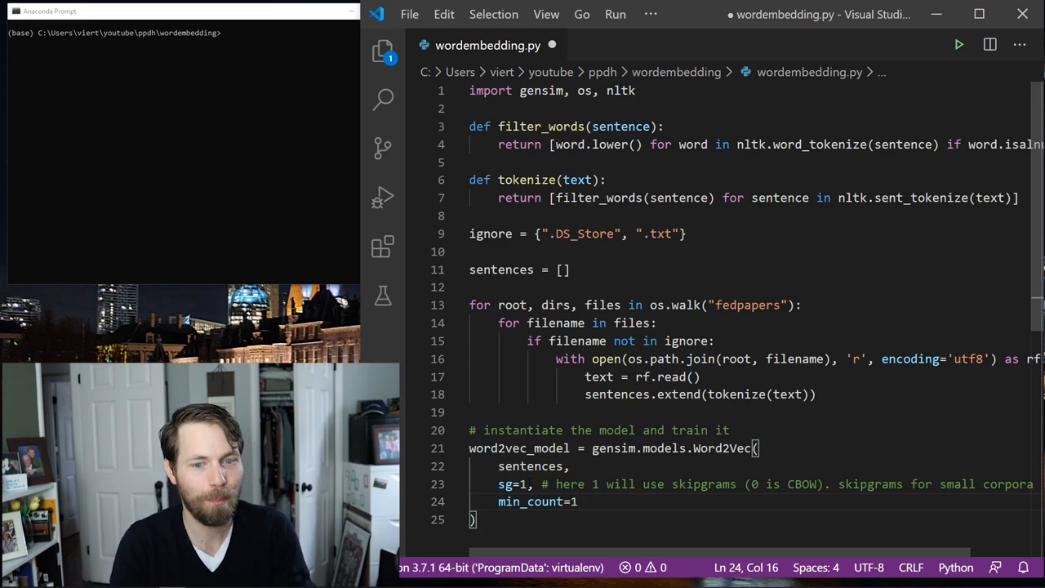
text(#)
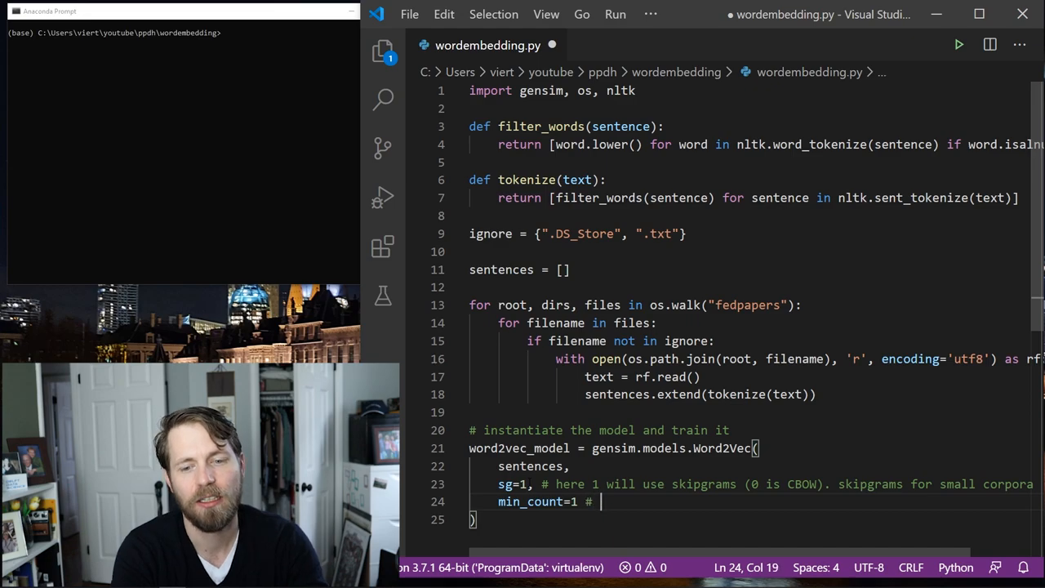
text(word needs t)
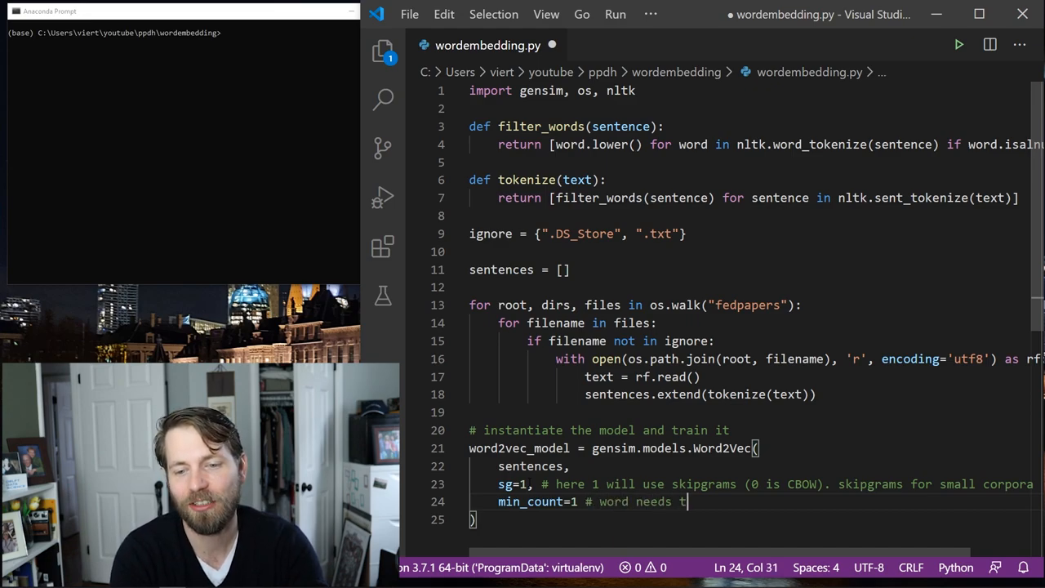
text(o occure at least once)
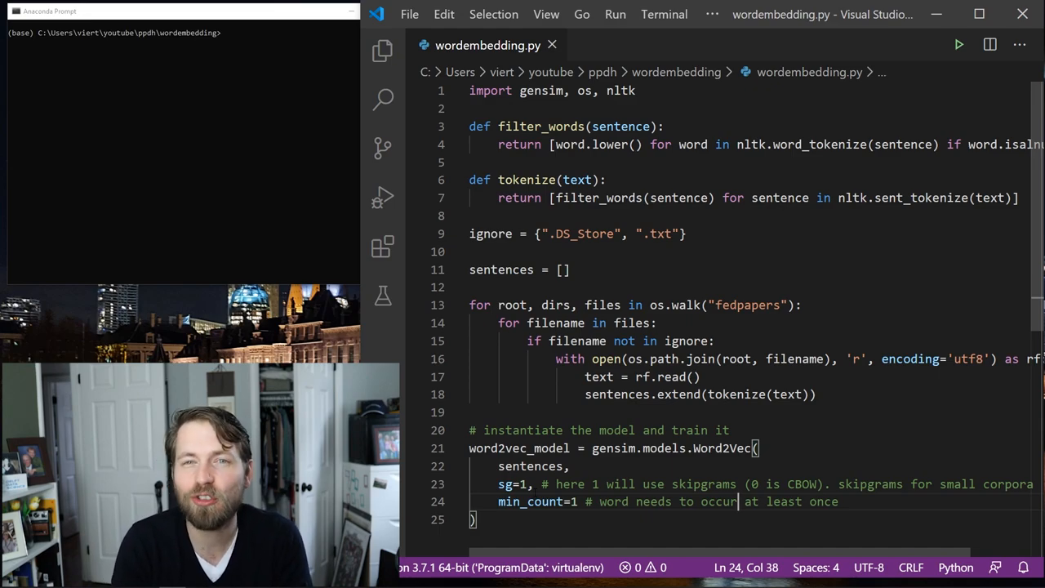
key(Enter)
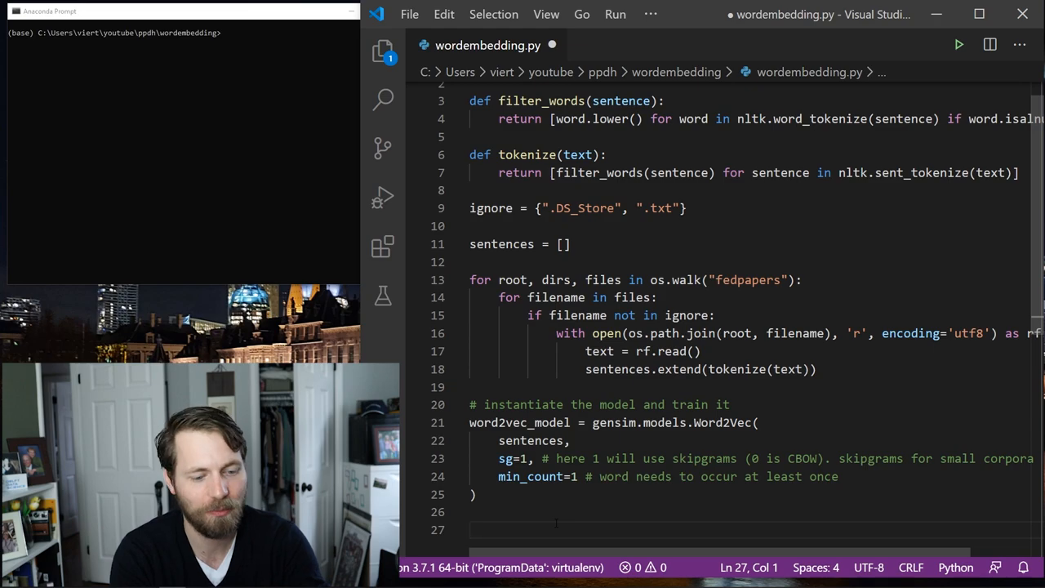
- Under '# update the model', call word2vec_model.train on ['four','score','and','seven','years','ago']
text(# update the model)
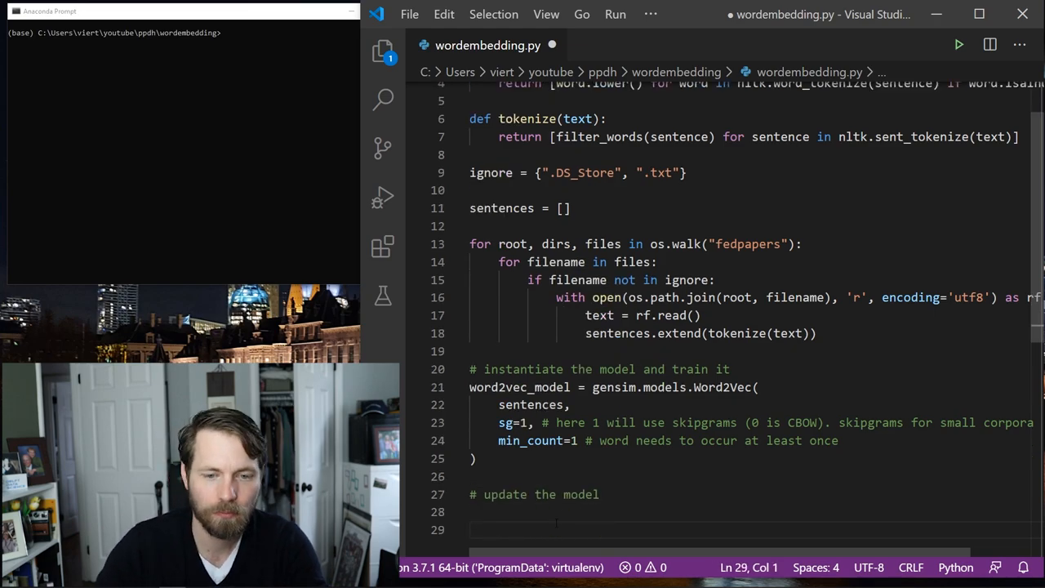
scroll(down, 3)
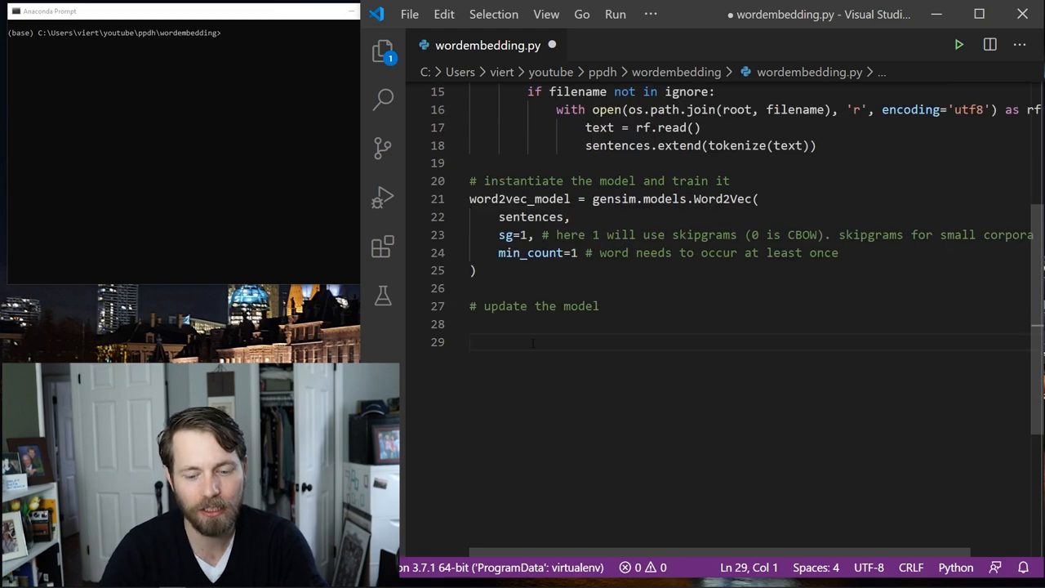
key(Backspace)
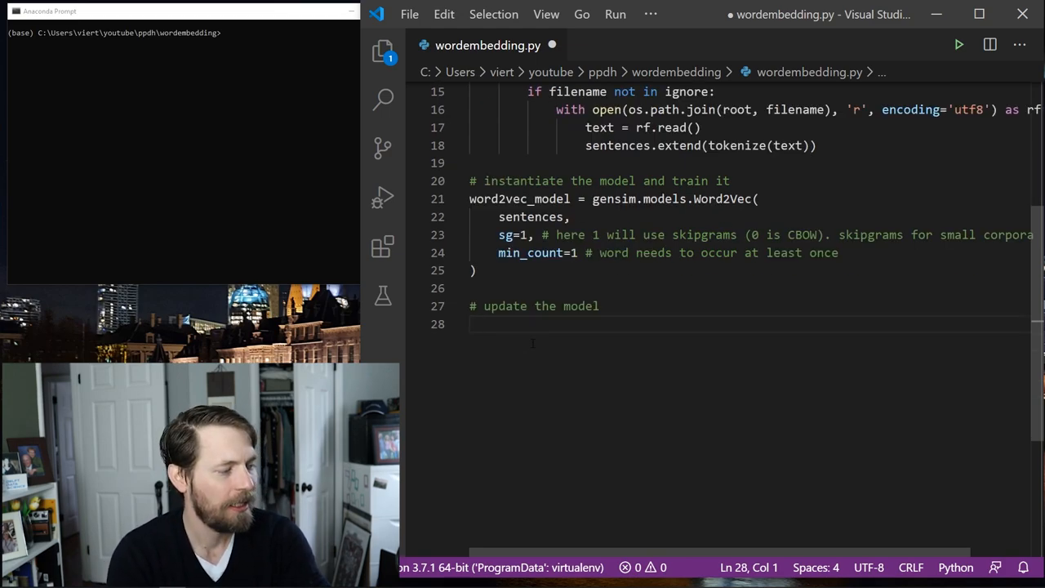
text(word)
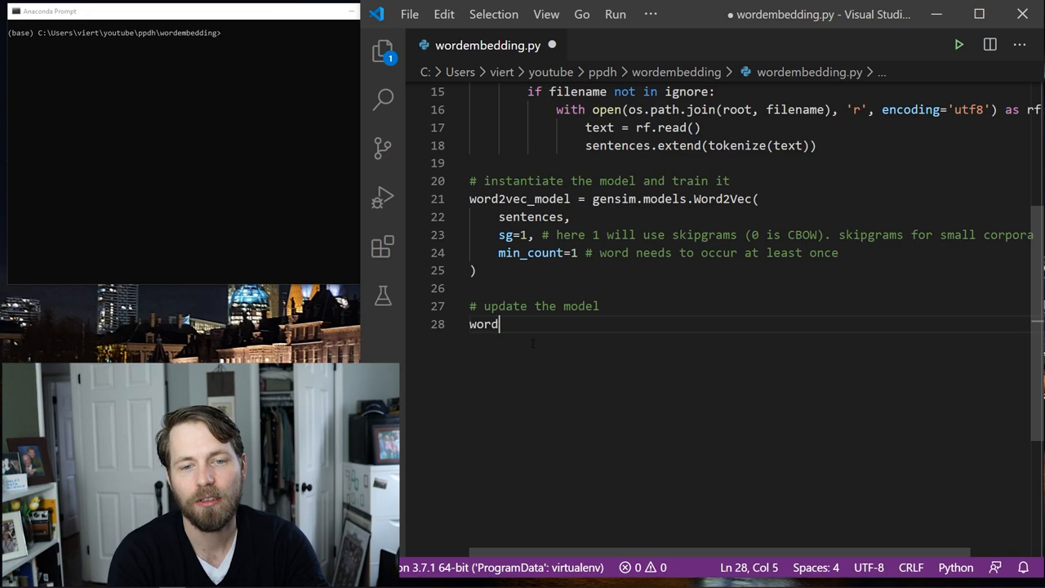
text(2vec_model.)
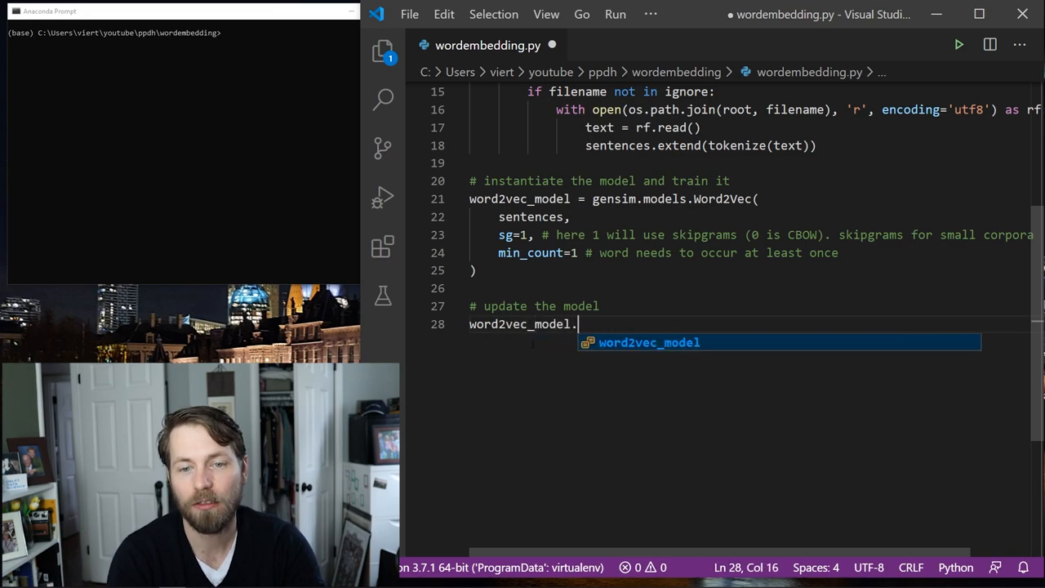
text(train())
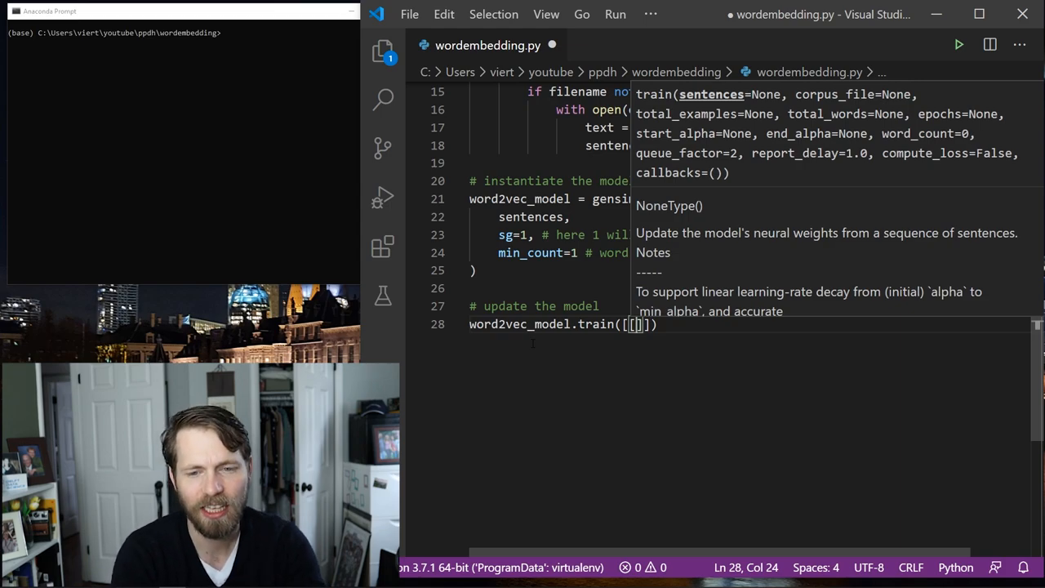
text('four', 'score', 'and', 'seven', 'years',;a)
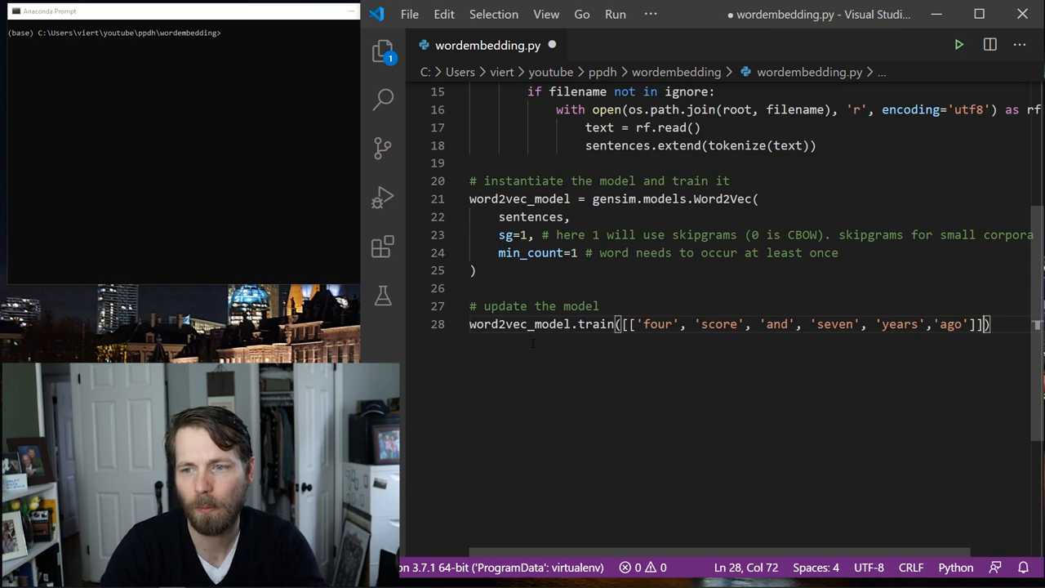
text(,)
key(Enter)
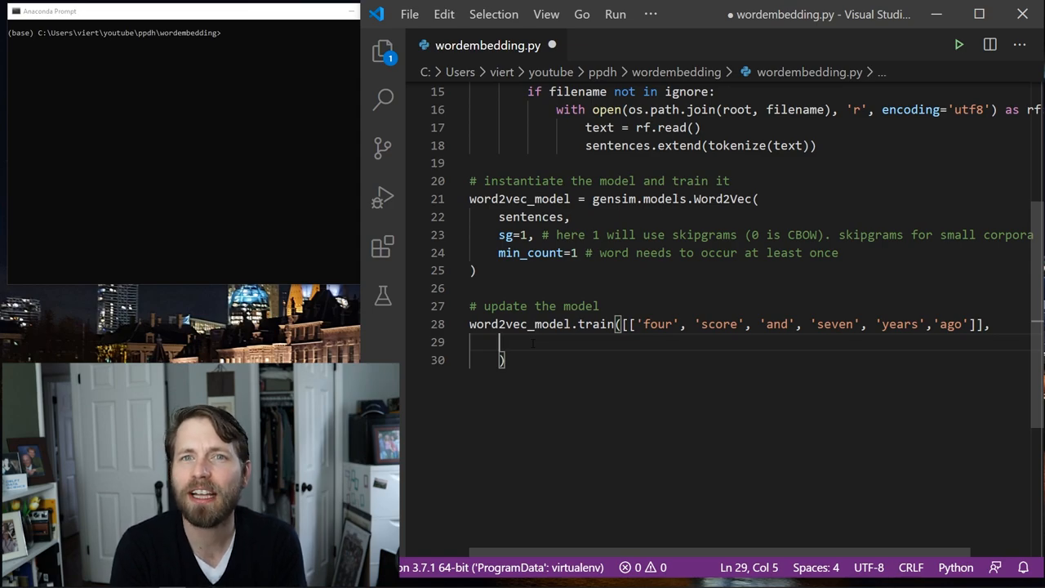
- Pass total_examples=word2vec_model.corpus_count and epochs=word2vec_model.epochs to the train call
text(total)
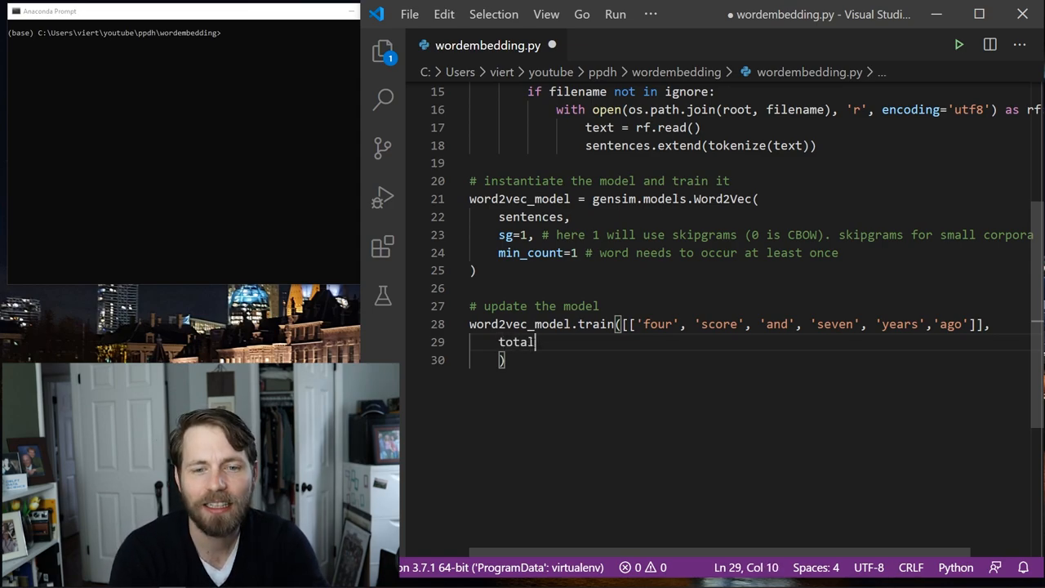
text(_examples=)
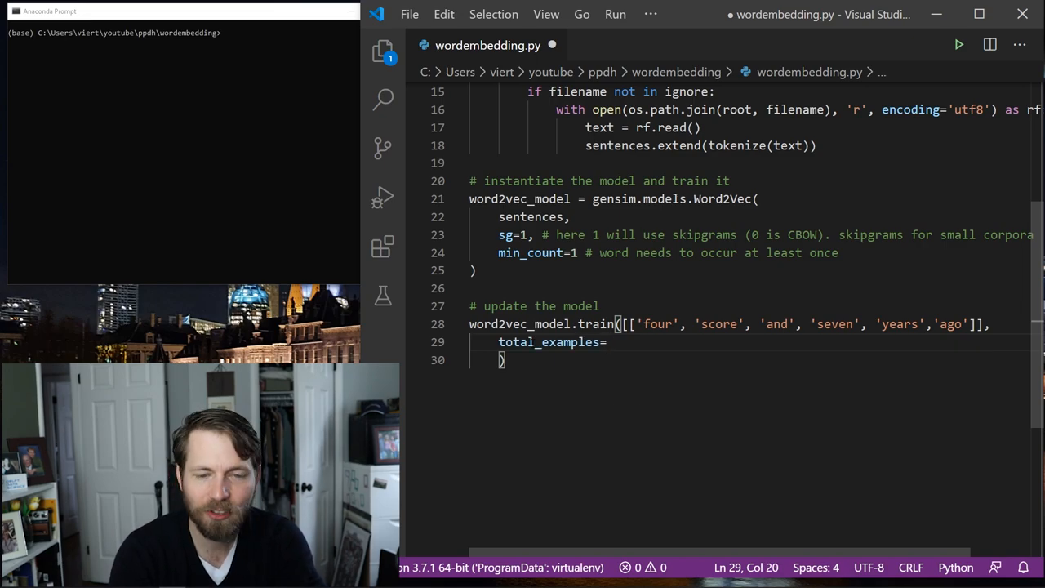
text(word2vec_model.corpus_count)
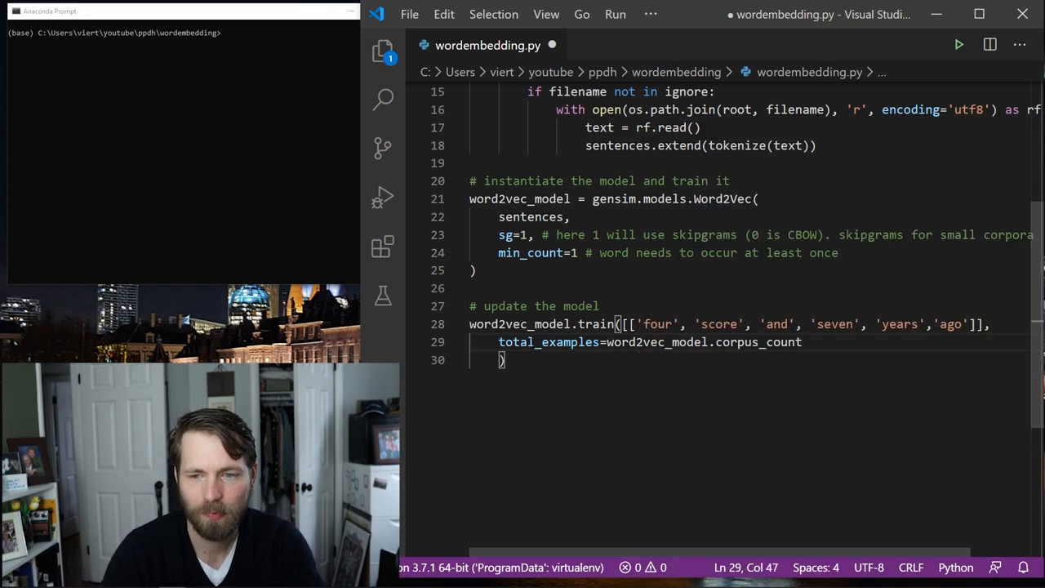
text(epochs =)
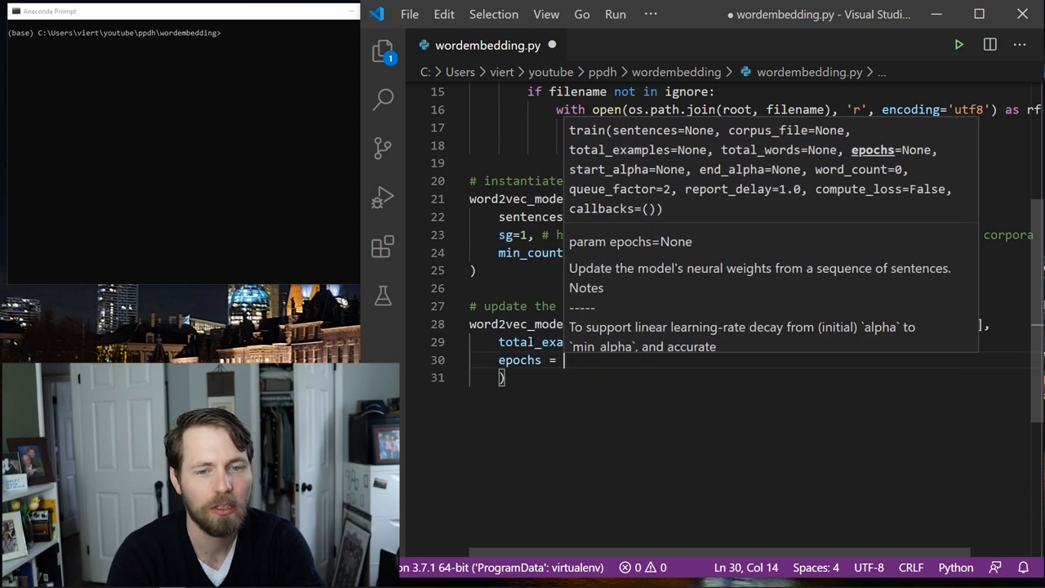
text(word2vec_model.)
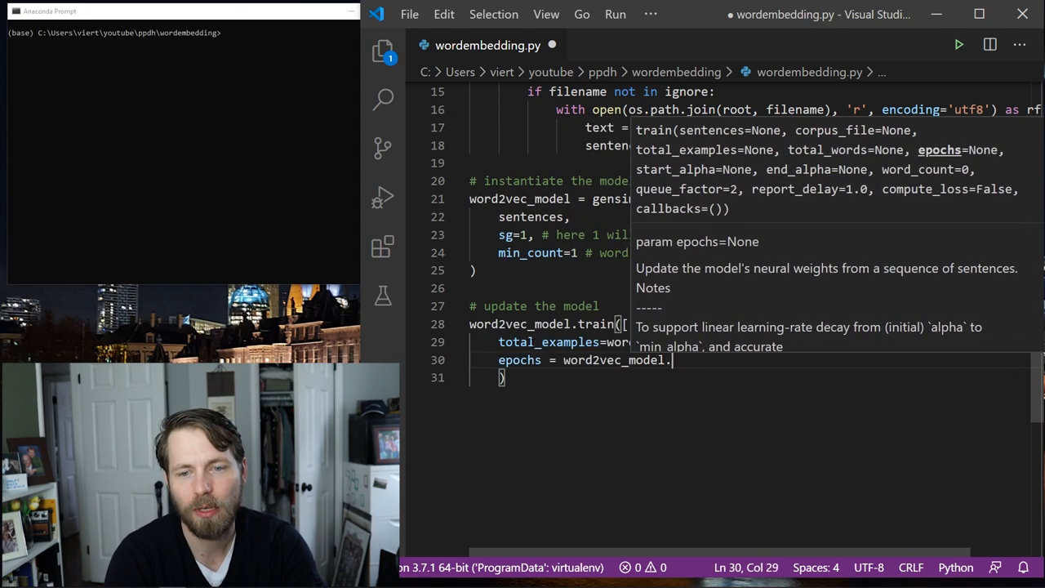
text(epochs)
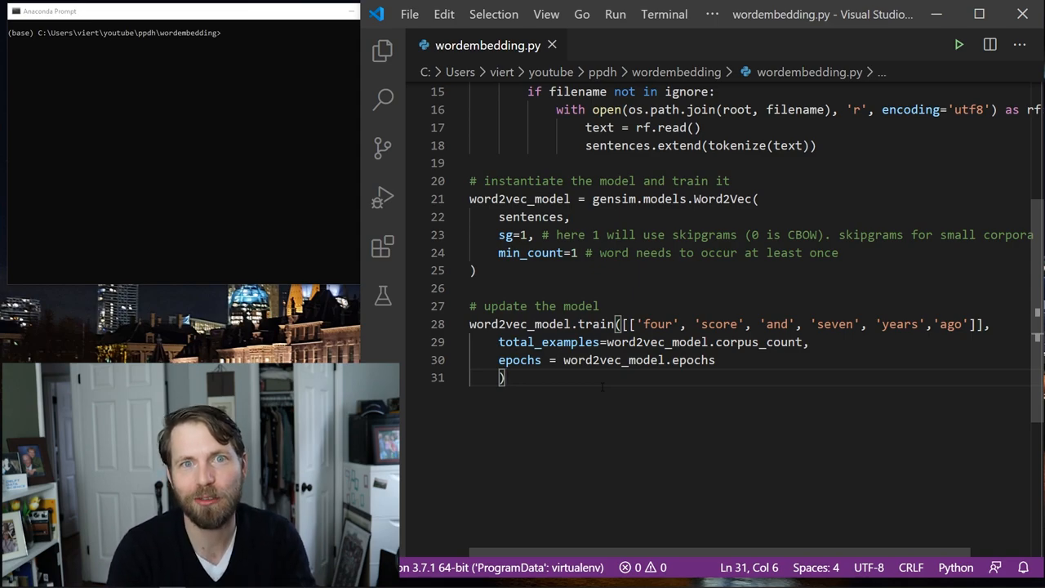
key(Enter)
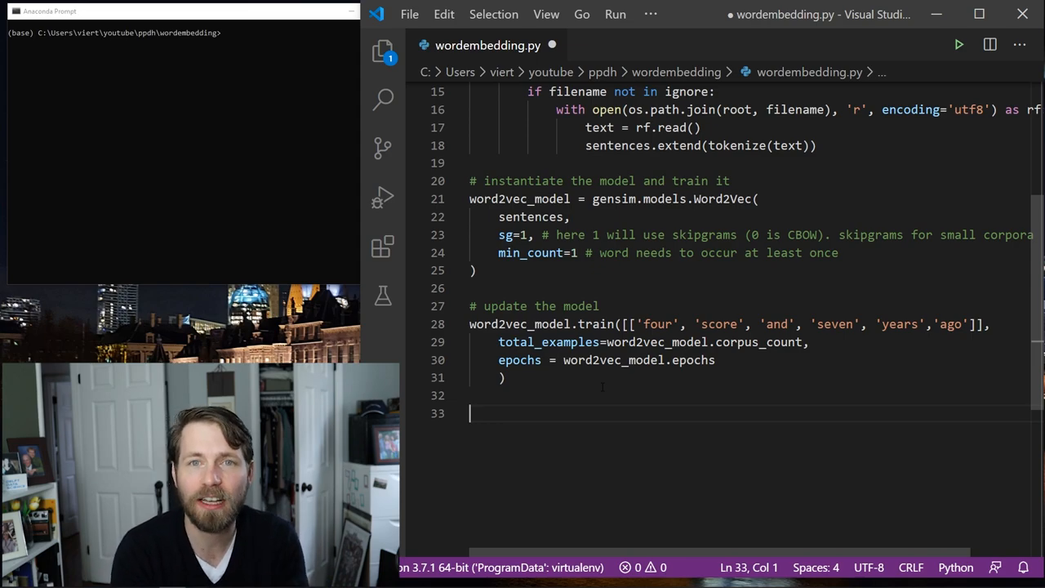
- Under '# save the model to file', call word2vec_model.save('my_embeddings.p')
text(# save the model to file)
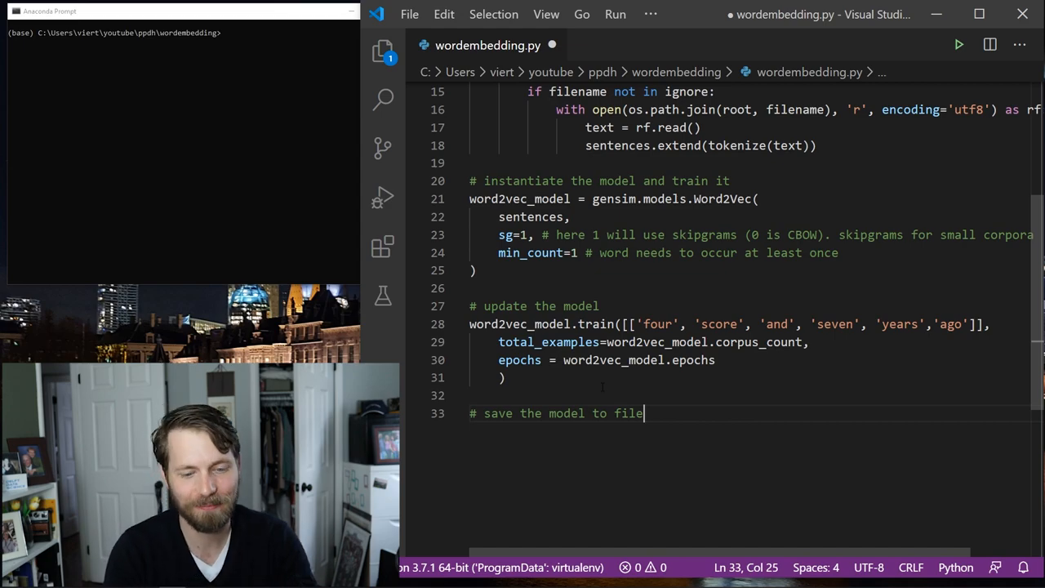
text(word2ve)
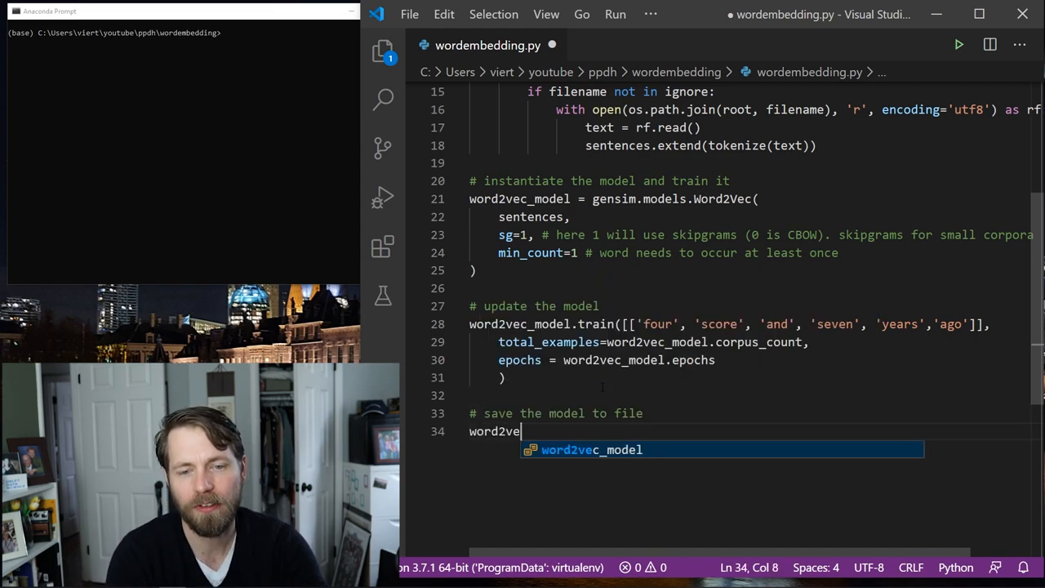
text(c_model.save()
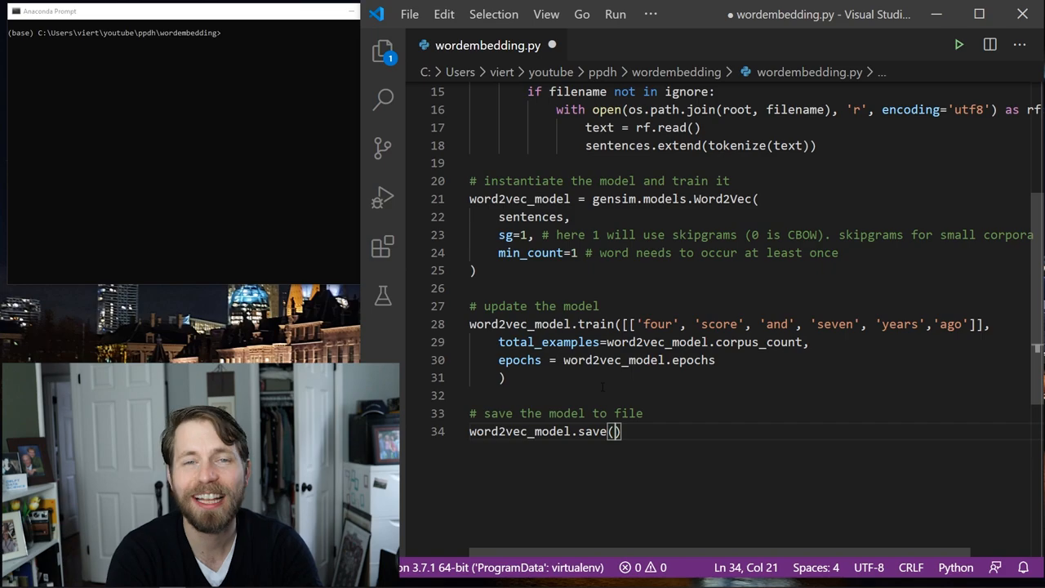
text('my')
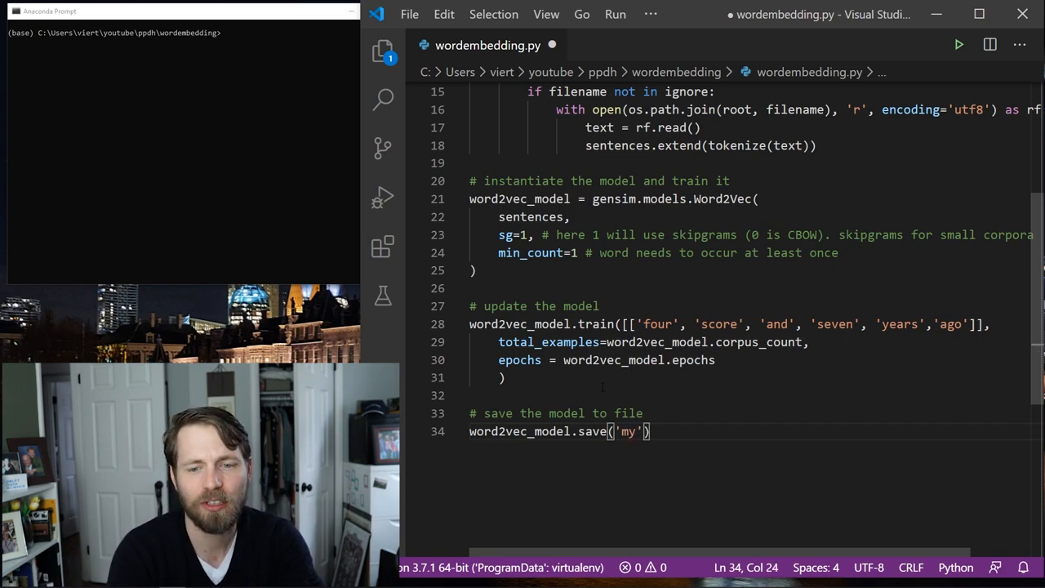
text(_embeddings.p)
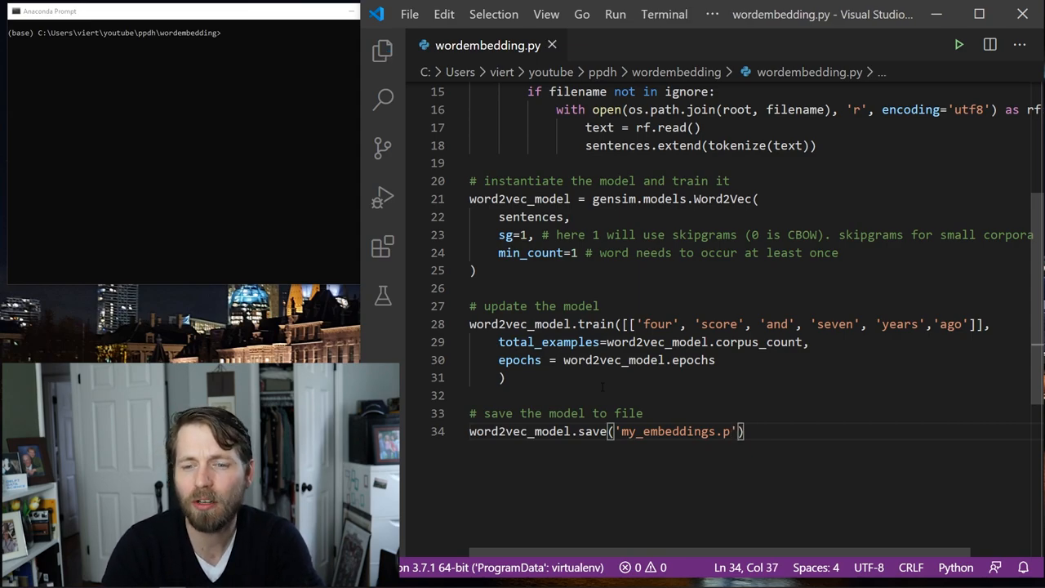
key(Enter)
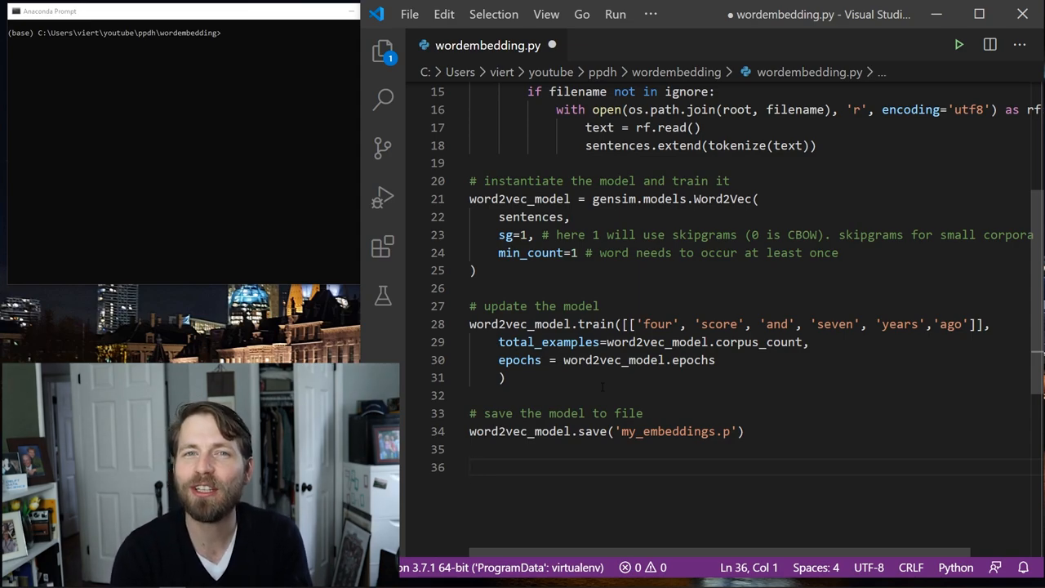
- Add a '# let's check similar terms' comment and print word2vec_model.wv.most_similar('government')
text(#)
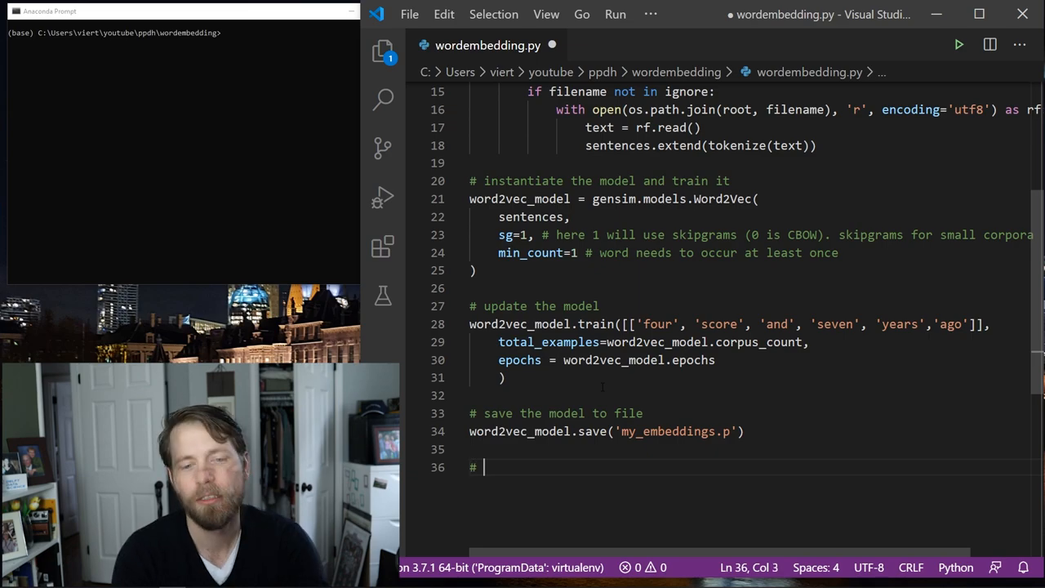
text(let's check similar terms)
text(print()
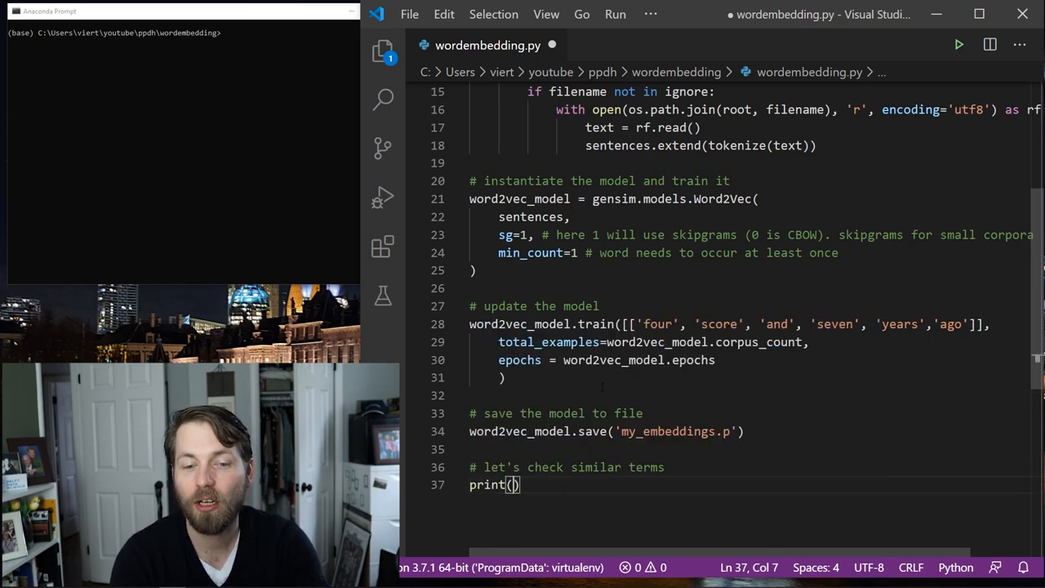
text(word2vec_model.)
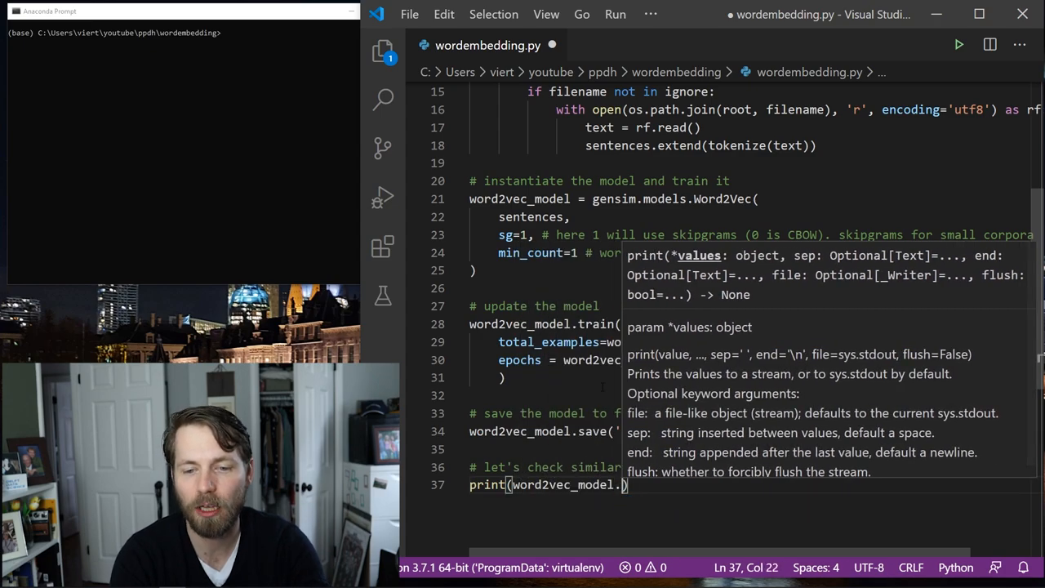
text(wv.)
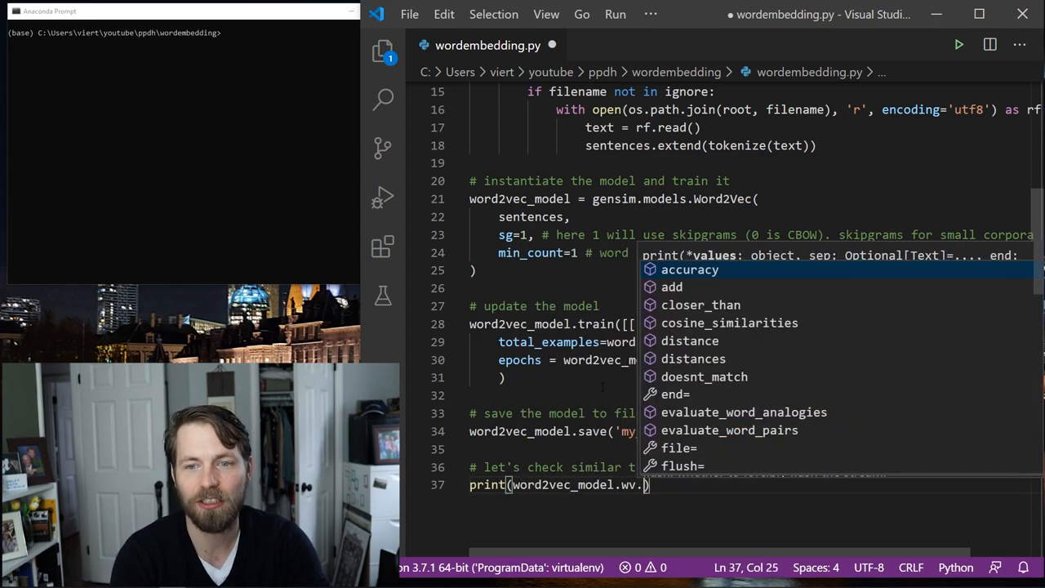
text(most_similar('')
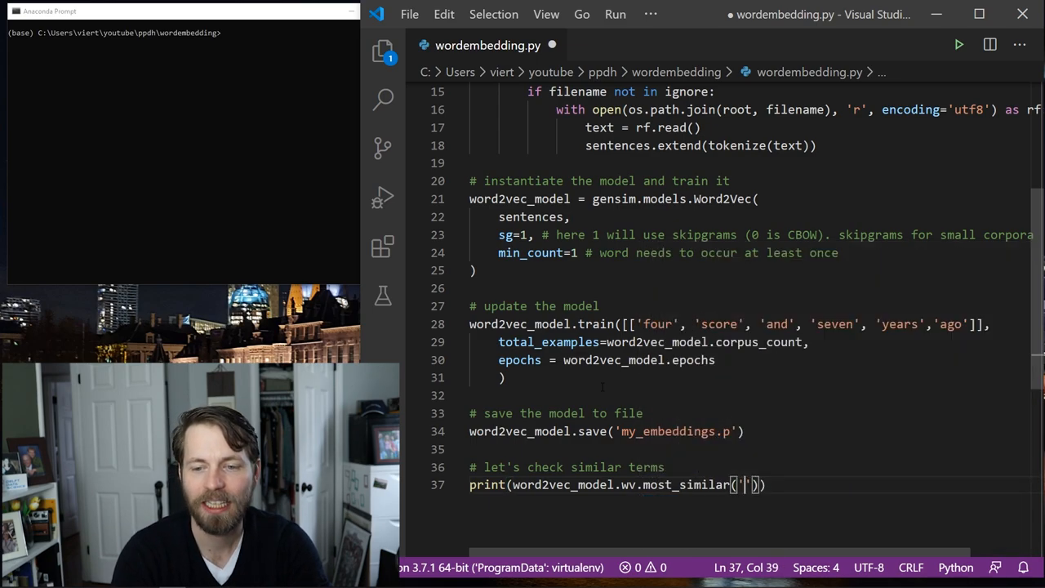
text(governm)
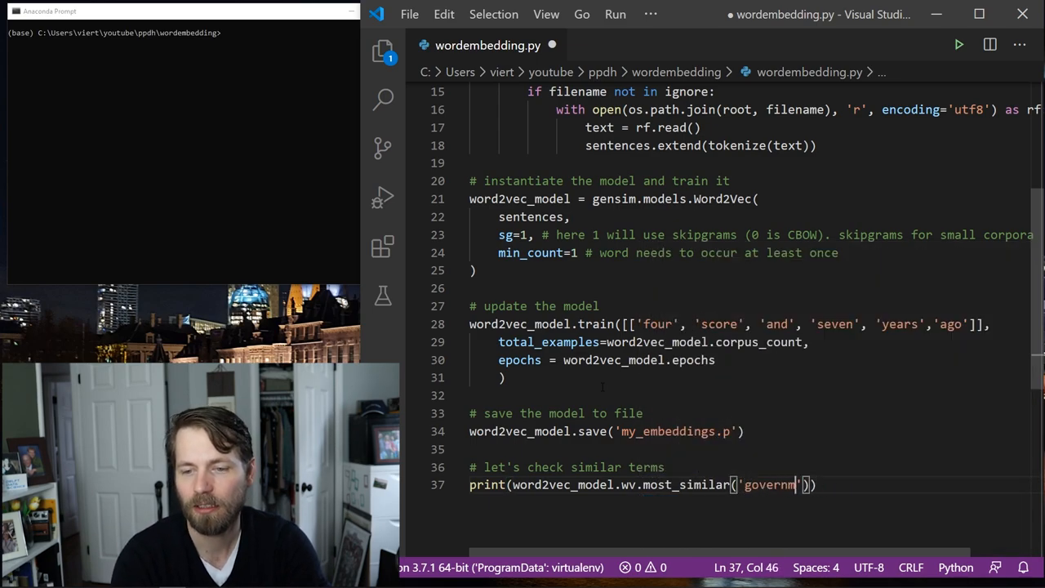
text(ent)
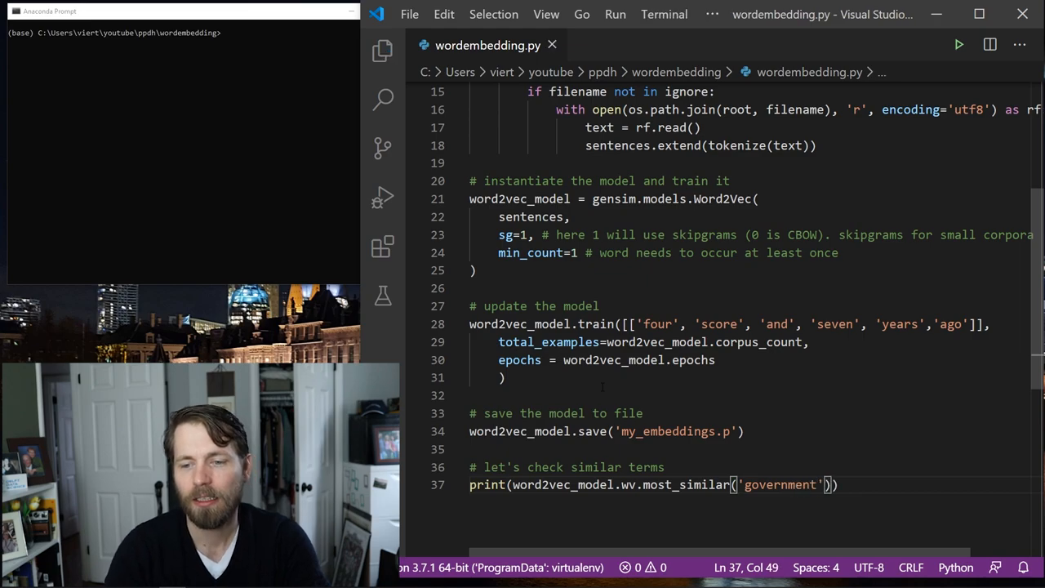
mouse_move(382, 200)
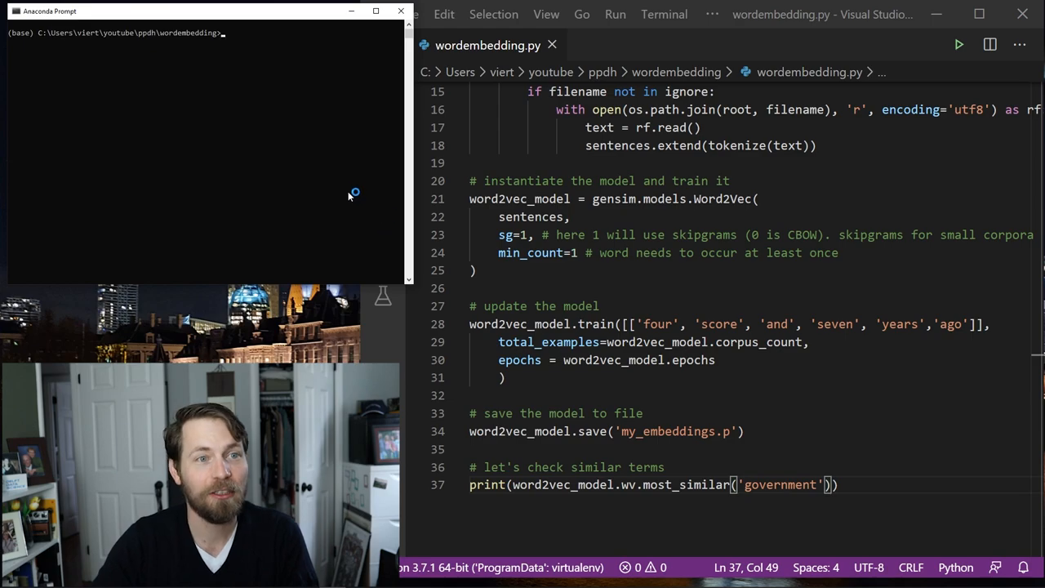
- Run python wordembedding.py, add 'vote' to the most_similar query, and run it again
text(python wordembedding.py)
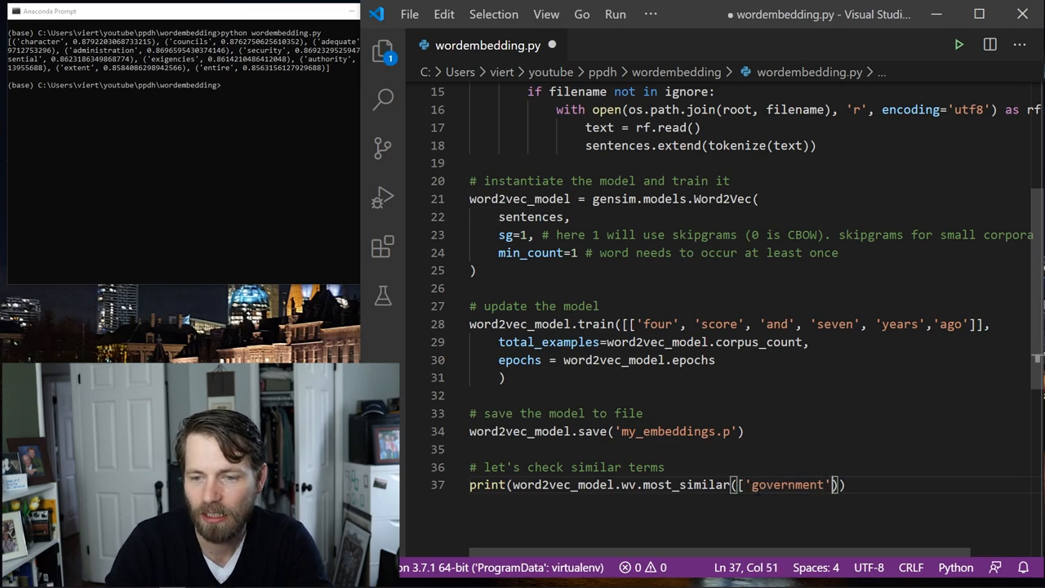
text(,'vo')
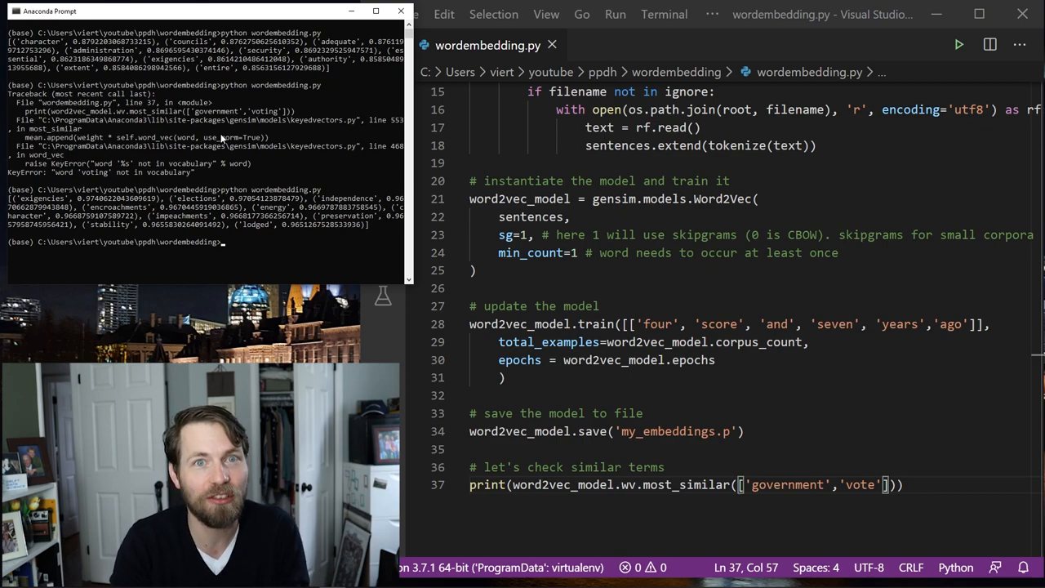
text(pyt)
text(# get similarity c)
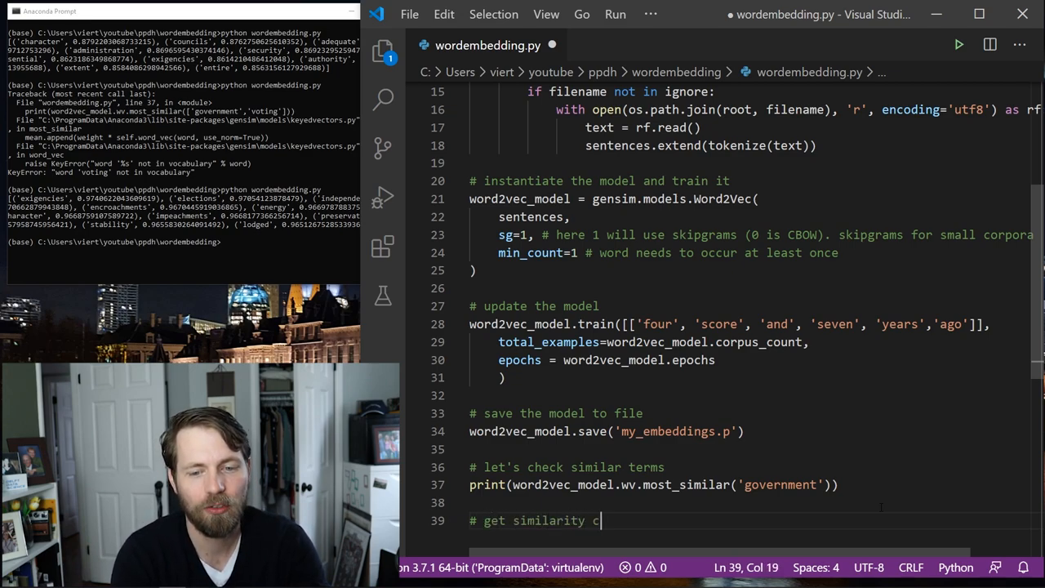
- Add a similarity-scores step printing word2vec_model similarity between 'government' and 'president'
text(scores)
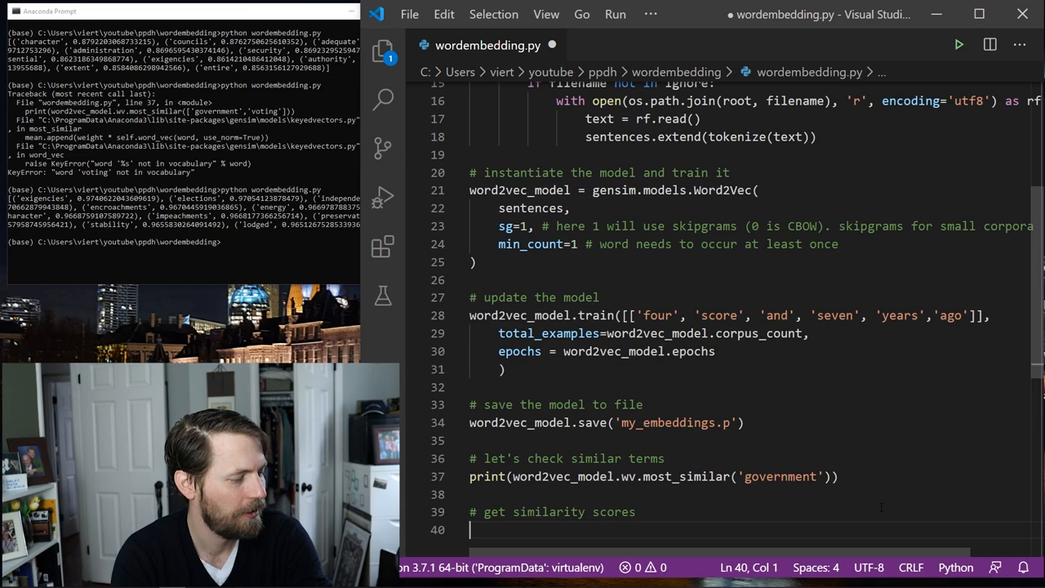
text(print((w)
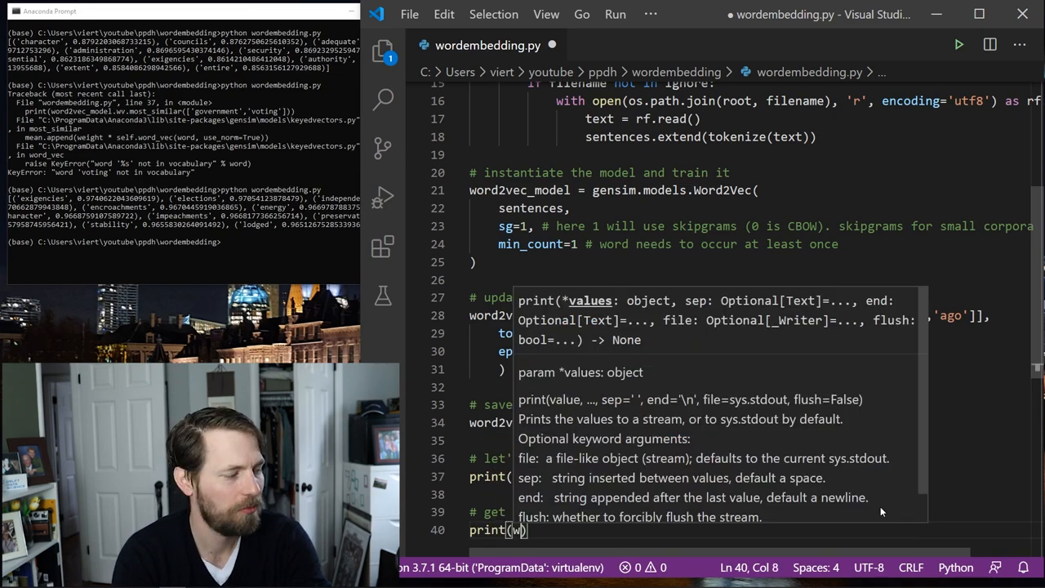
text(word2vec_model.wv.similarity)
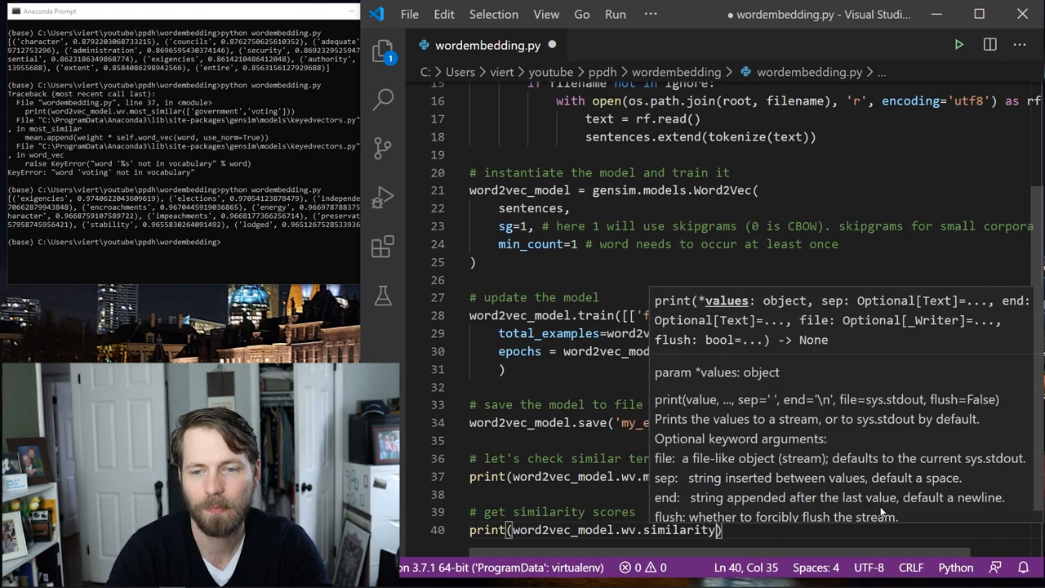
text(('governemnt)
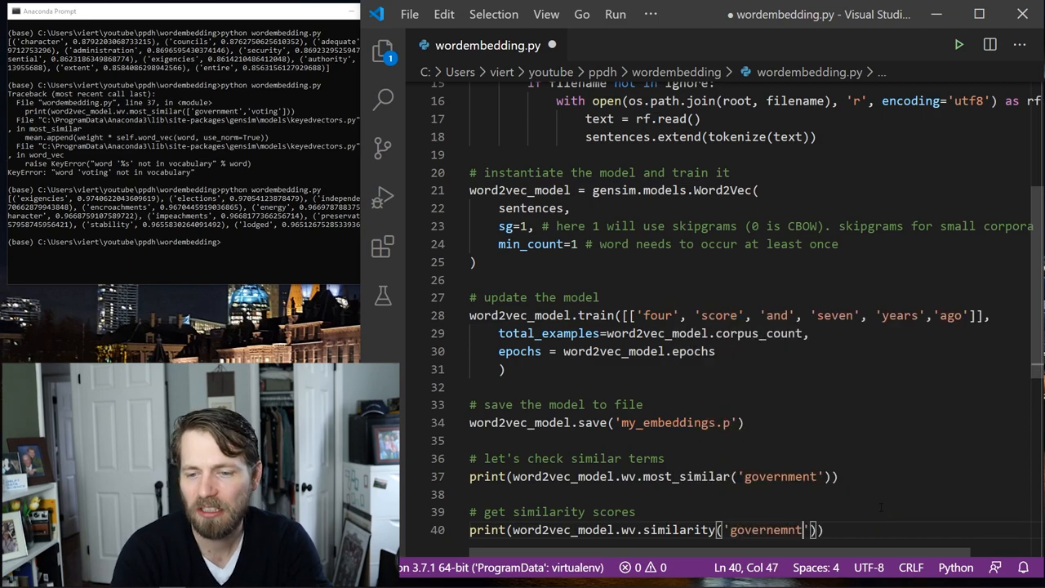
text(government)
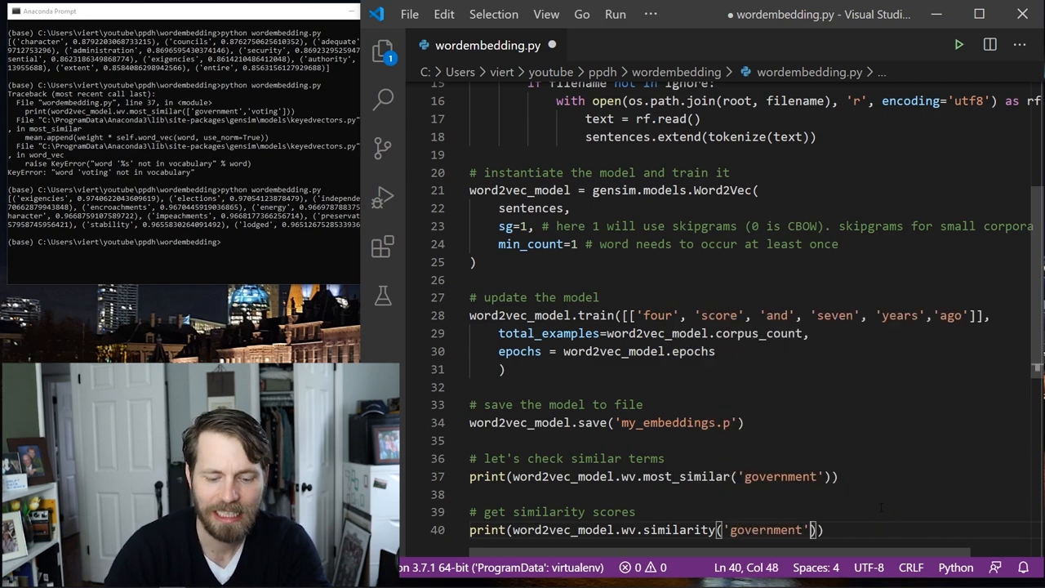
text(,'president)
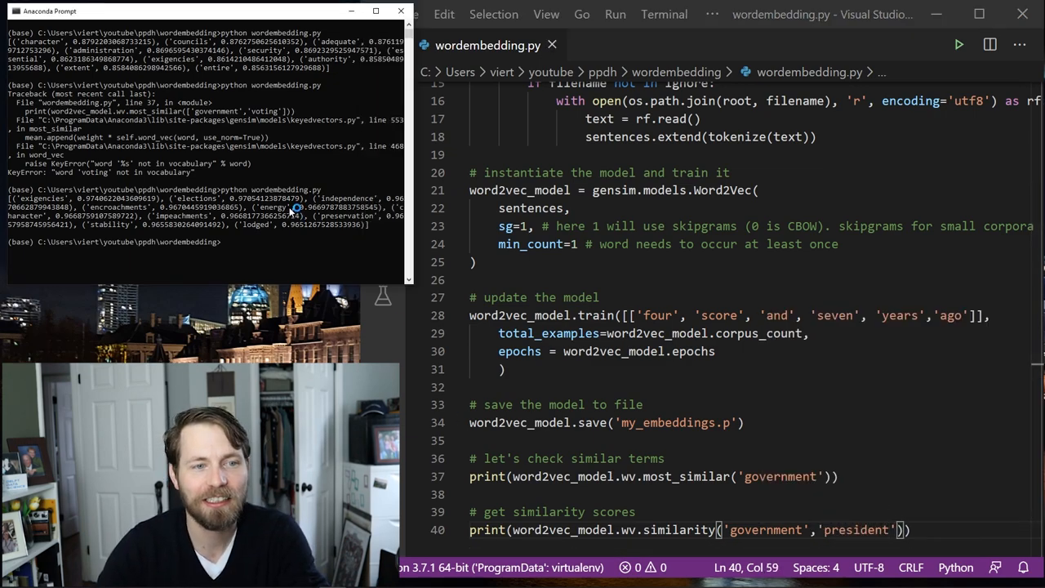
- Run python wordembedding.py in the Anaconda Prompt to see the similarity score
text(python wordembedding.py)
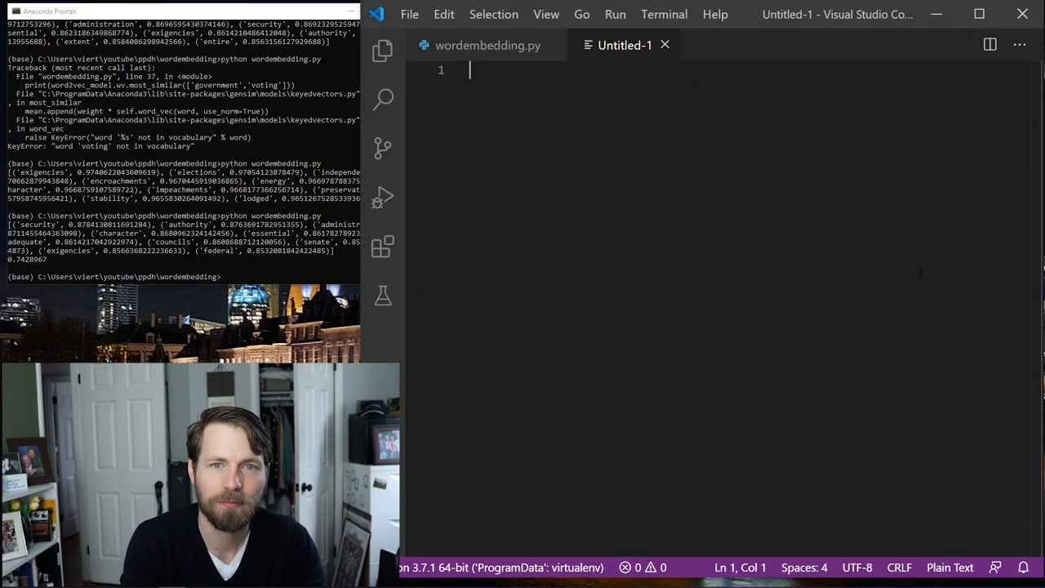
- Save the new untitled file as wordembedding_viz.py in the wordembedding folder
key(ctrl+s)
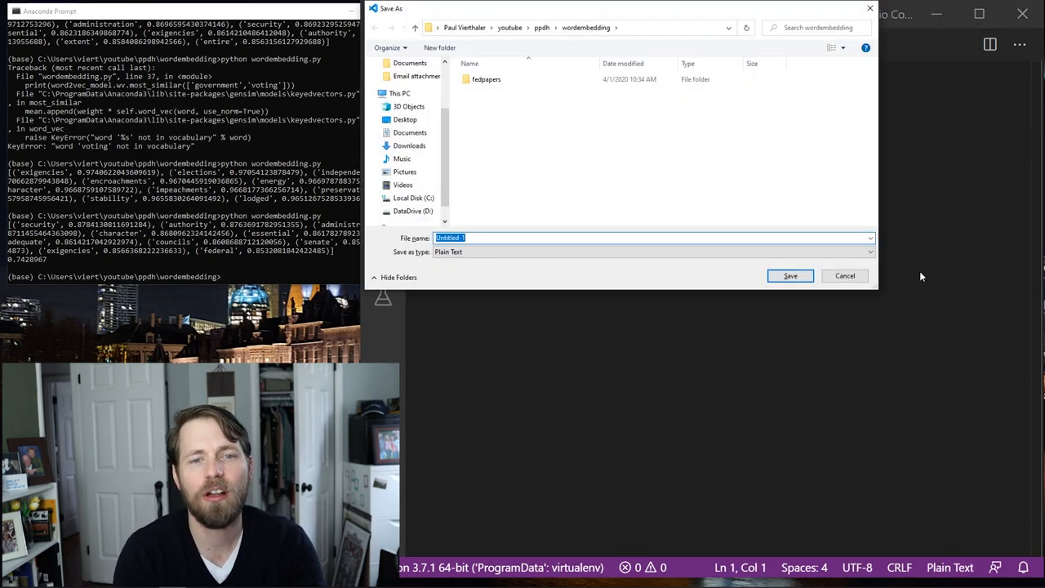
text(wordembedding_viz.py)
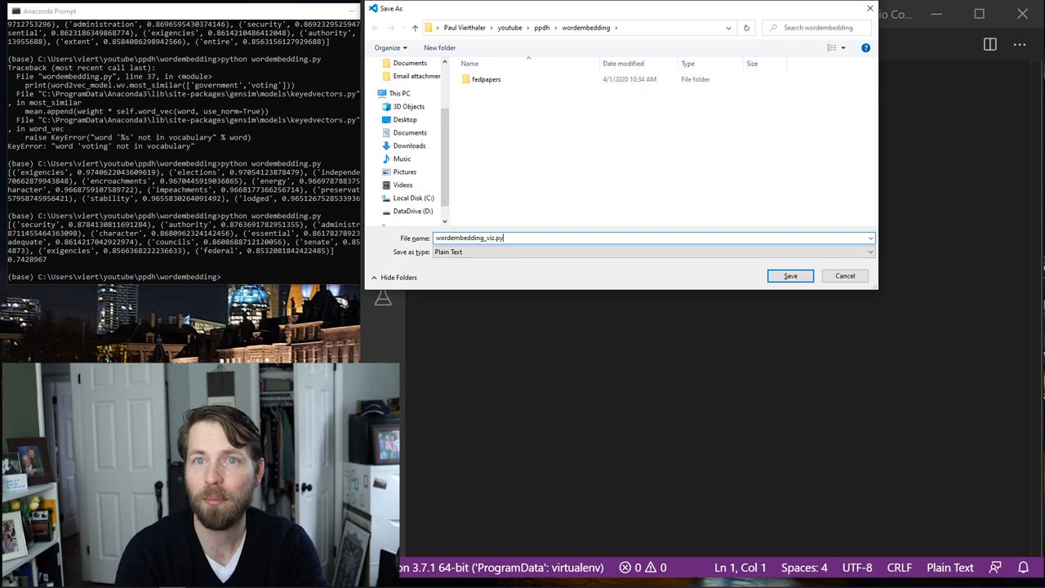
click(790, 274)
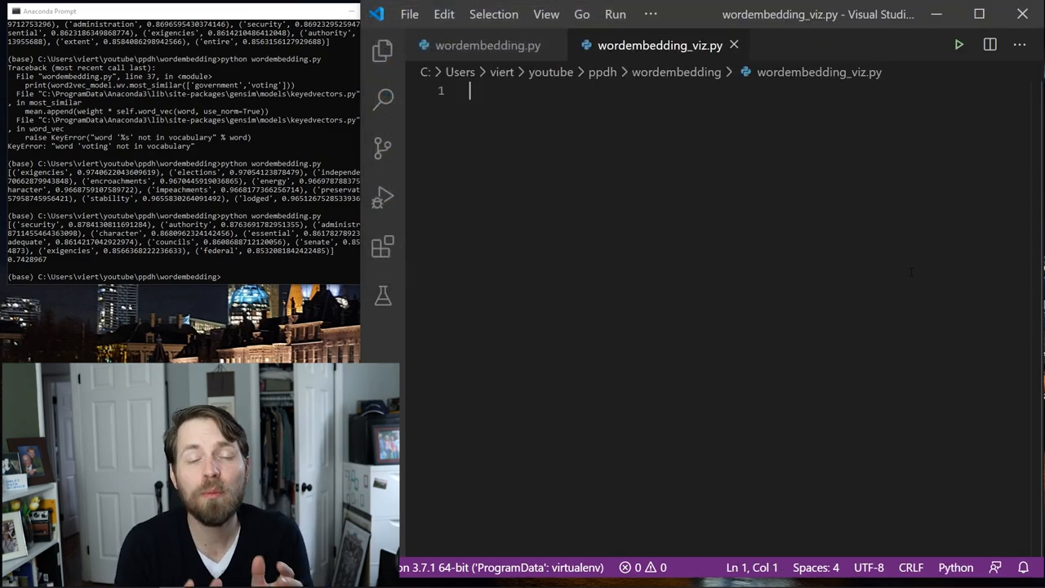
- Import gensim and matplotlib.pyplot as plt at the top of wordembedding_viz.py
text(import gensim)
text(import m)
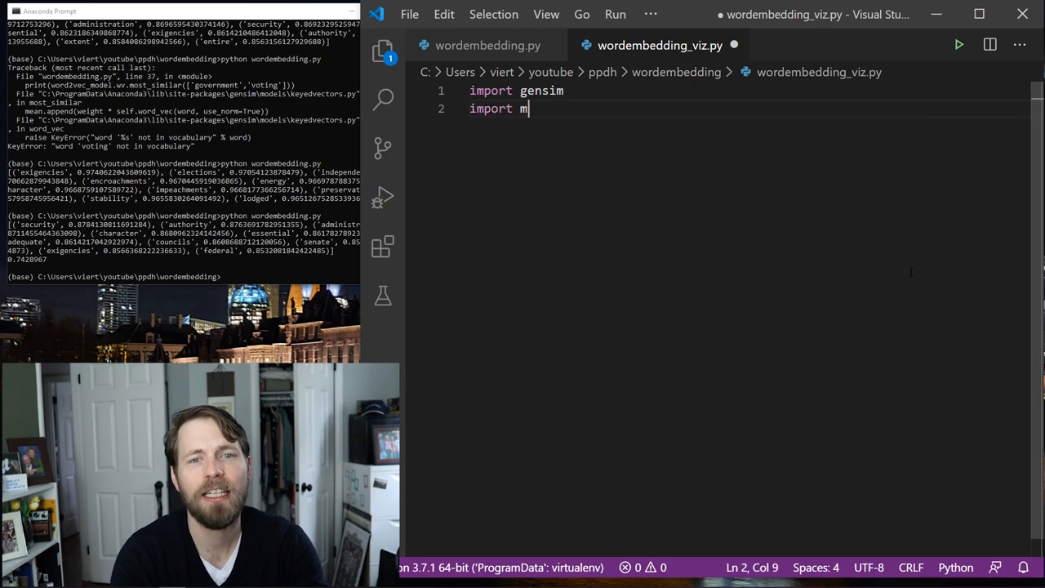
text(atplotlib.pyl)
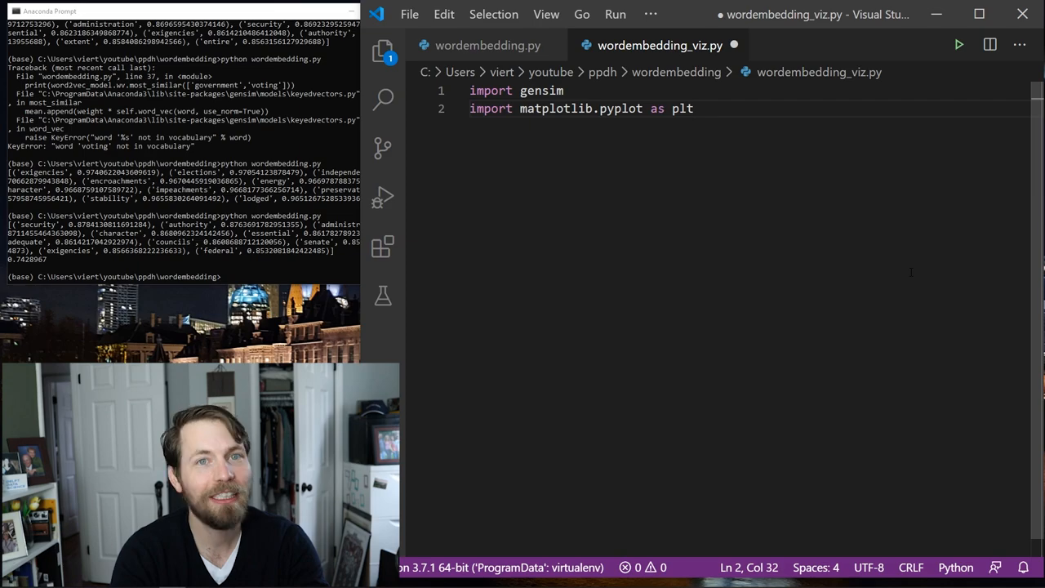
key(Enter)
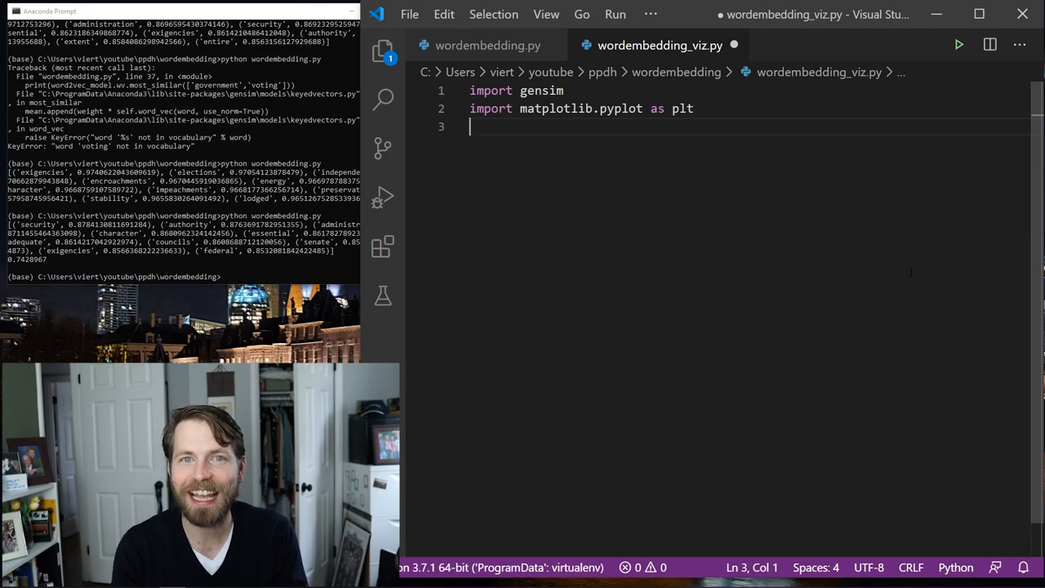
- Import PCA from sklearn.decomposition on the next line
text(from)
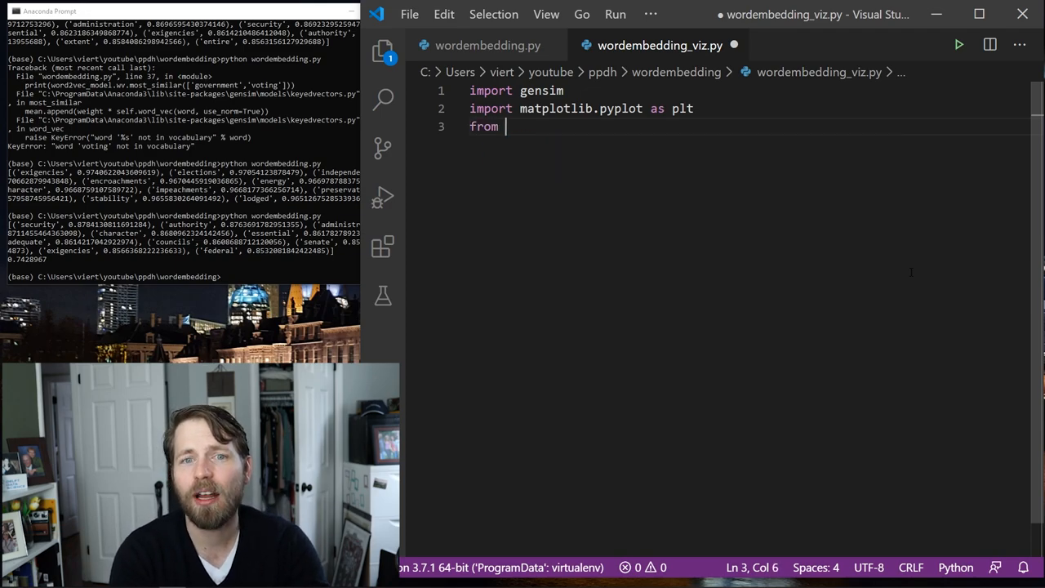
text(sklearn.d)
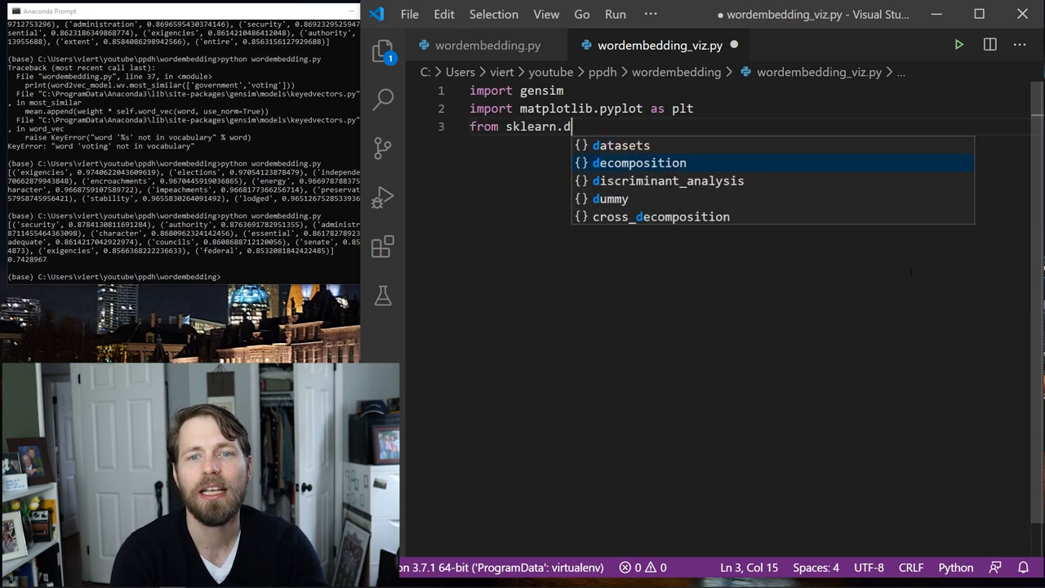
text(ecomposition import)
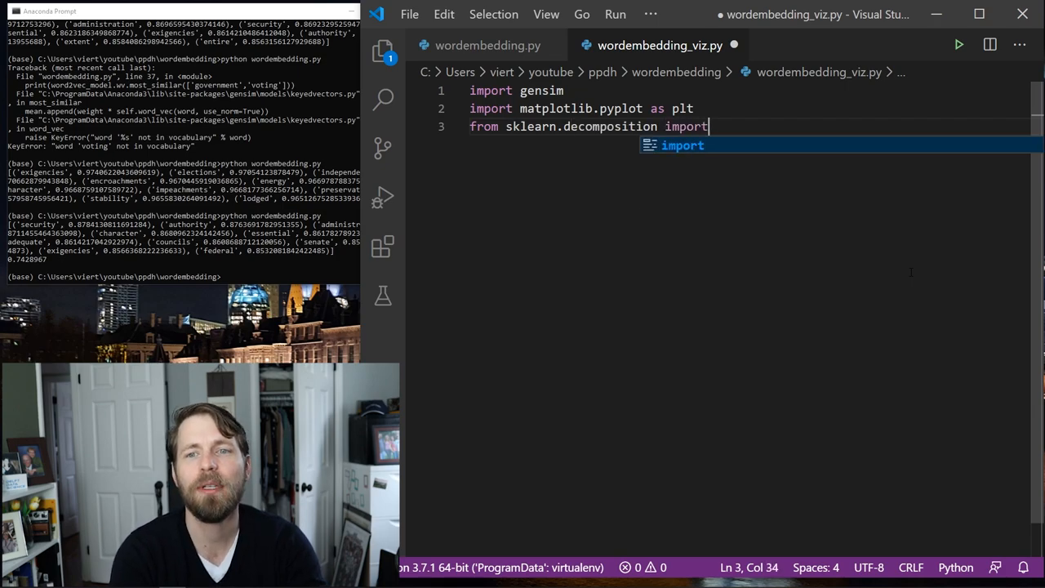
text(PCA)
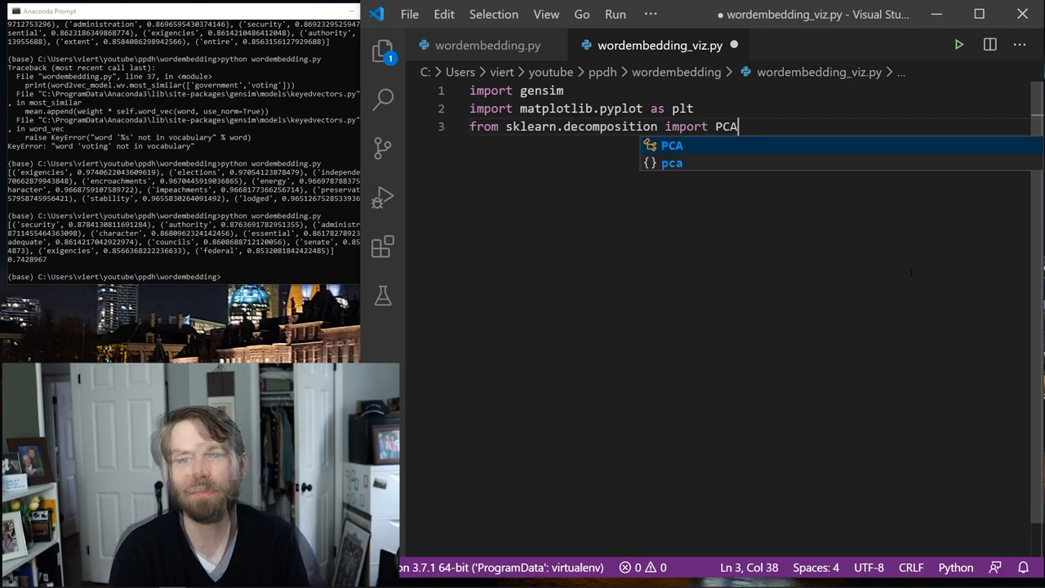
key(Enter)
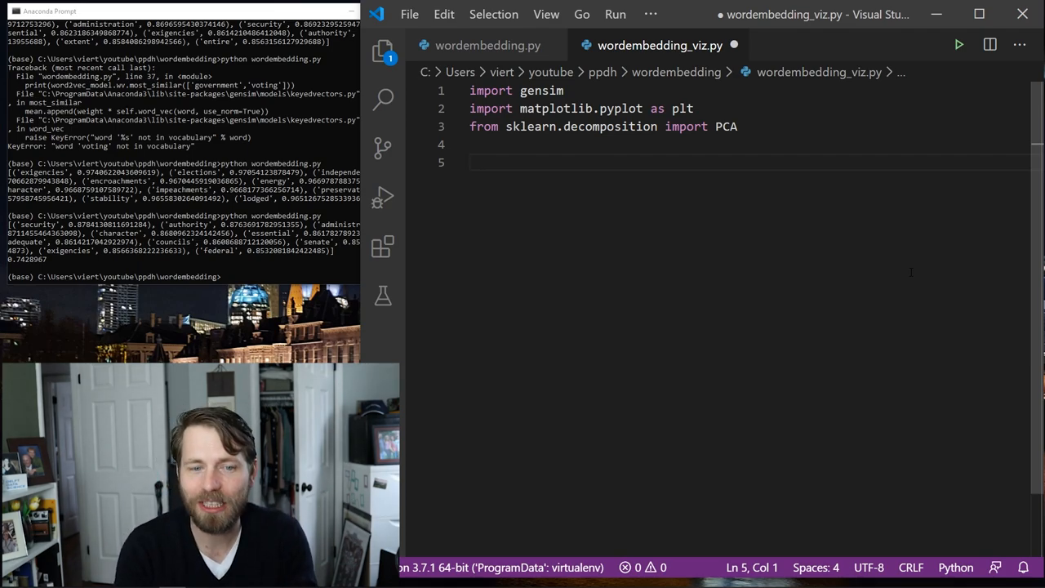
- Under '# load the model', load my_embeddings into my_model with gensim.models.Word2Vec.load
text(# load the model from fil)
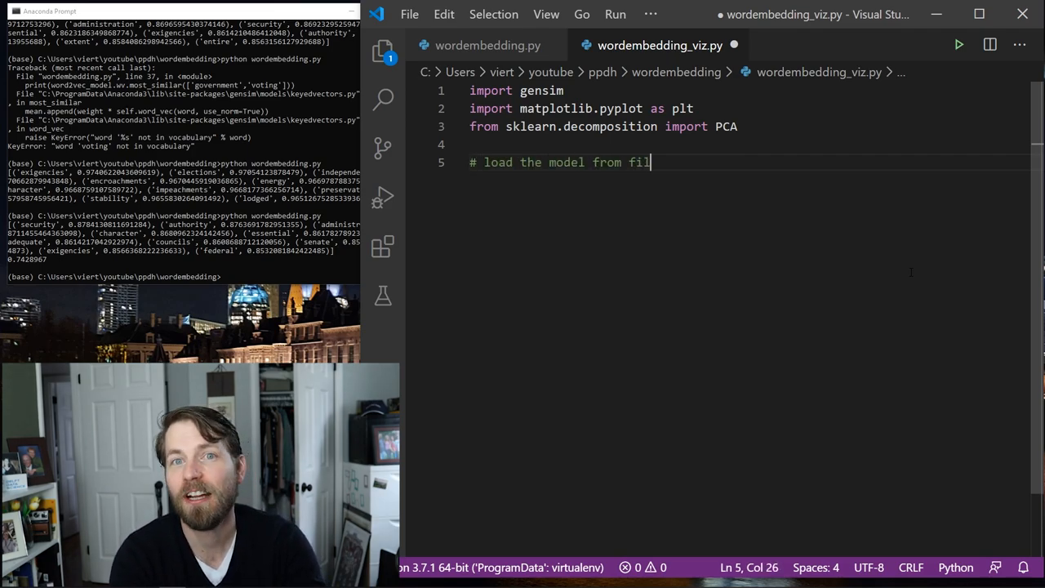
key(Enter)
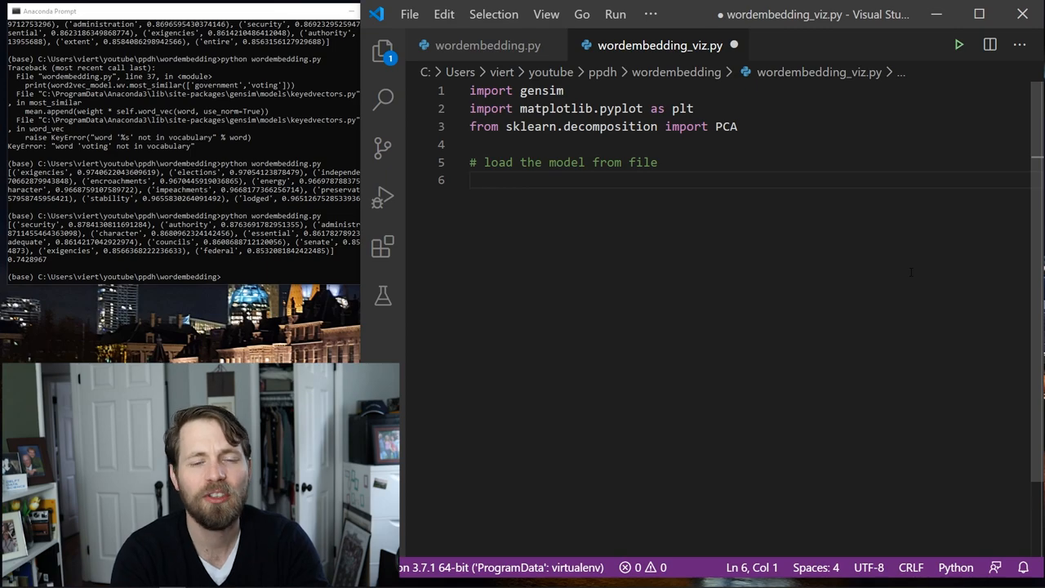
text(my_model =)
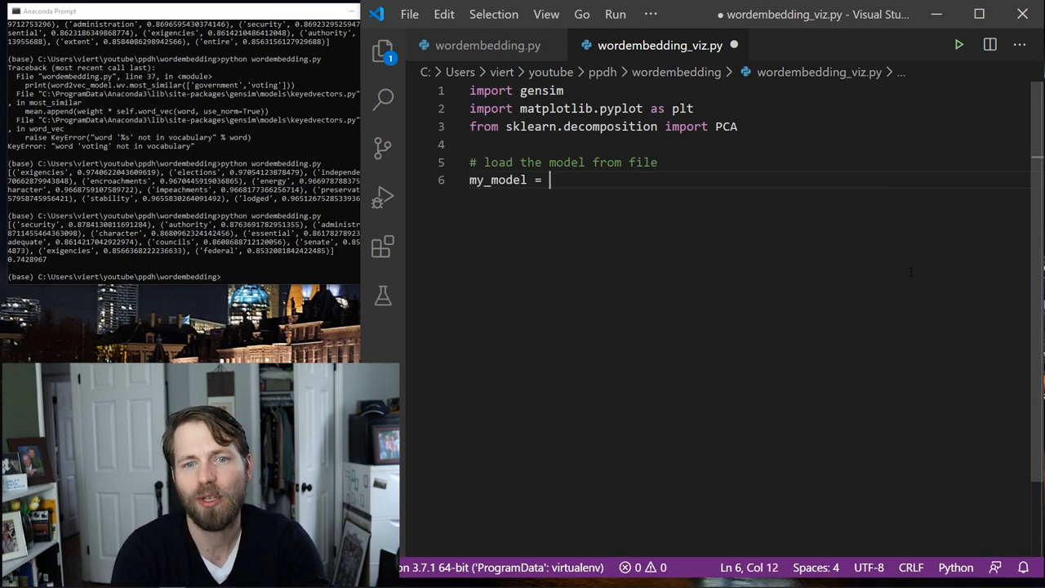
text(g)
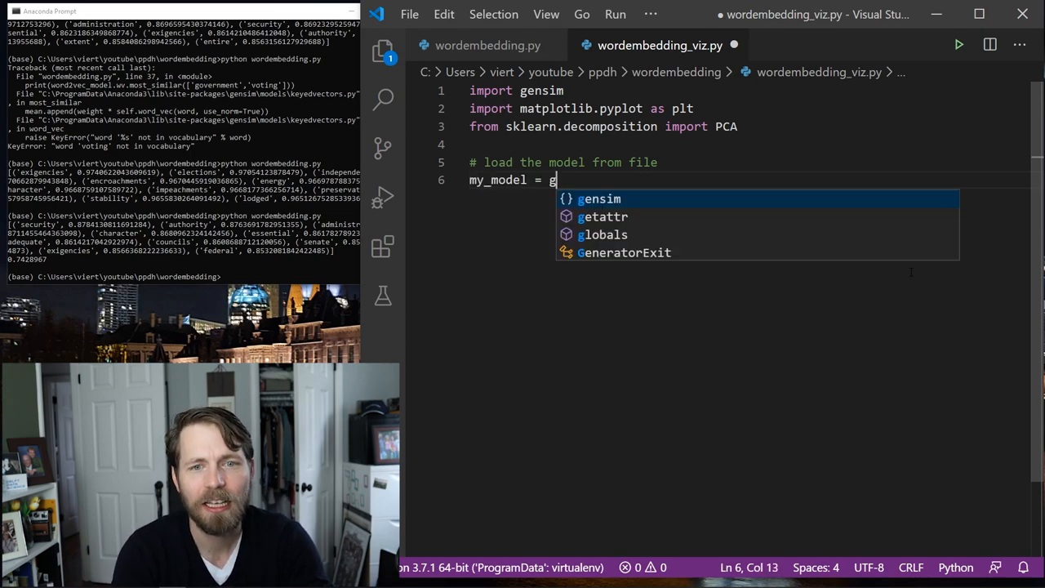
text(ensim.mod)
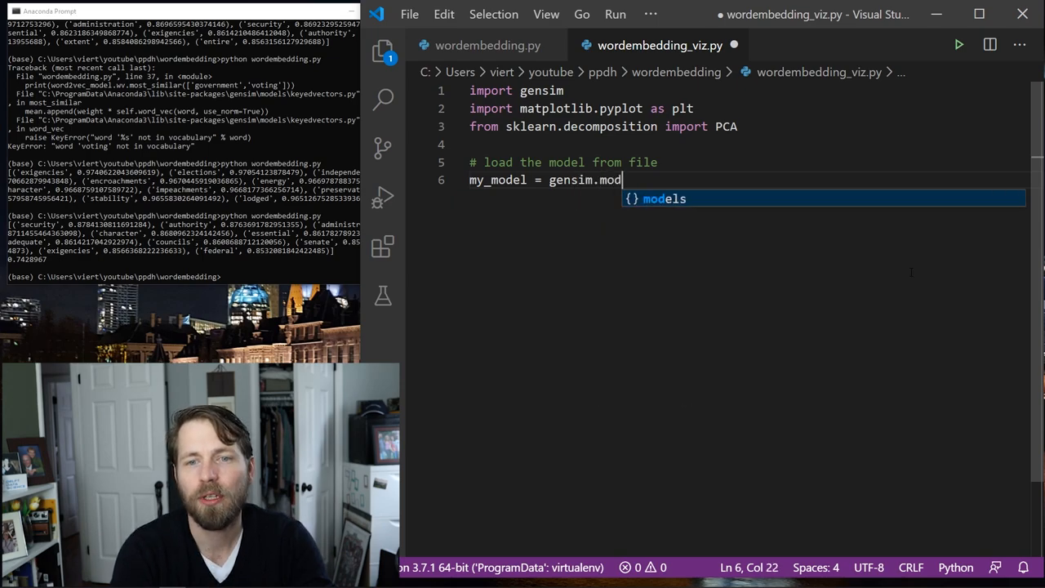
text(els.Word2Vec)
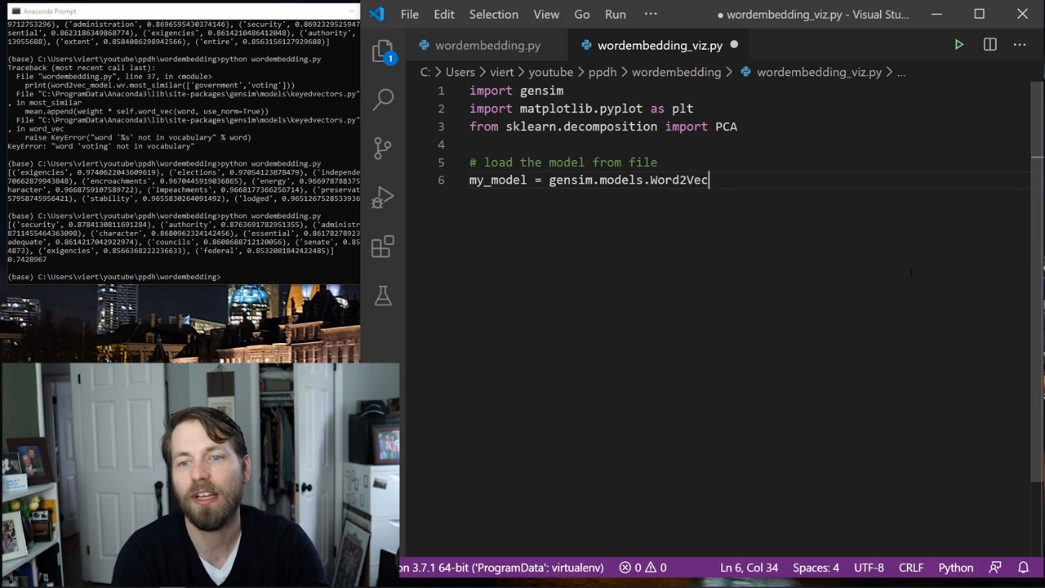
text(.load(''))
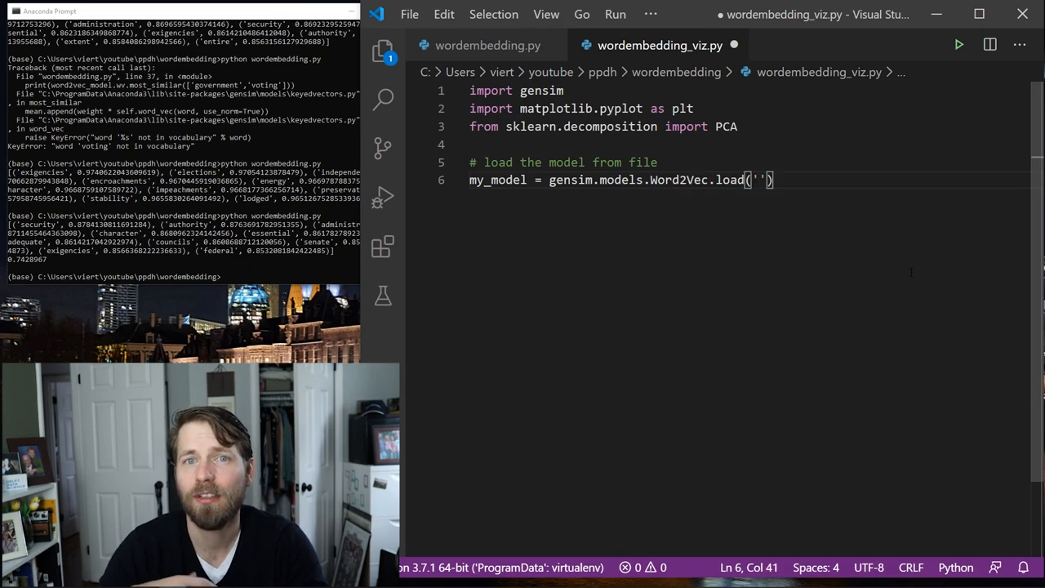
text(my_)
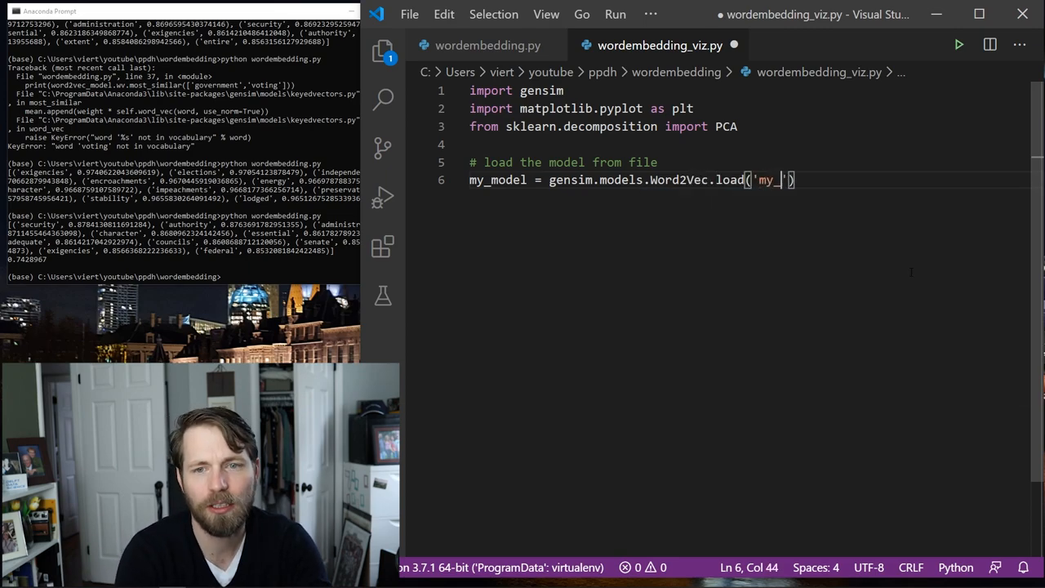
text(embedding)
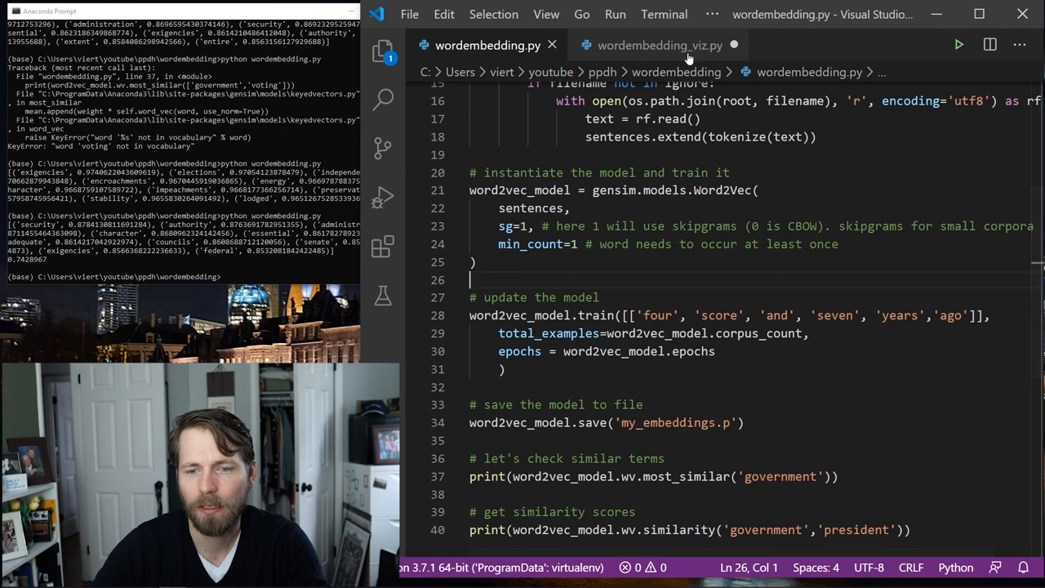
click(666, 46)
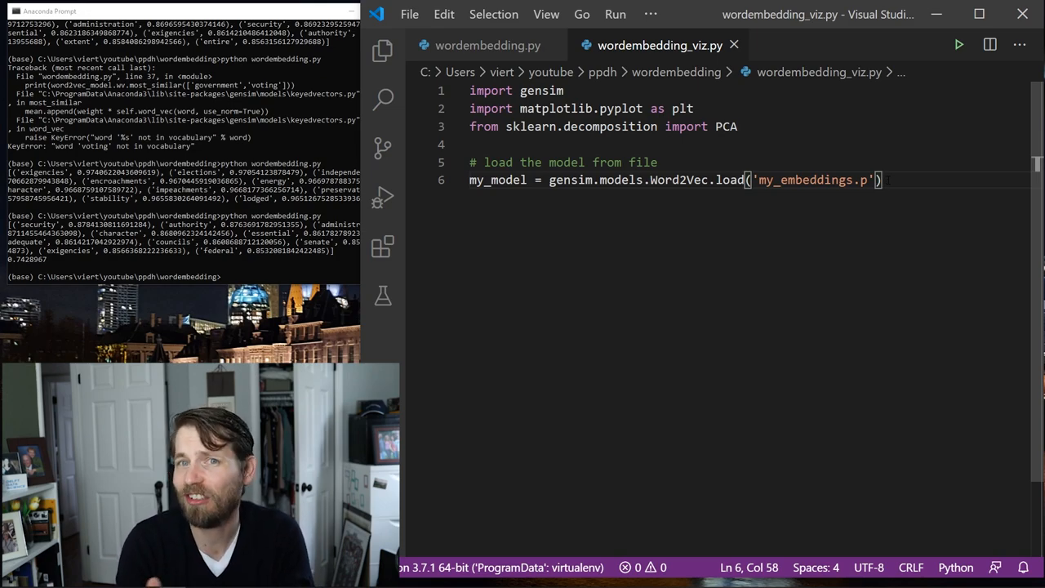
- Store the model's vocabulary from my_model.wv in a vocab variable
key(Enter)
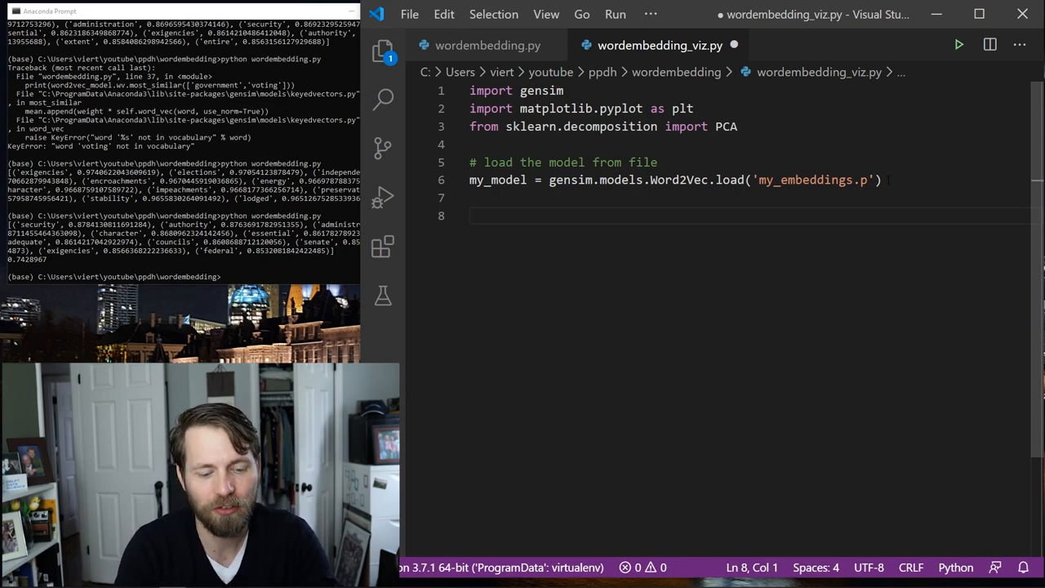
text(vocab =)
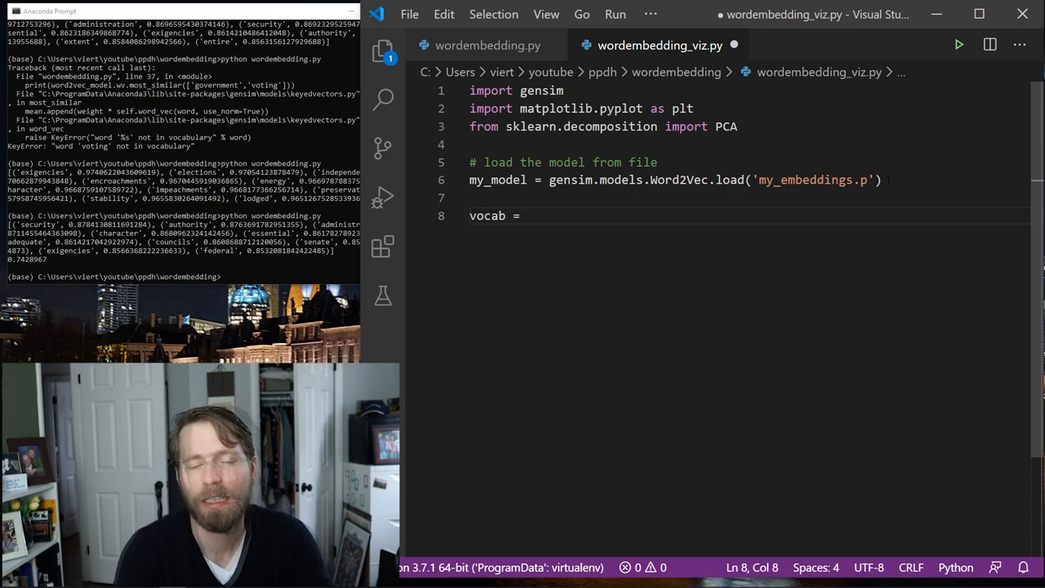
text(my_model)
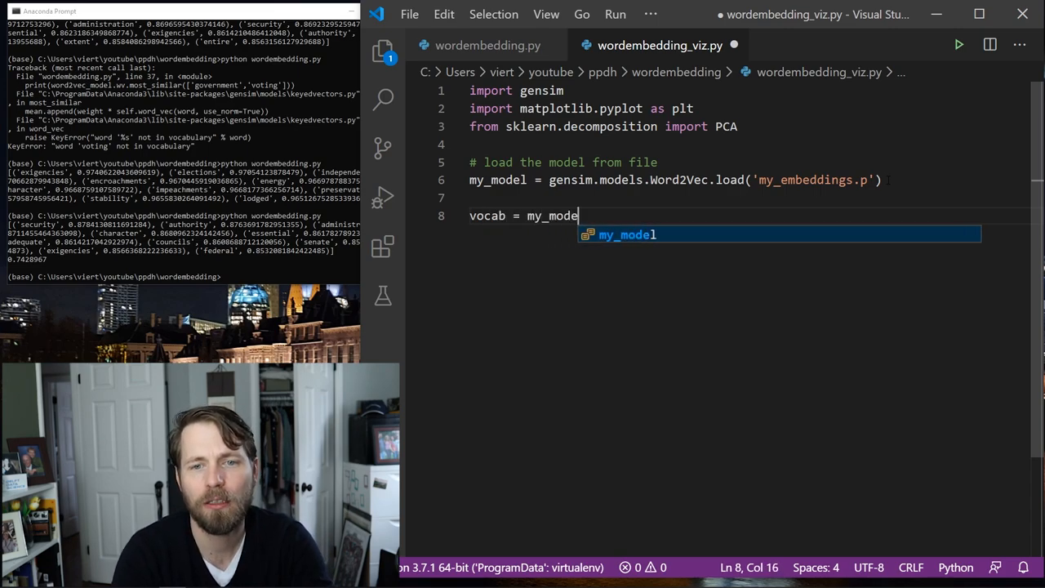
text(l.wv.vocab)
text(# inst)
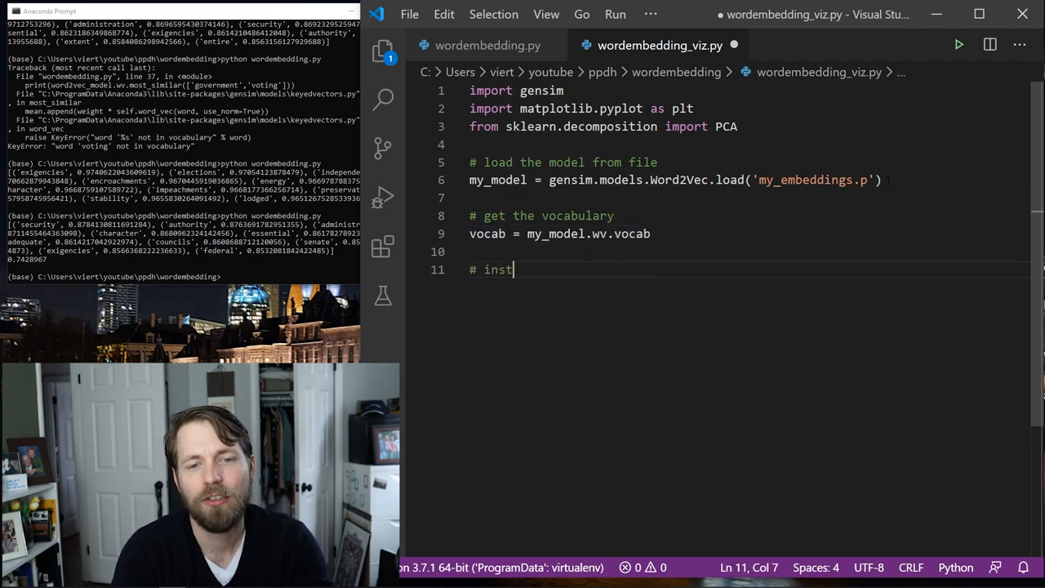
- Add an 'instantiate the pca object' comment and create pca = PCA(n_components=2)
text(antai)
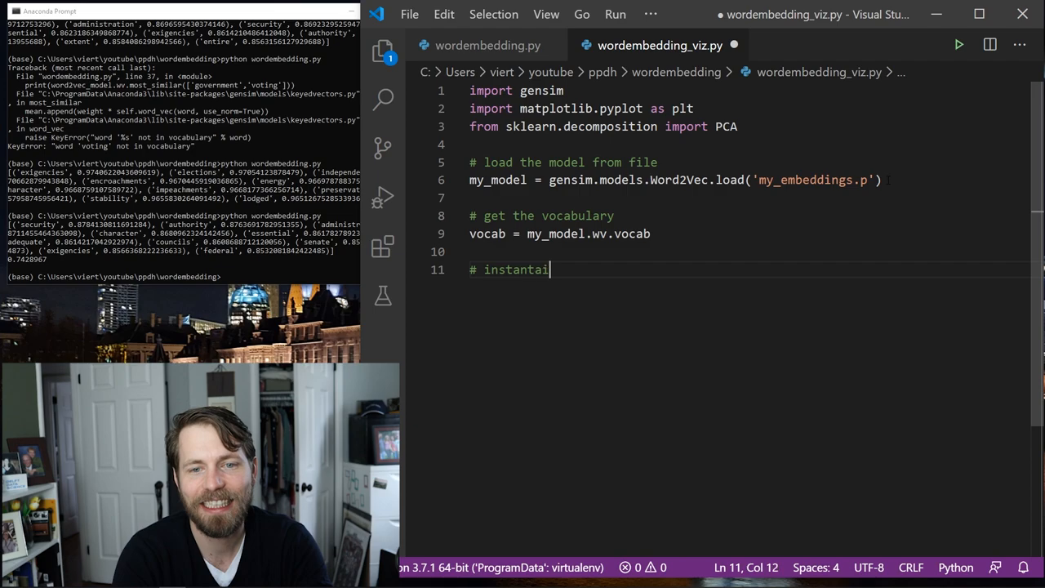
text(ate t)
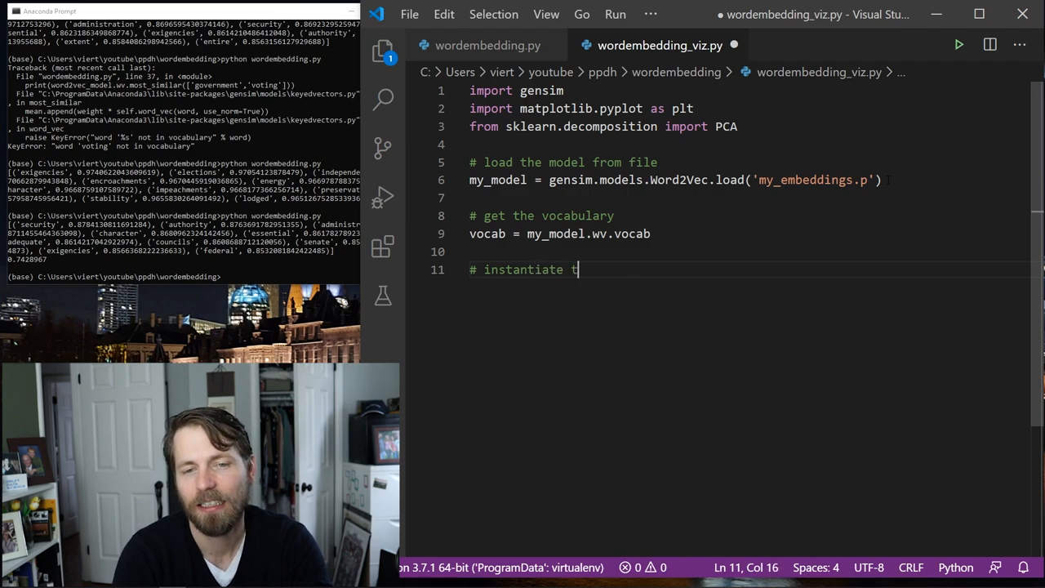
text(he pca object)
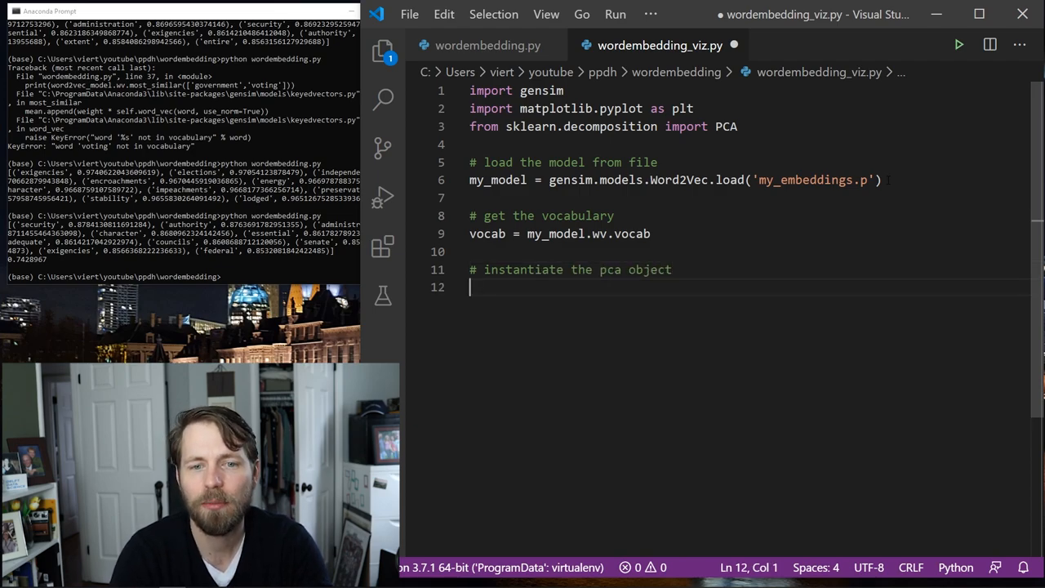
text(pca = PCA(n_components=)
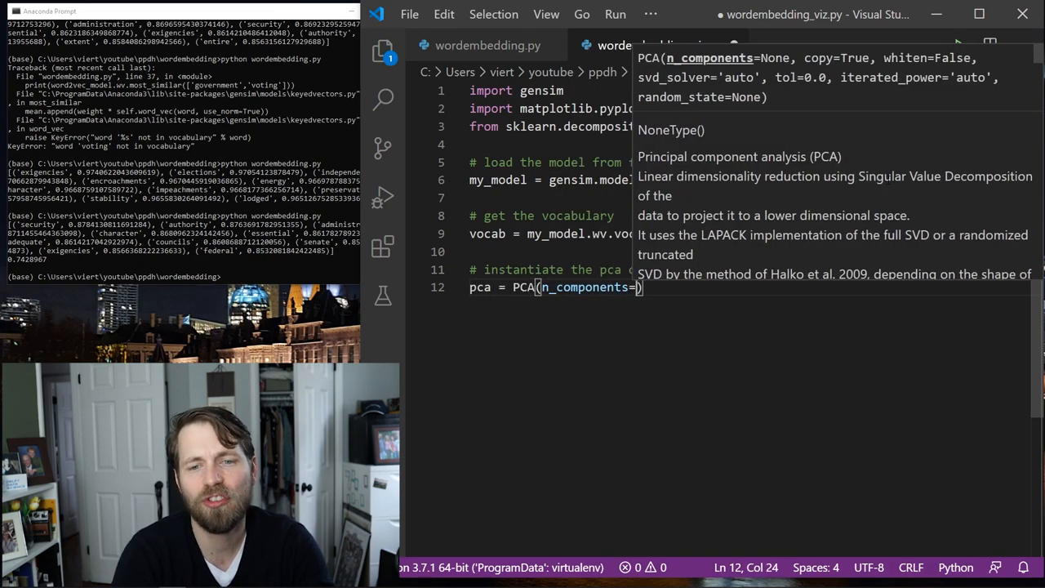
text(2)
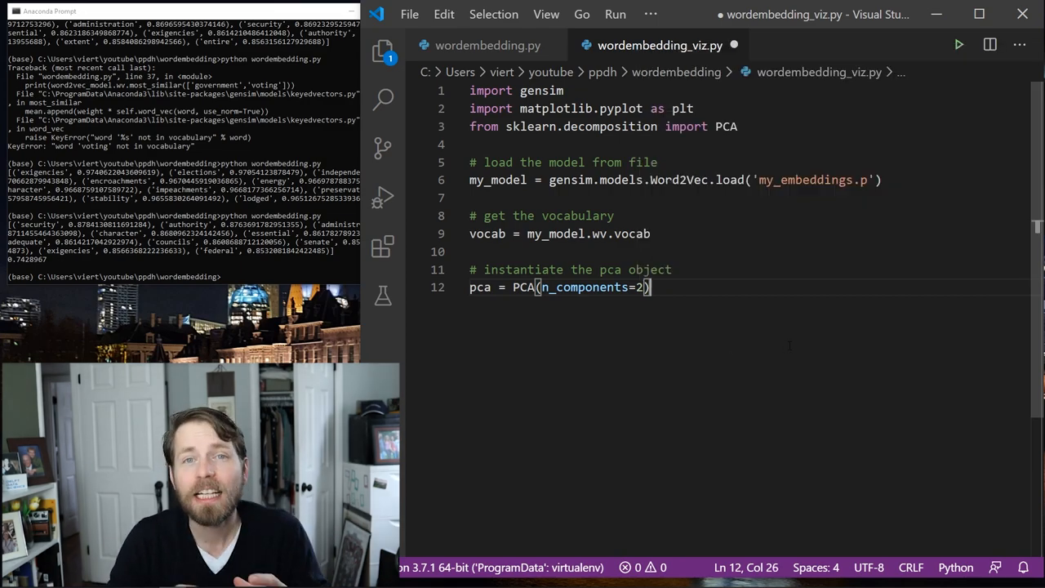
click(475, 46)
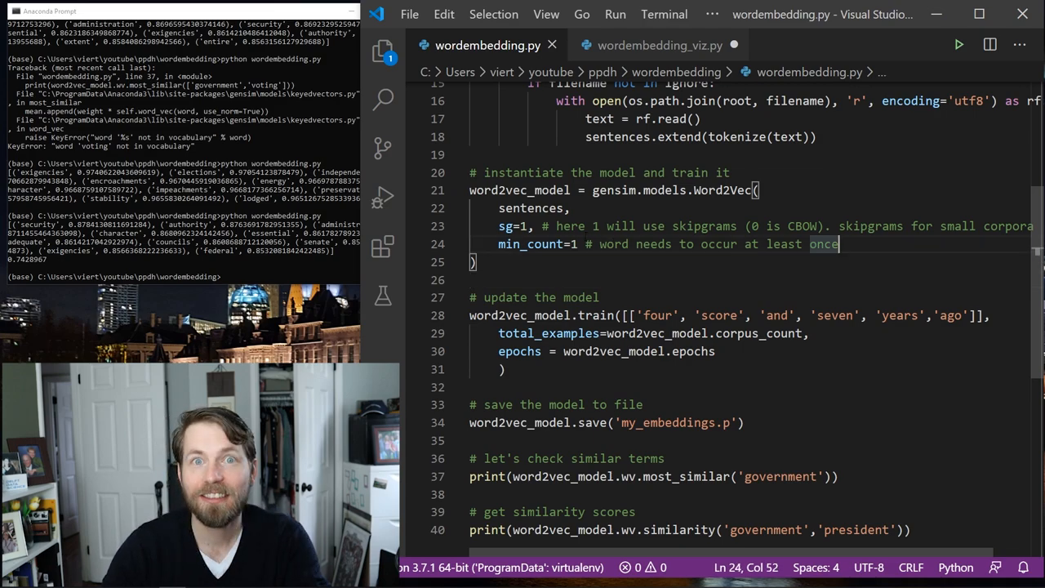
- Try adding size = 100 to the Word2Vec call in wordembedding.py, then remove it again
text(,)
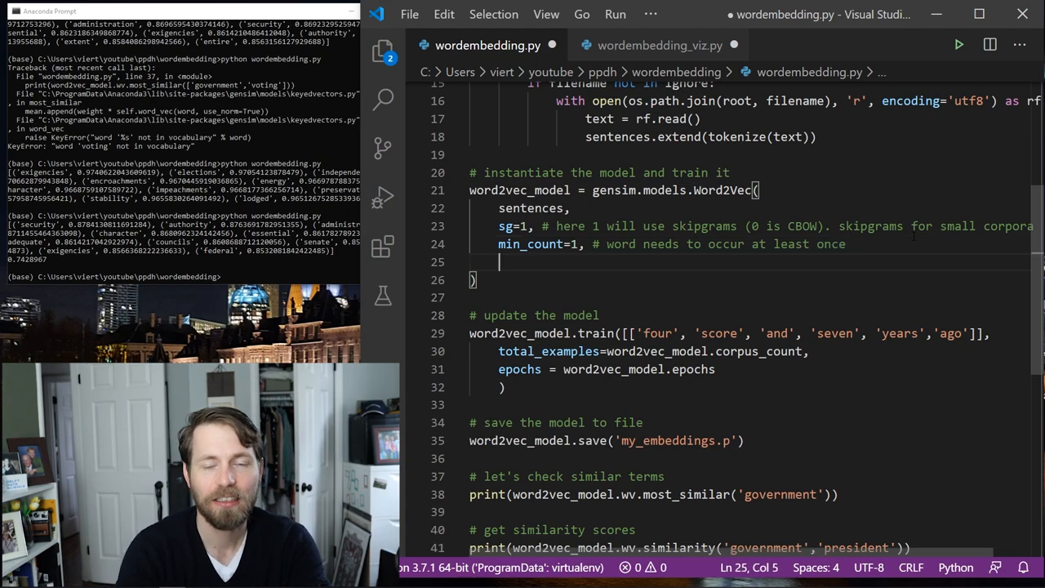
text(size = 100)
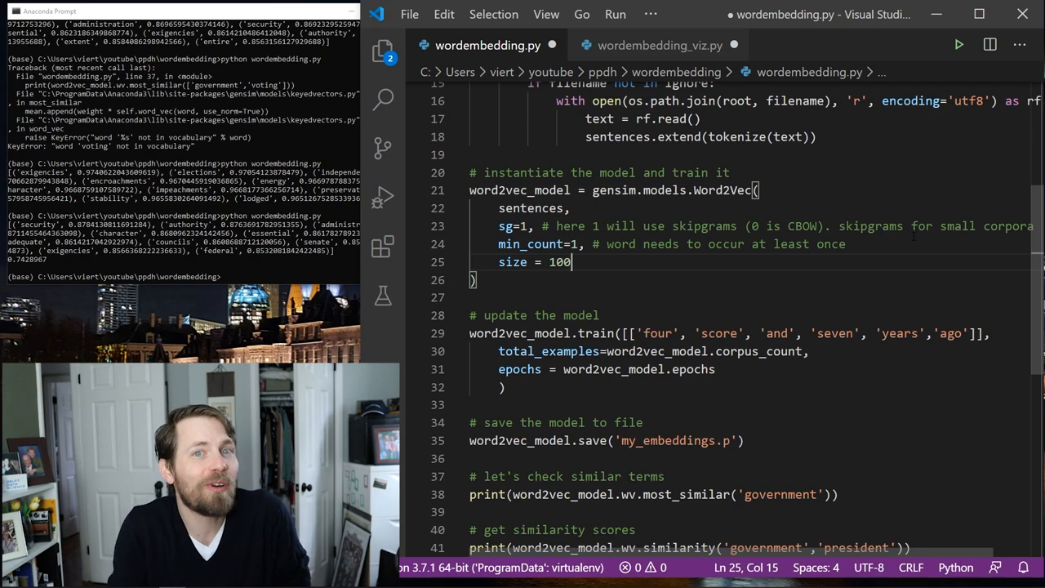
key(Backspace)
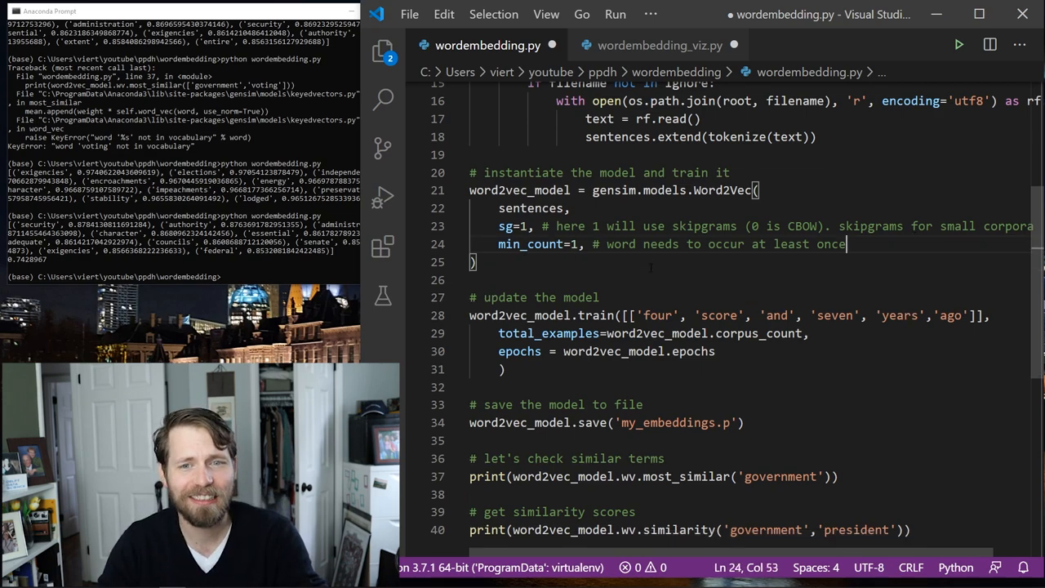
click(655, 46)
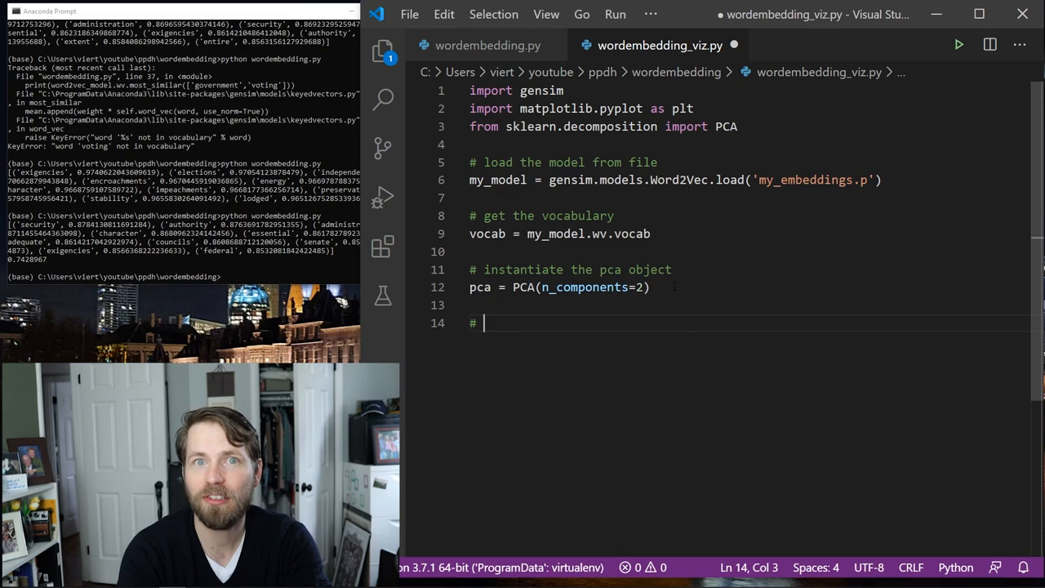
- Add '# fit and transform the pca object' and my_pca = pca.fit_transform(my_model[vocab])
text(fit and tran)
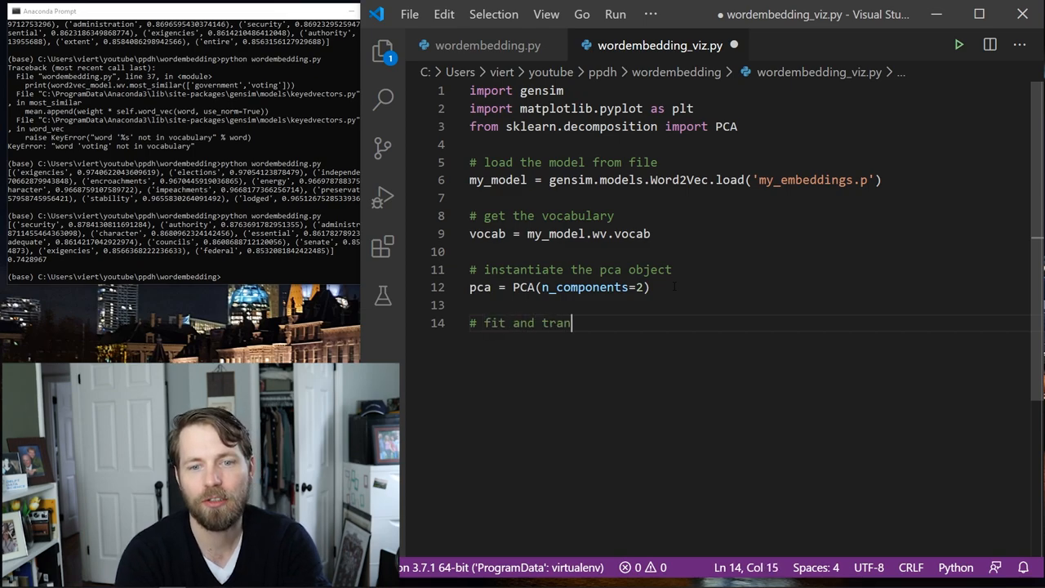
text(sform the pac)
text(my_pca = pca)
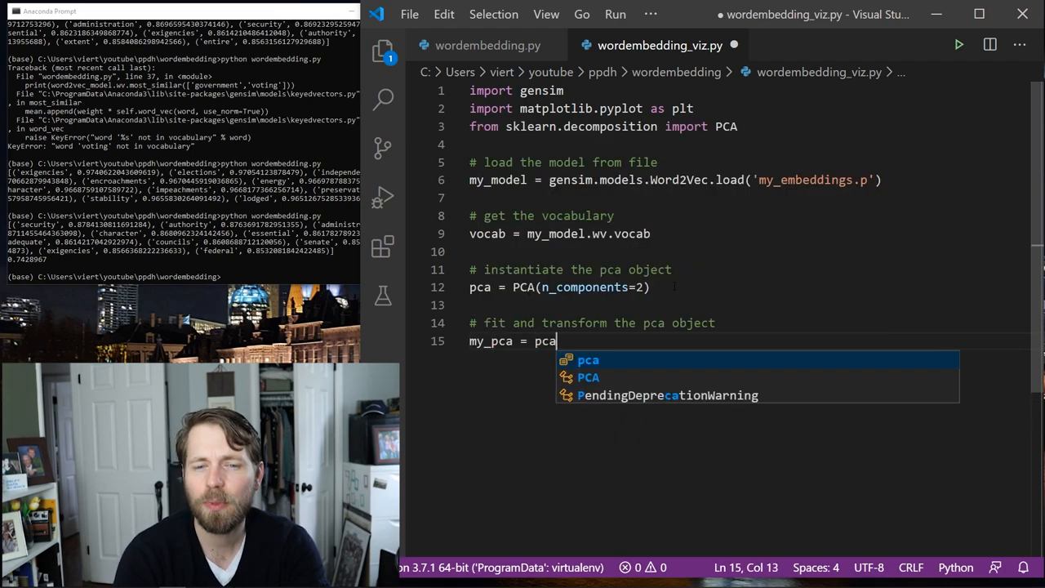
text(.fit_transof)
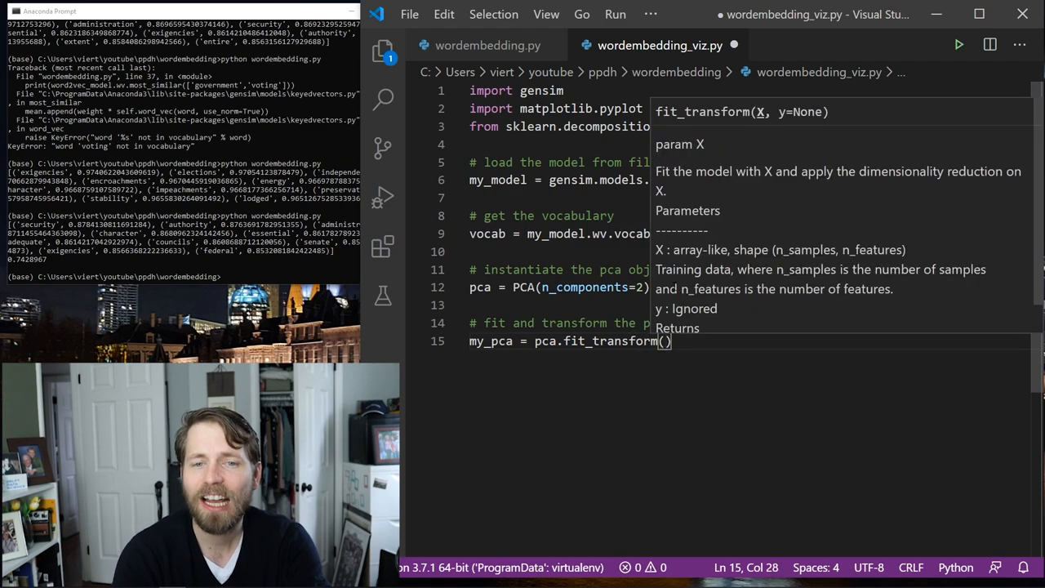
text(my_model[)
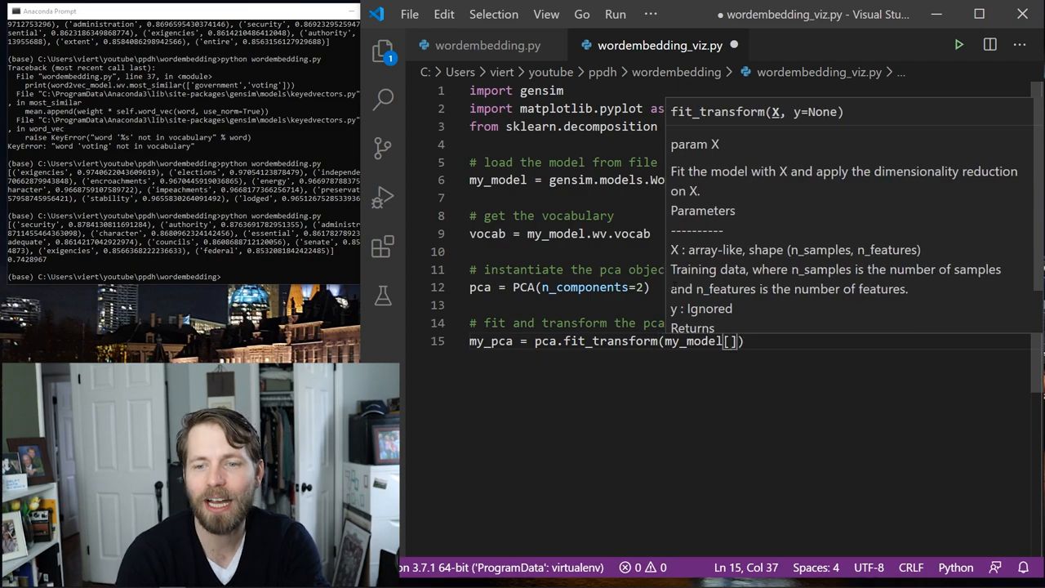
text(vocab)
text(plt.sca)
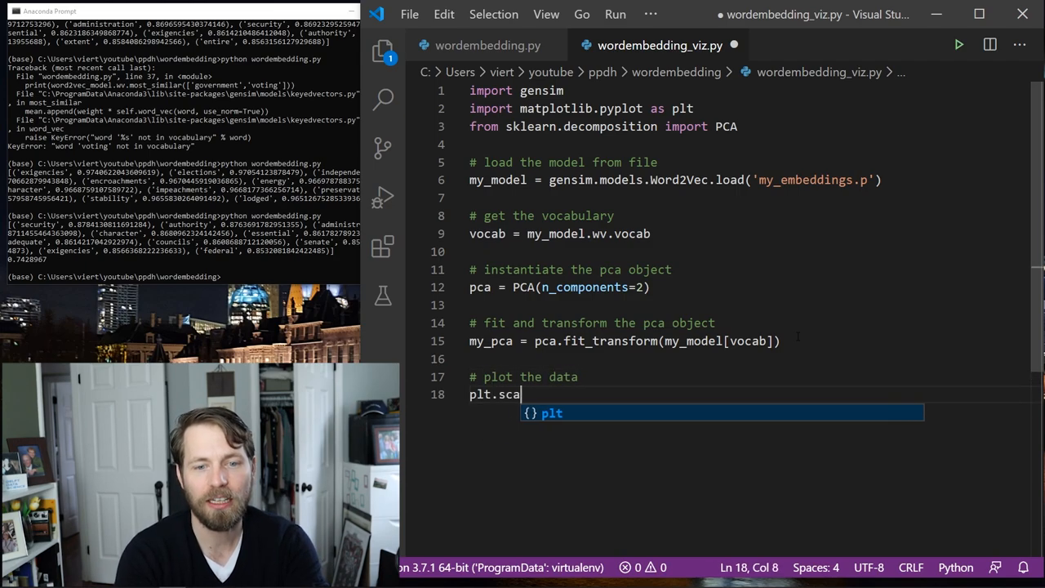
- Add plt.scatter(my_pca[:,0], my_pca[:,1]) and start an '# annotate the plot' comment
text(tter()
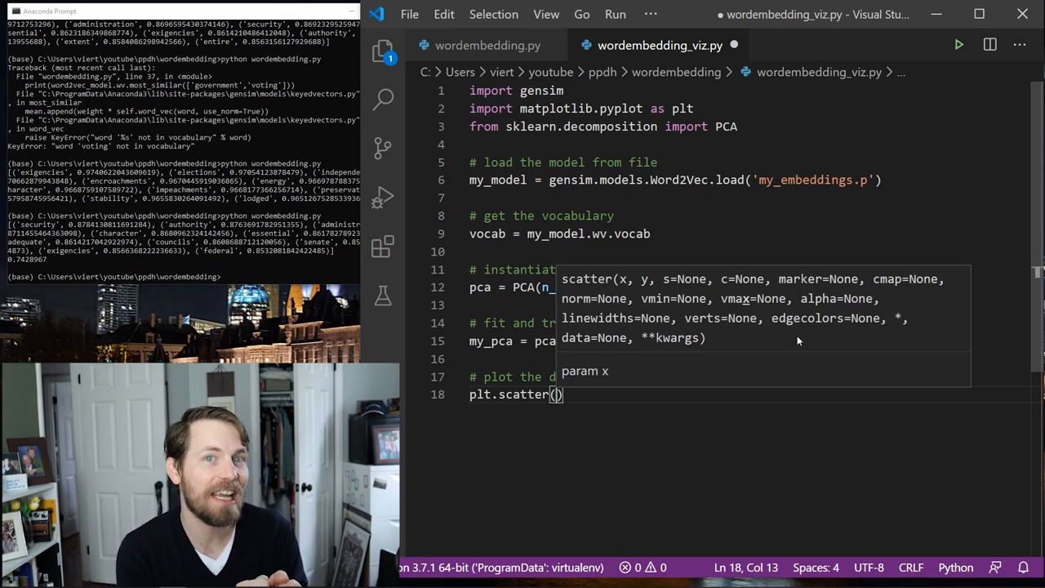
text(my_pca[)
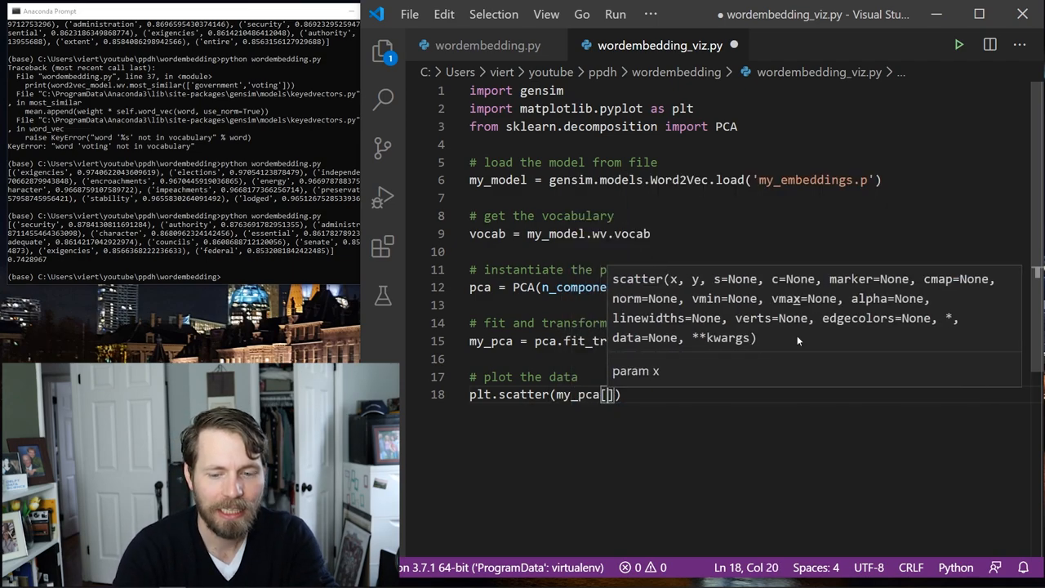
text(:,0], my_pca[:,1)
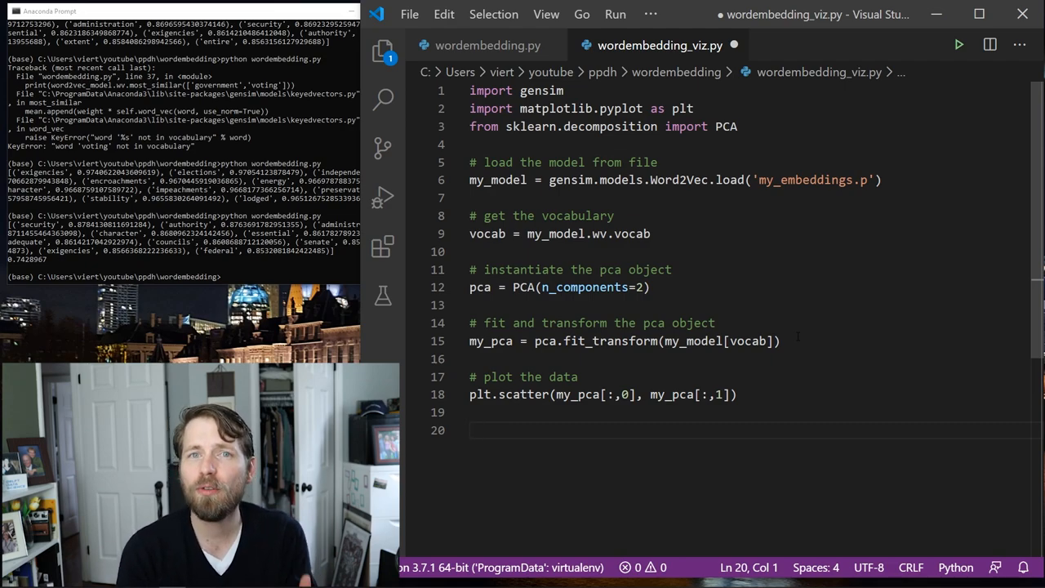
text(# annotate the plot)
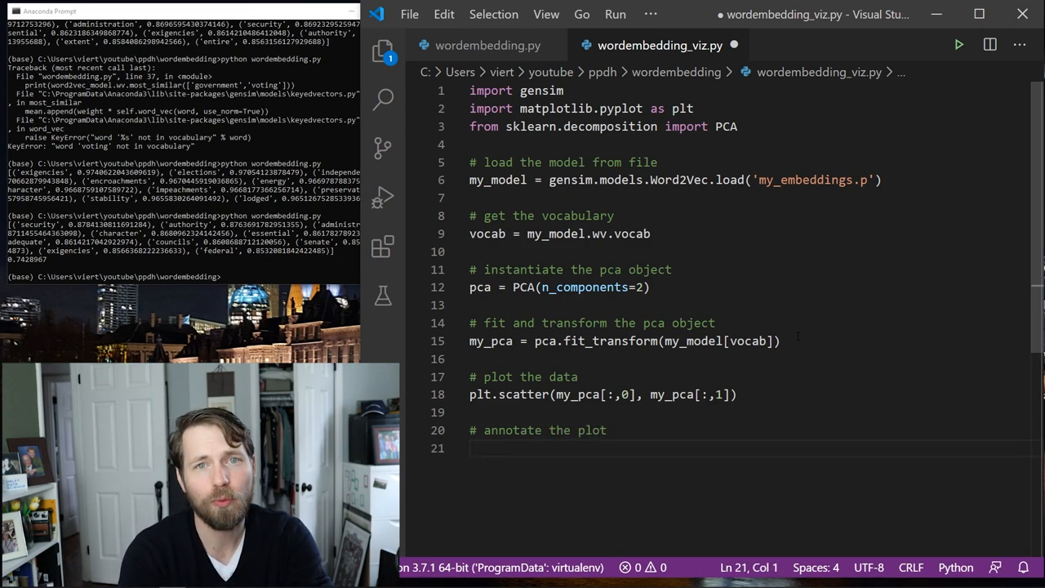
- Loop over enumerate(vocab) calling plt.annotate(word, xy=(my_pca[i,0], my_pca[i,1]))
text(for i,)
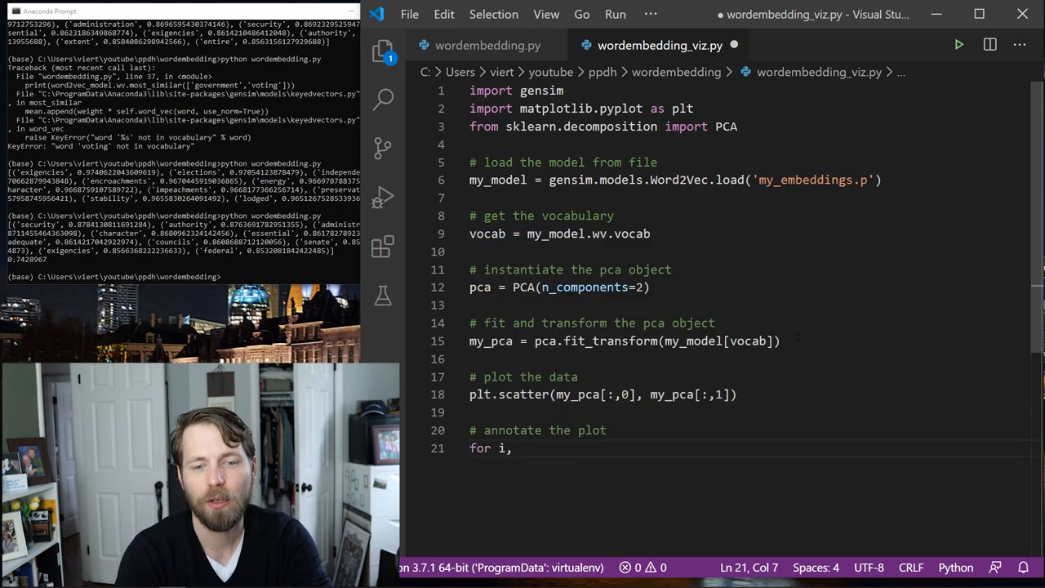
text(word in enumerate)
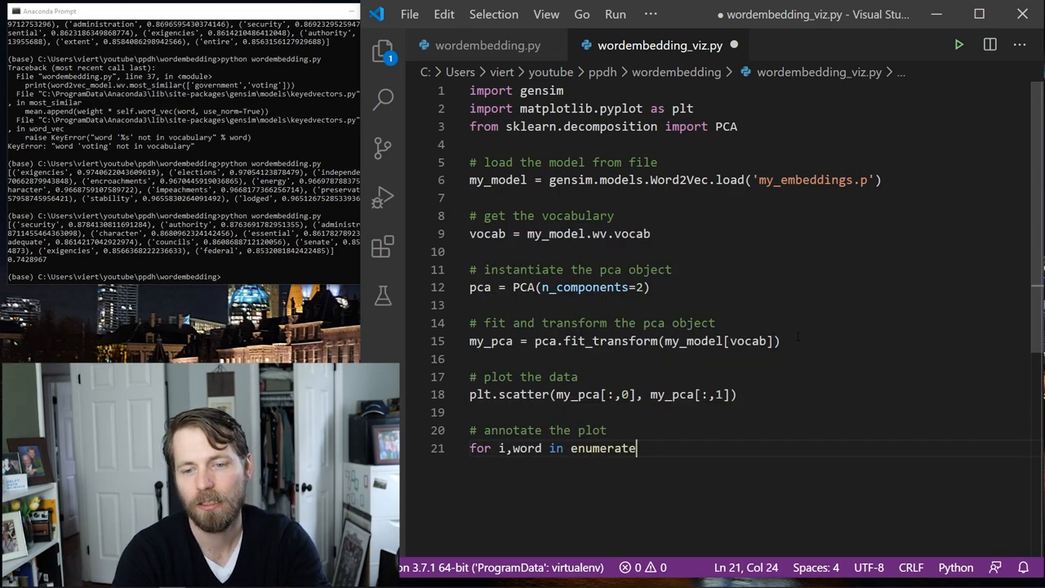
text((vocab):)
text(plt.)
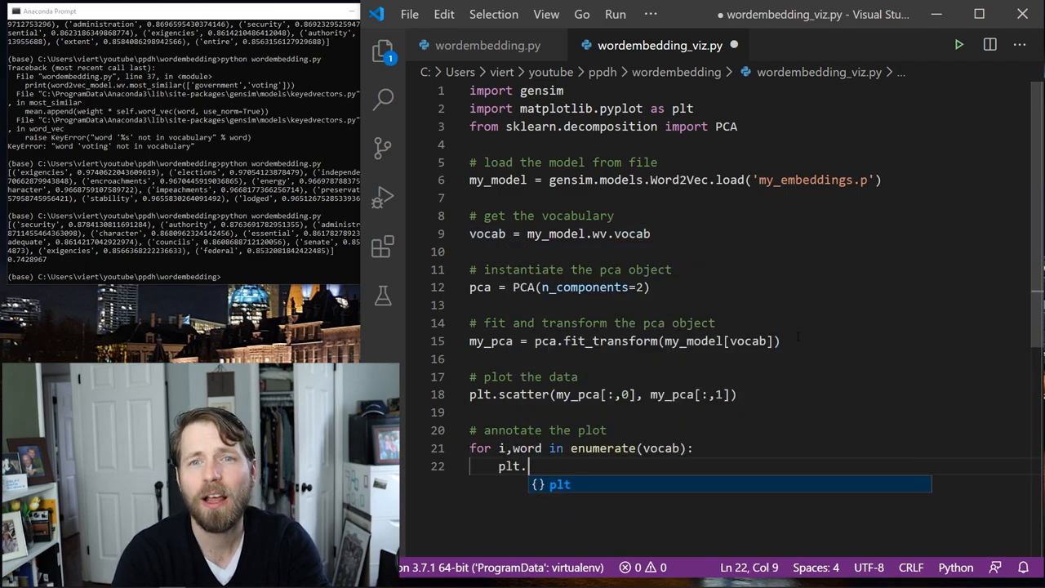
text(annotate(word,)
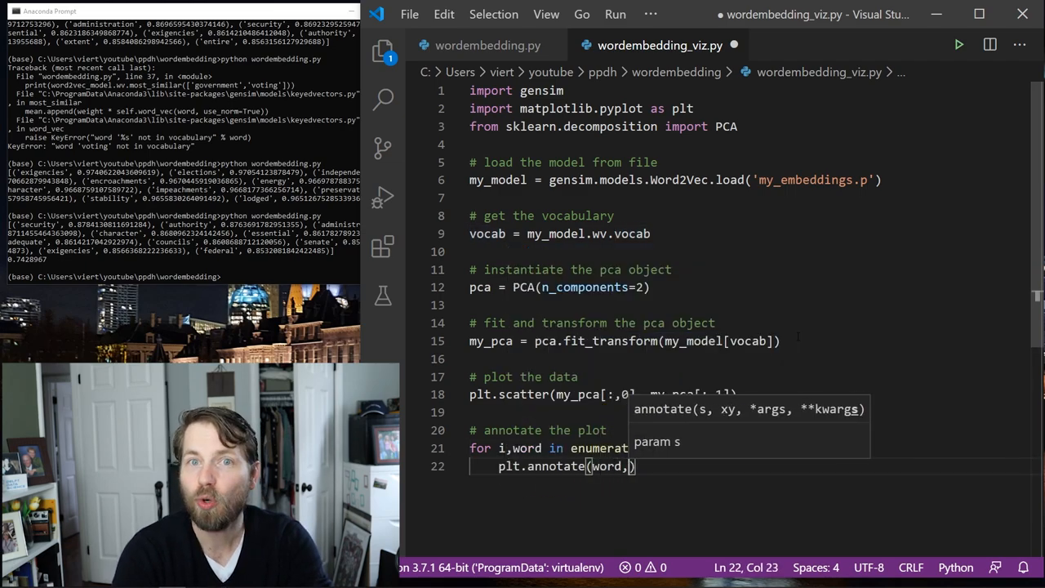
text(xy=)
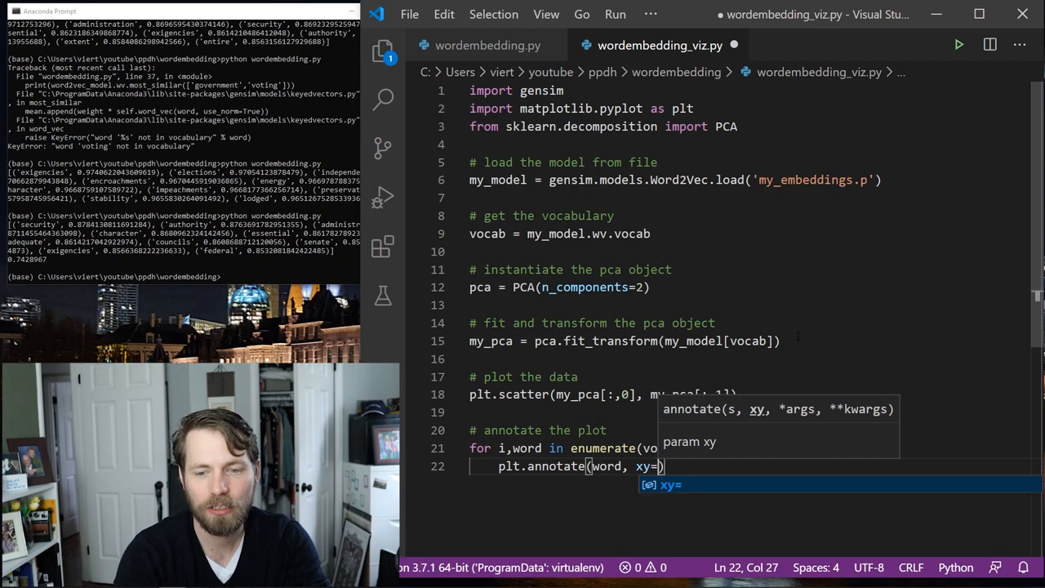
text((my_pca[i,)
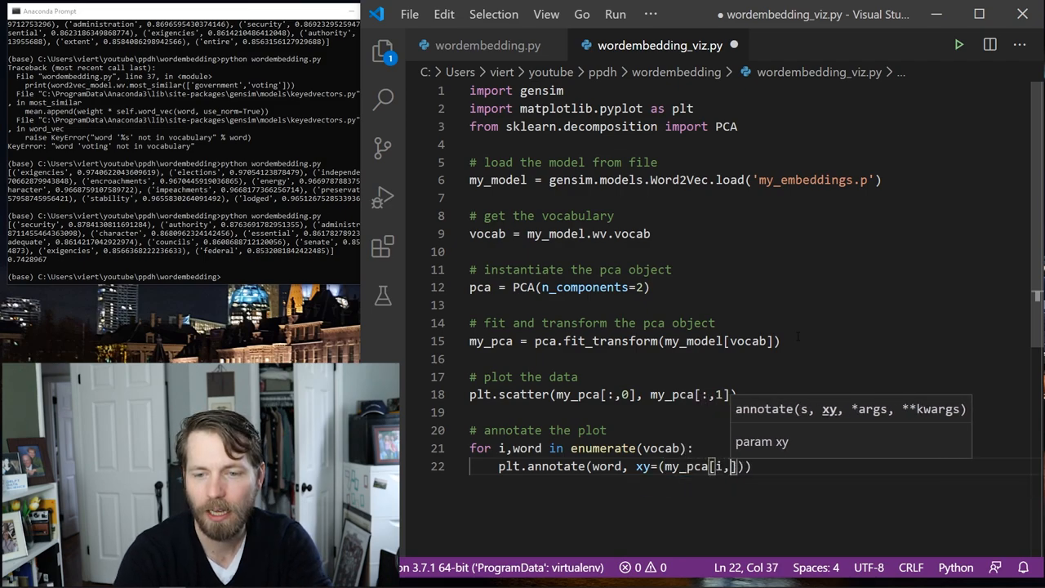
text(0],)
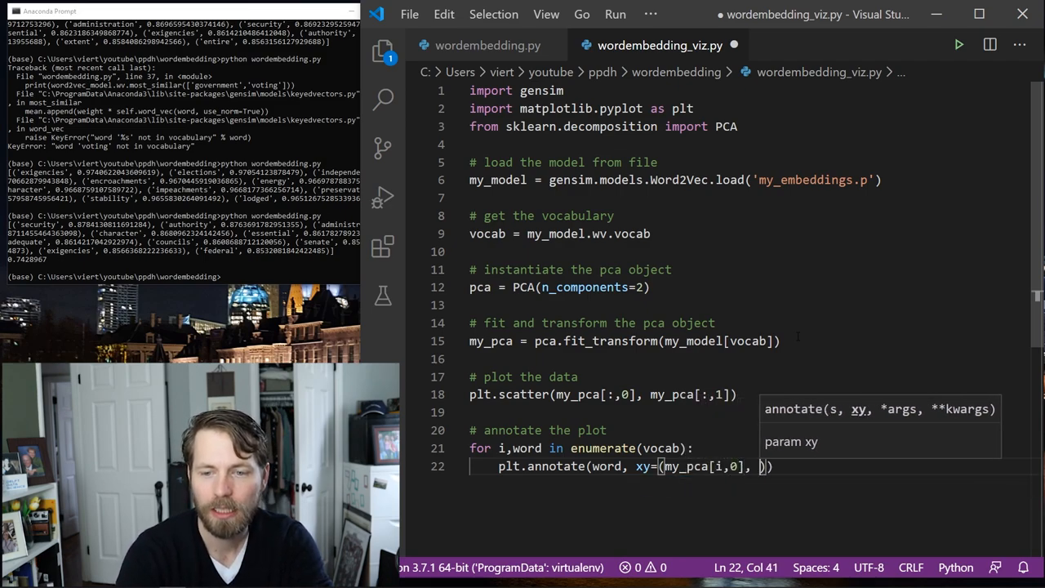
text(my_pca[i, 1])
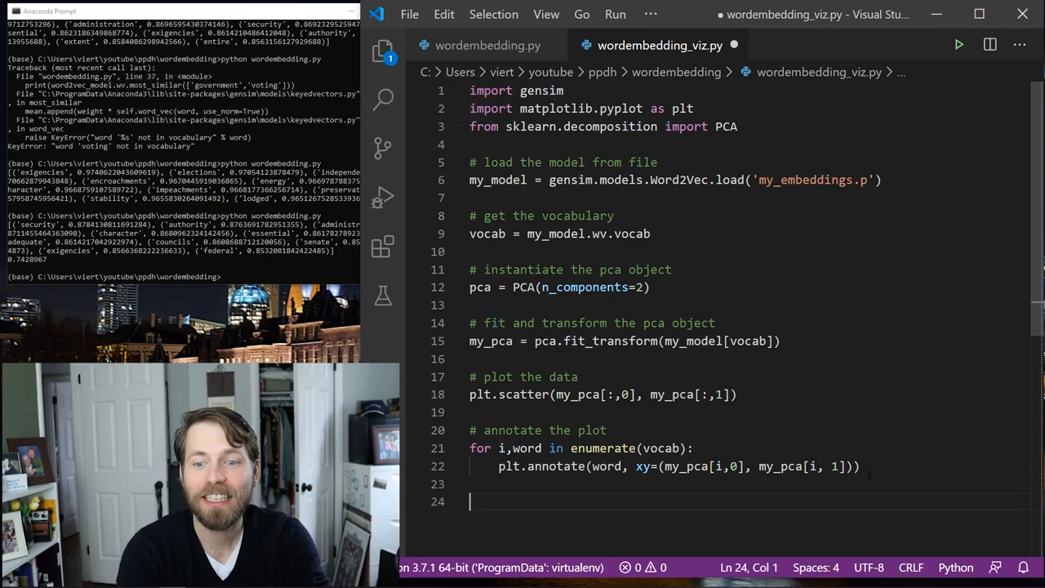
- End the script with plt.show() to display the labeled scatter plot
text(plt.s)
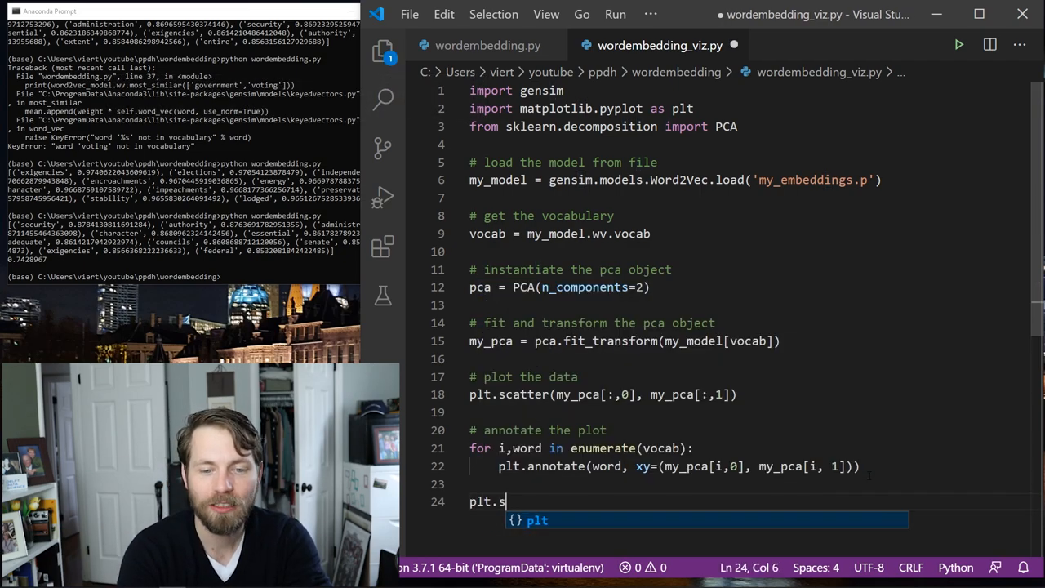
text(how())
click(183, 276)
text(python wordembedding_viz.py)
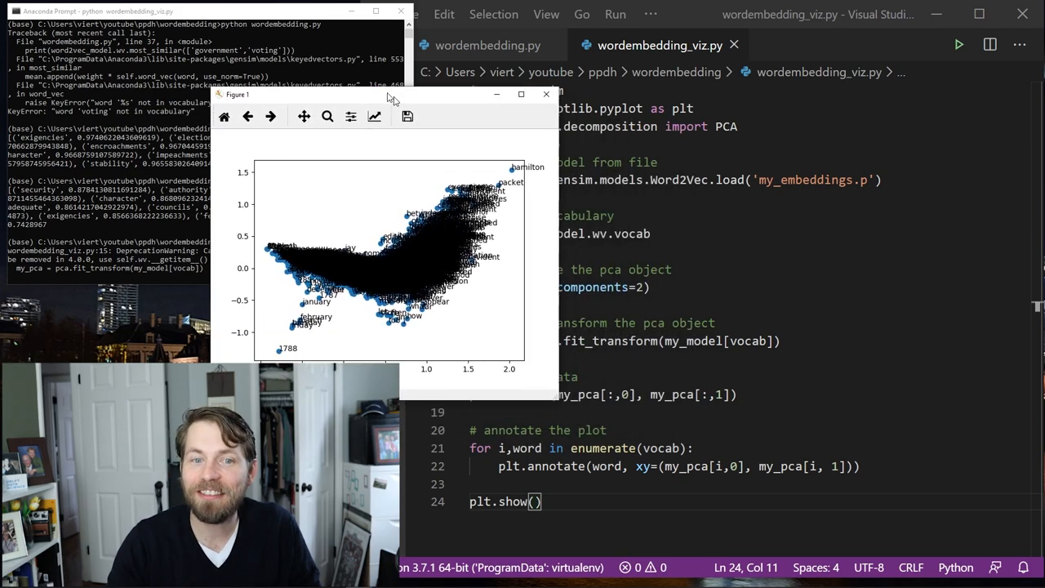
- Position the Figure window and zoom into the crowded upper-right cluster of labelled word vectors
drag(391, 94, 317, 40)
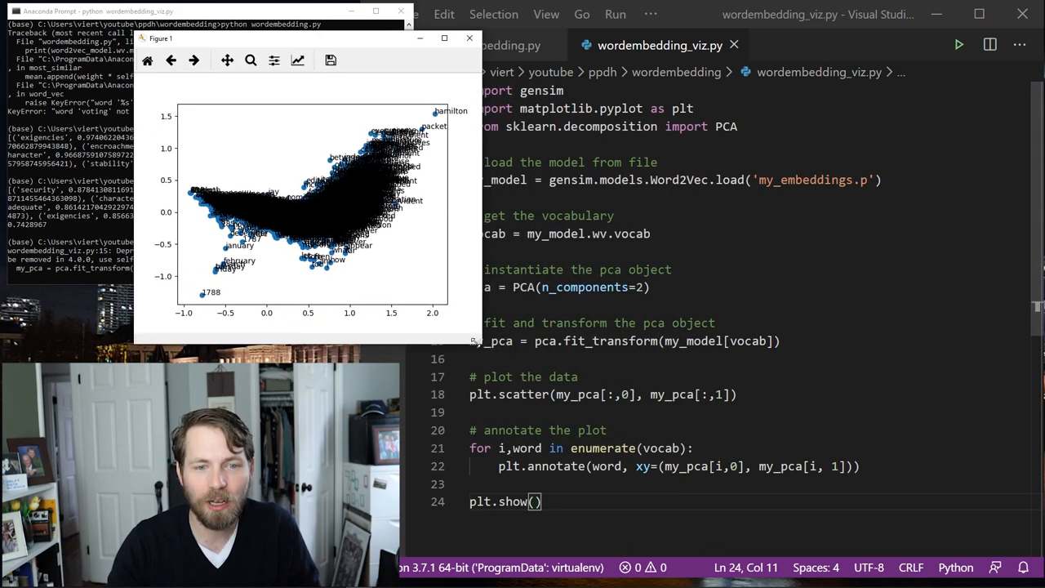
mouse_move(960, 546)
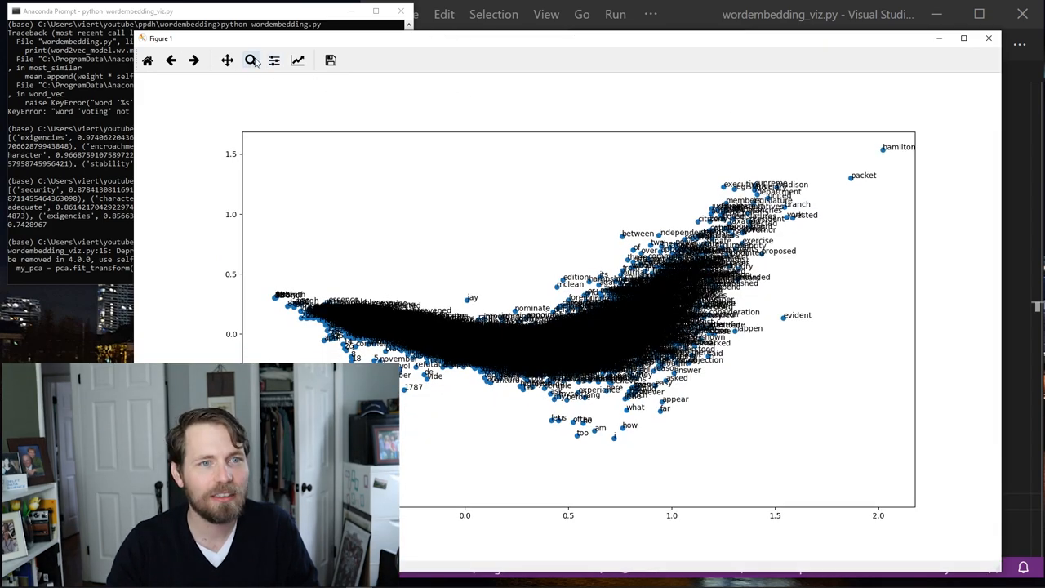
drag(699, 151, 849, 268)
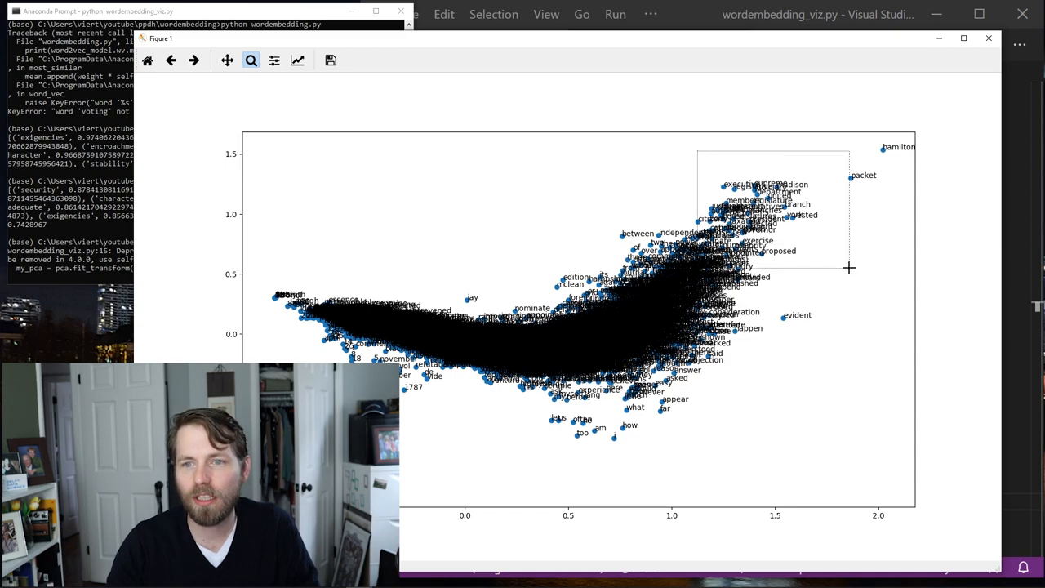